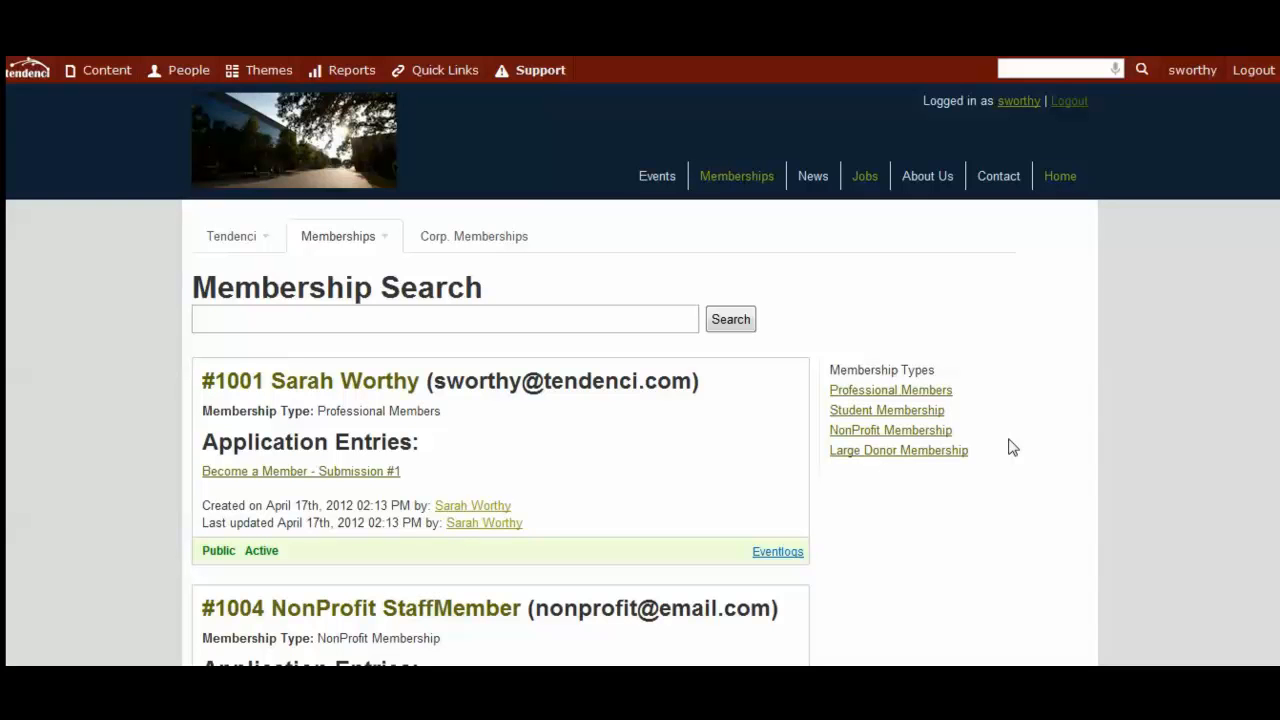
{"action": "mouse_move", "coordinate": [125, 324]}
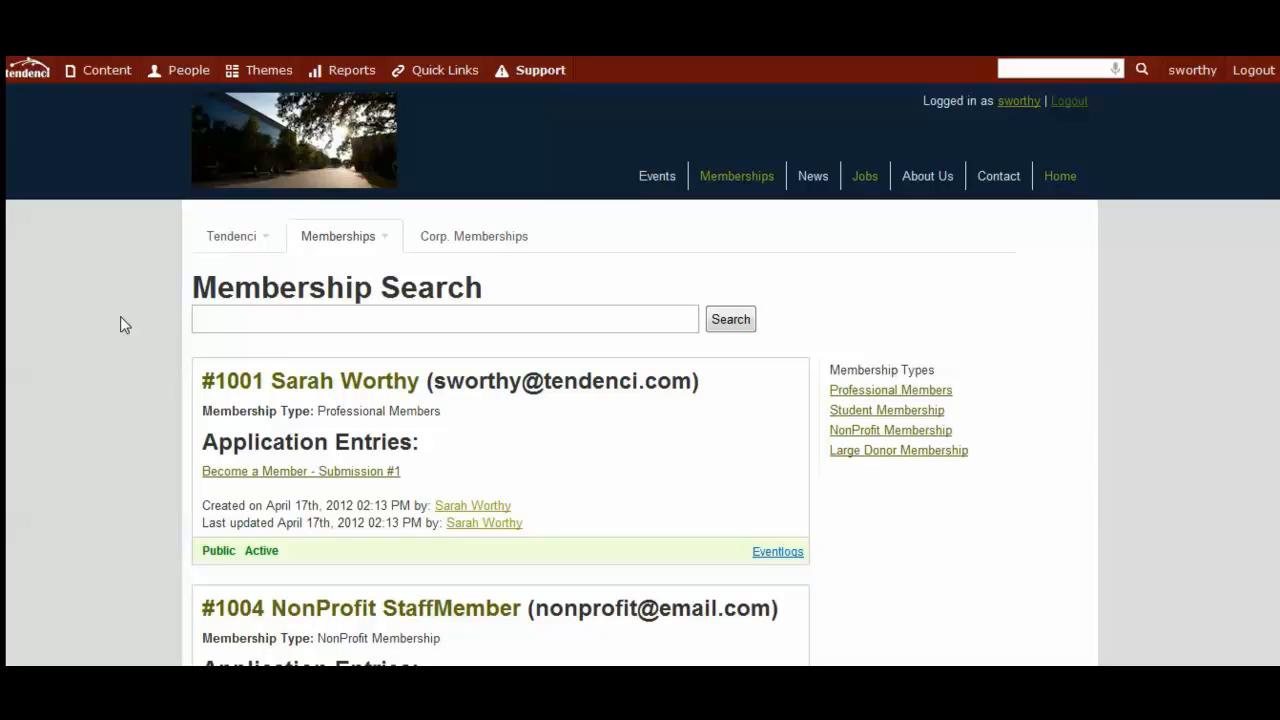
{"action": "mouse_move", "coordinate": [125, 250]}
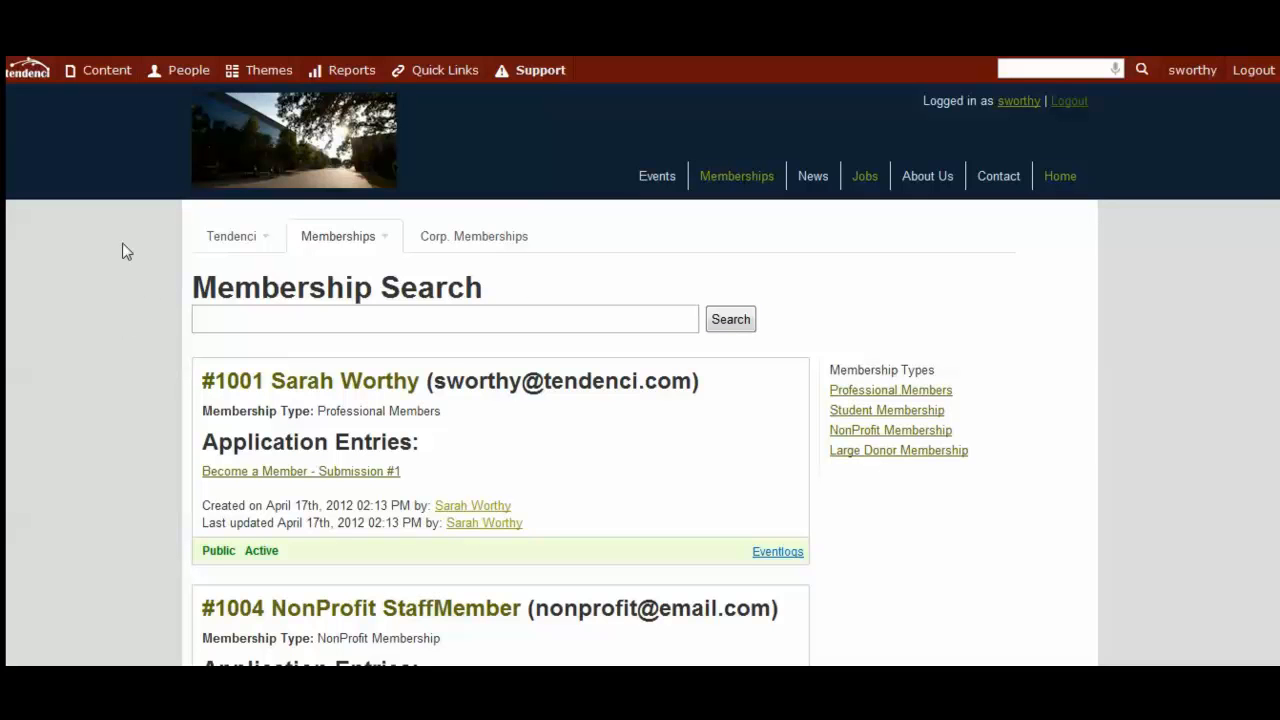
Go from membership search to the membership Notices page through the Memberships menu.
{"action": "left_click", "coordinate": [338, 236]}
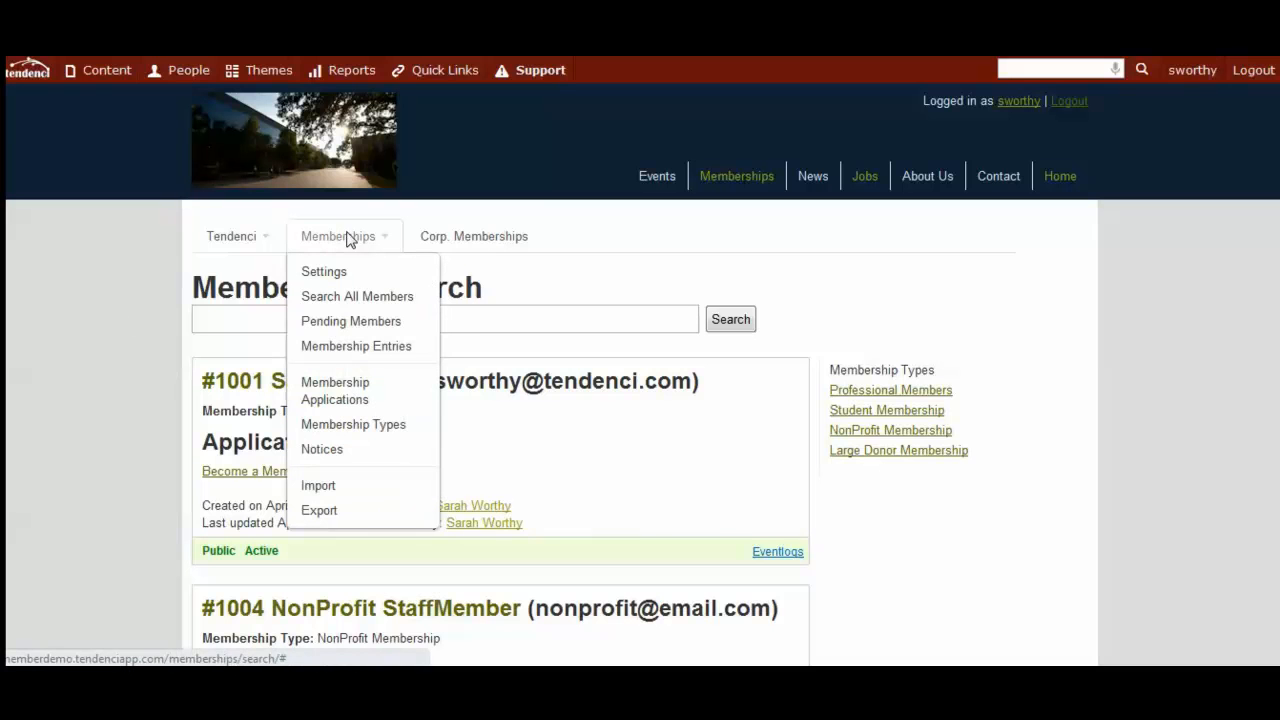
{"action": "mouse_move", "coordinate": [321, 449]}
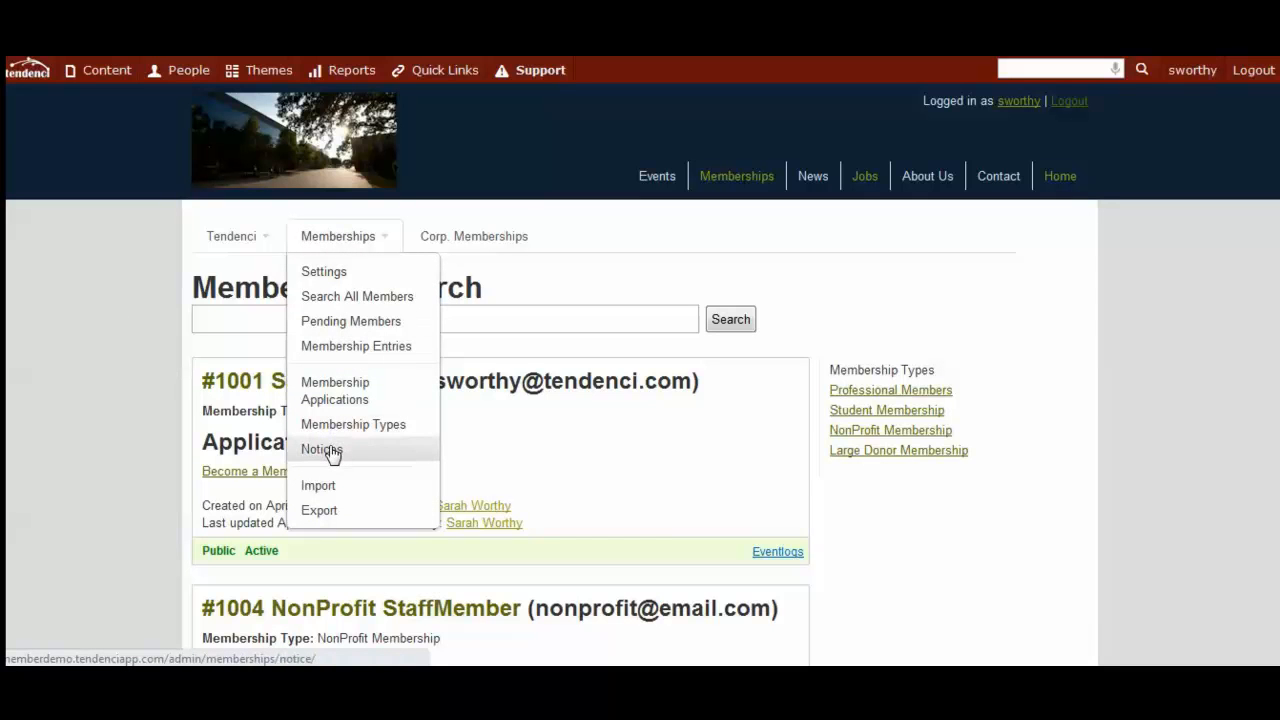
{"action": "left_click", "coordinate": [321, 449]}
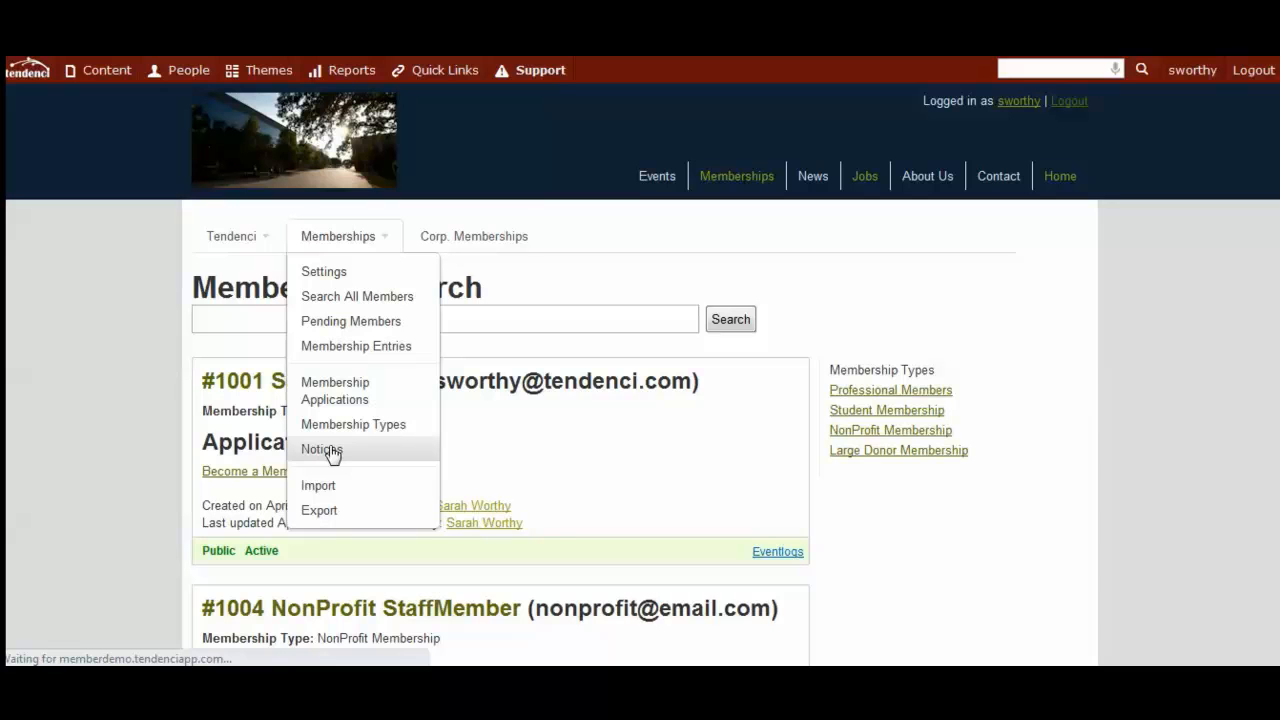
Load the Notices admin list and review the six active notices.
{"action": "left_click", "coordinate": [321, 449]}
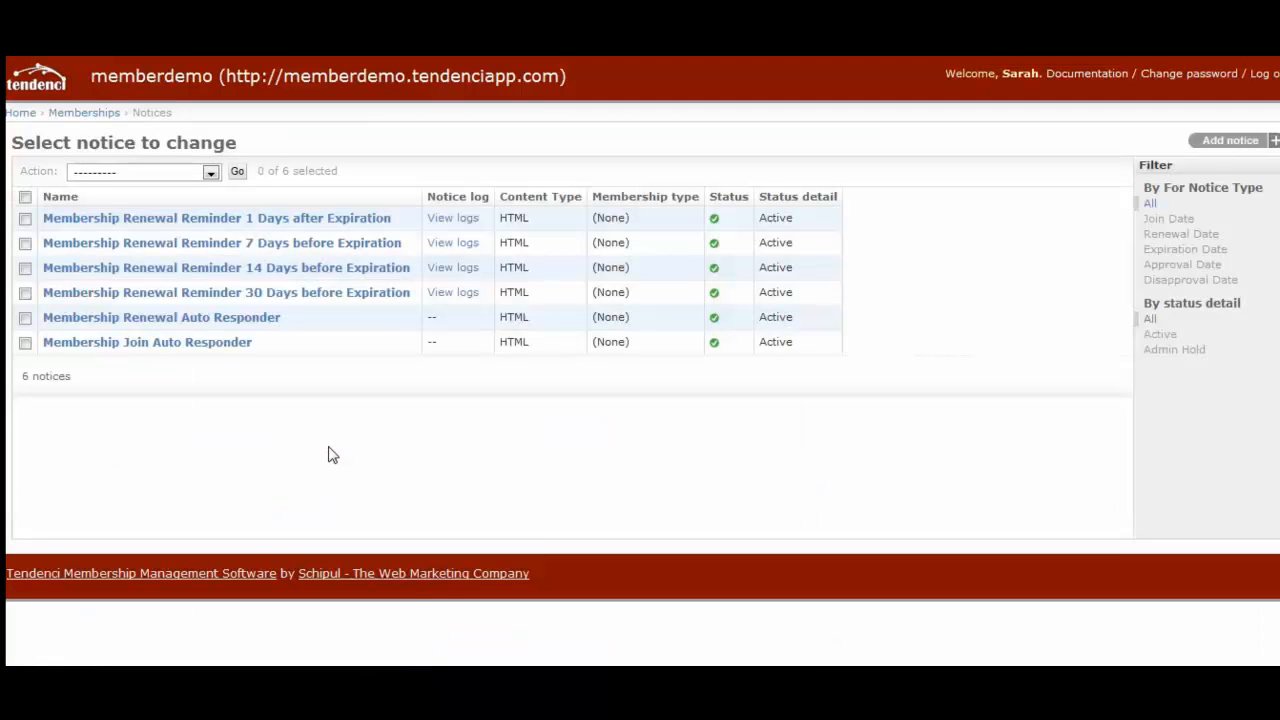
{"action": "mouse_move", "coordinate": [305, 460]}
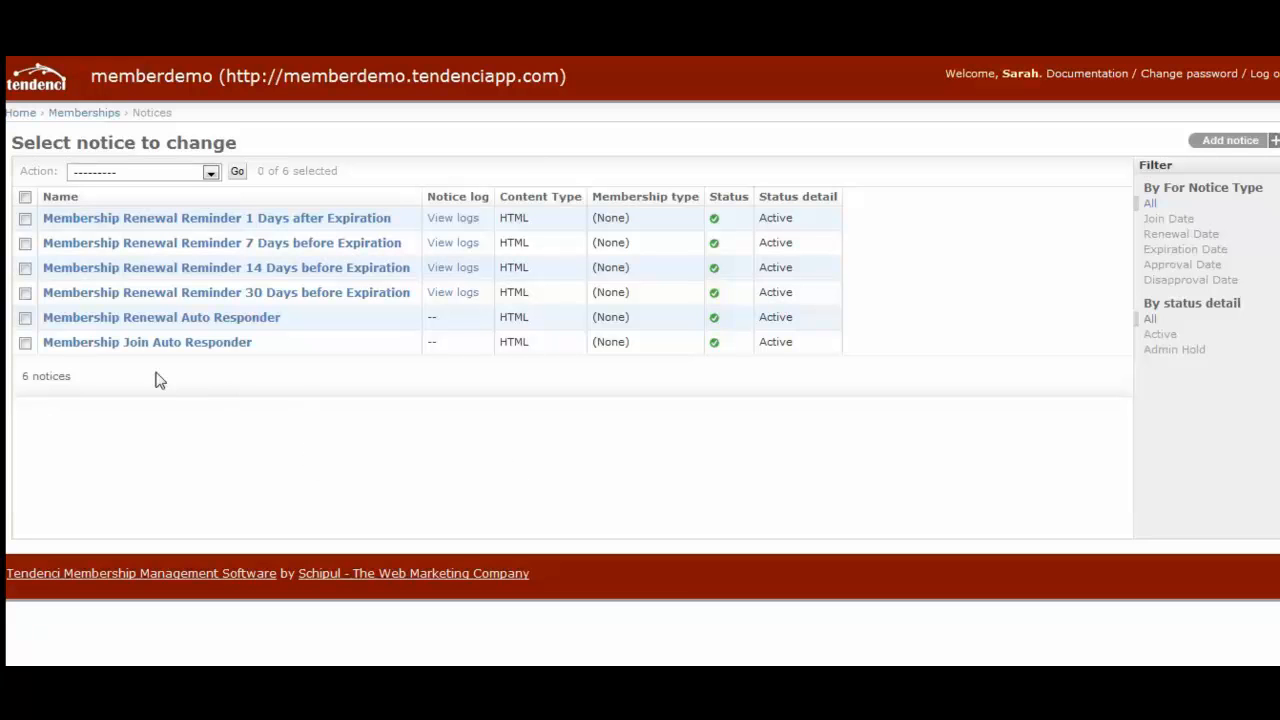
{"action": "mouse_move", "coordinate": [150, 378]}
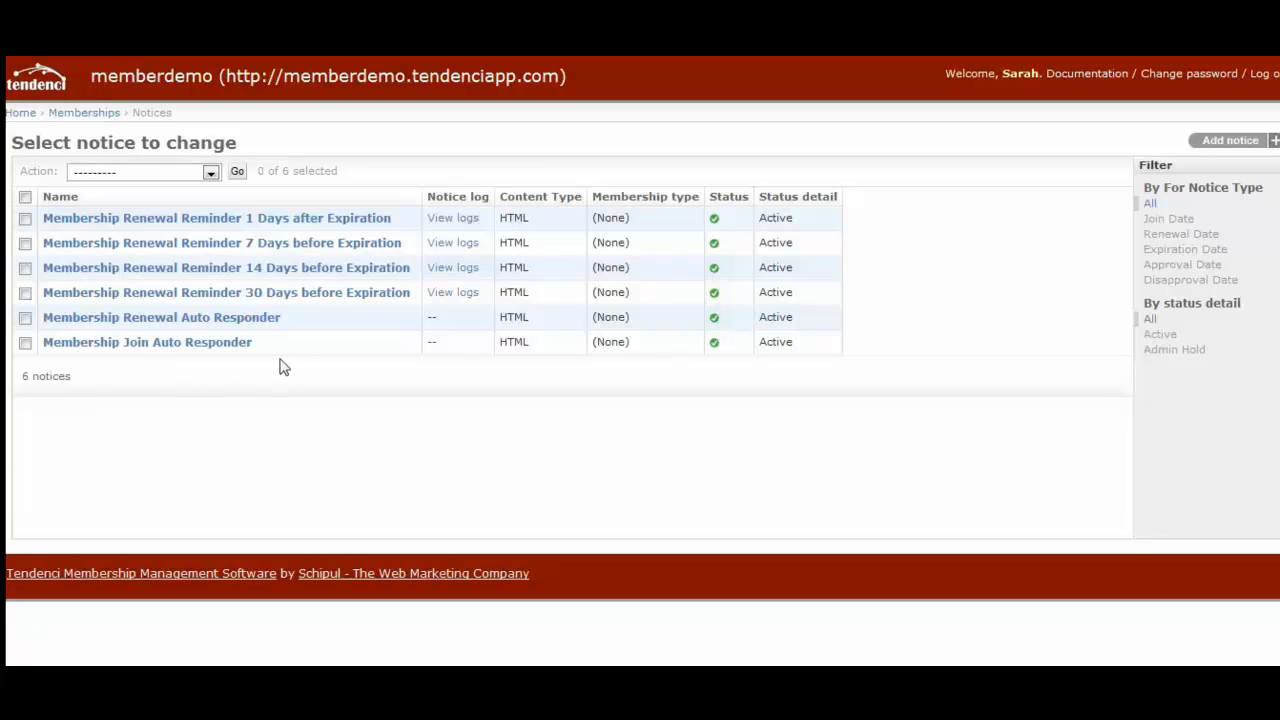
{"action": "mouse_move", "coordinate": [267, 248]}
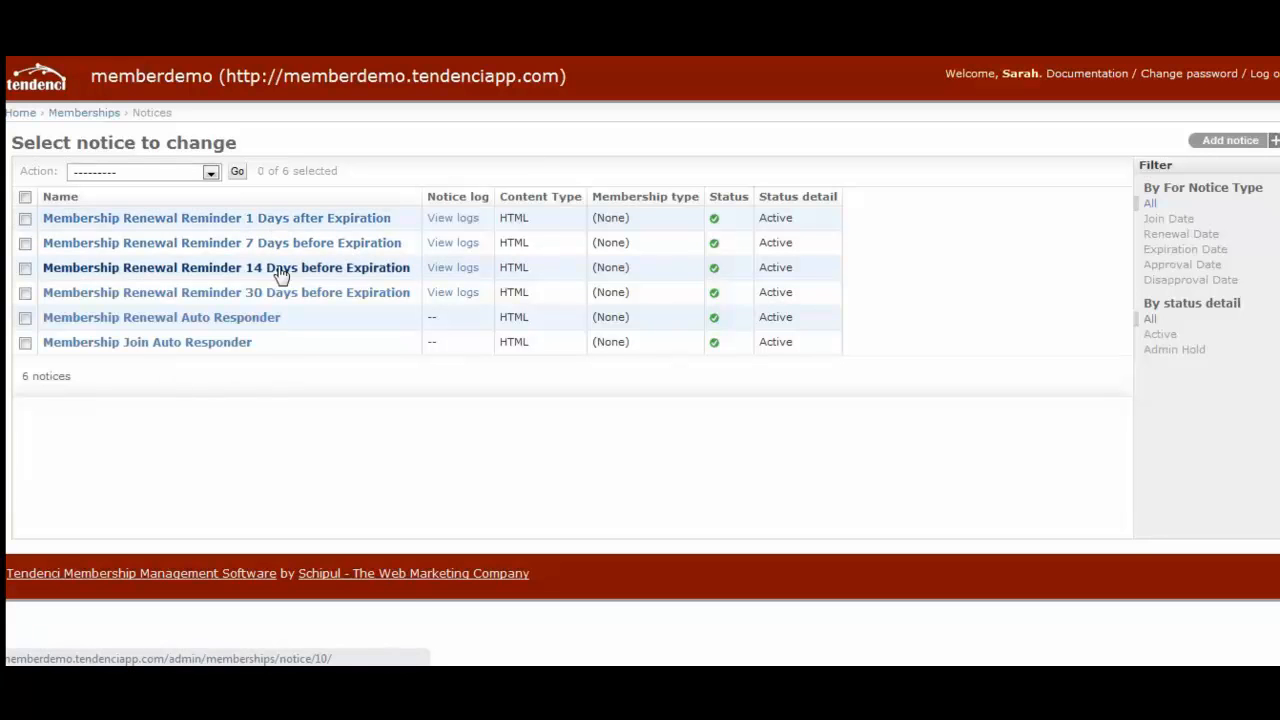
{"action": "mouse_move", "coordinate": [240, 323]}
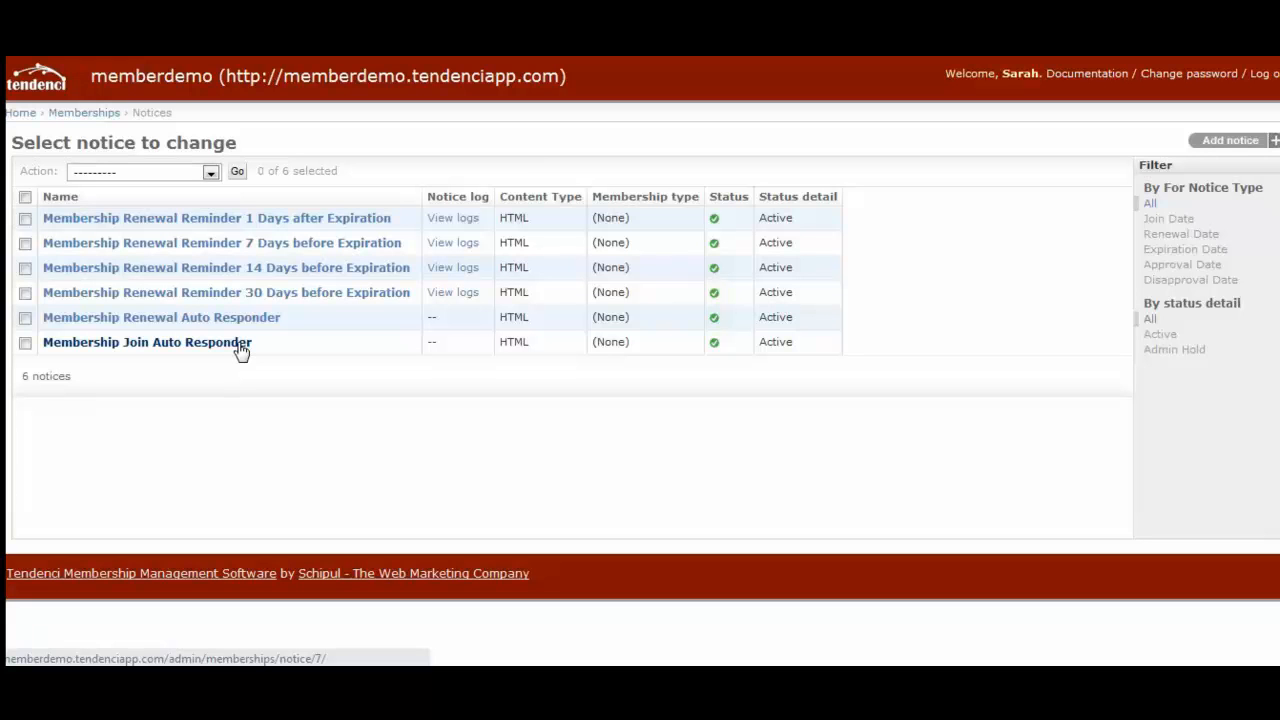
{"action": "mouse_move", "coordinate": [267, 353]}
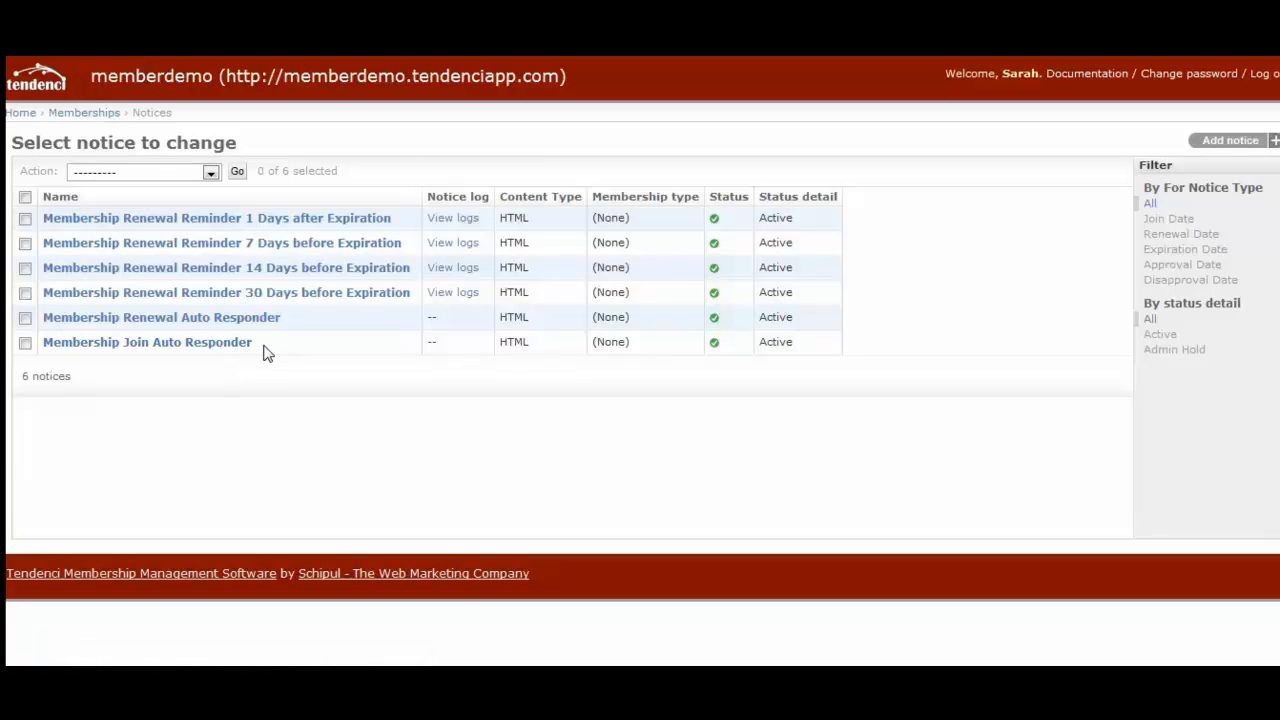
{"action": "mouse_move", "coordinate": [275, 352]}
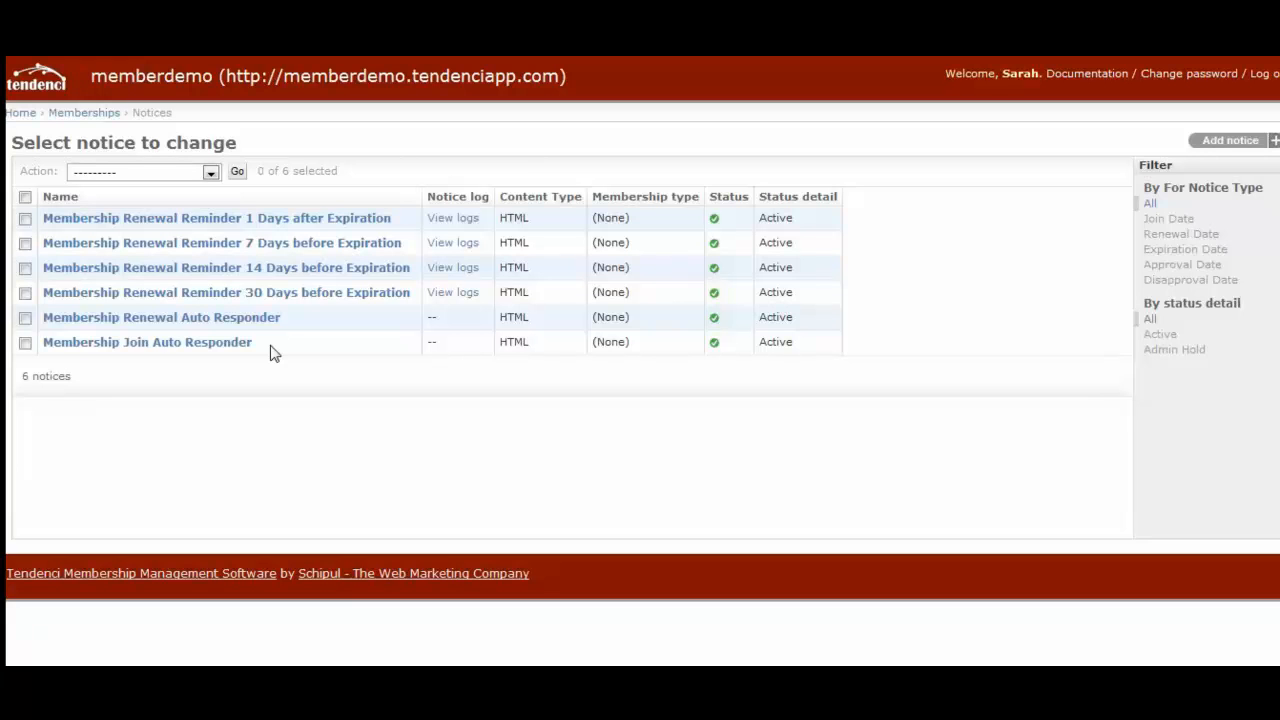
{"action": "mouse_move", "coordinate": [988, 206]}
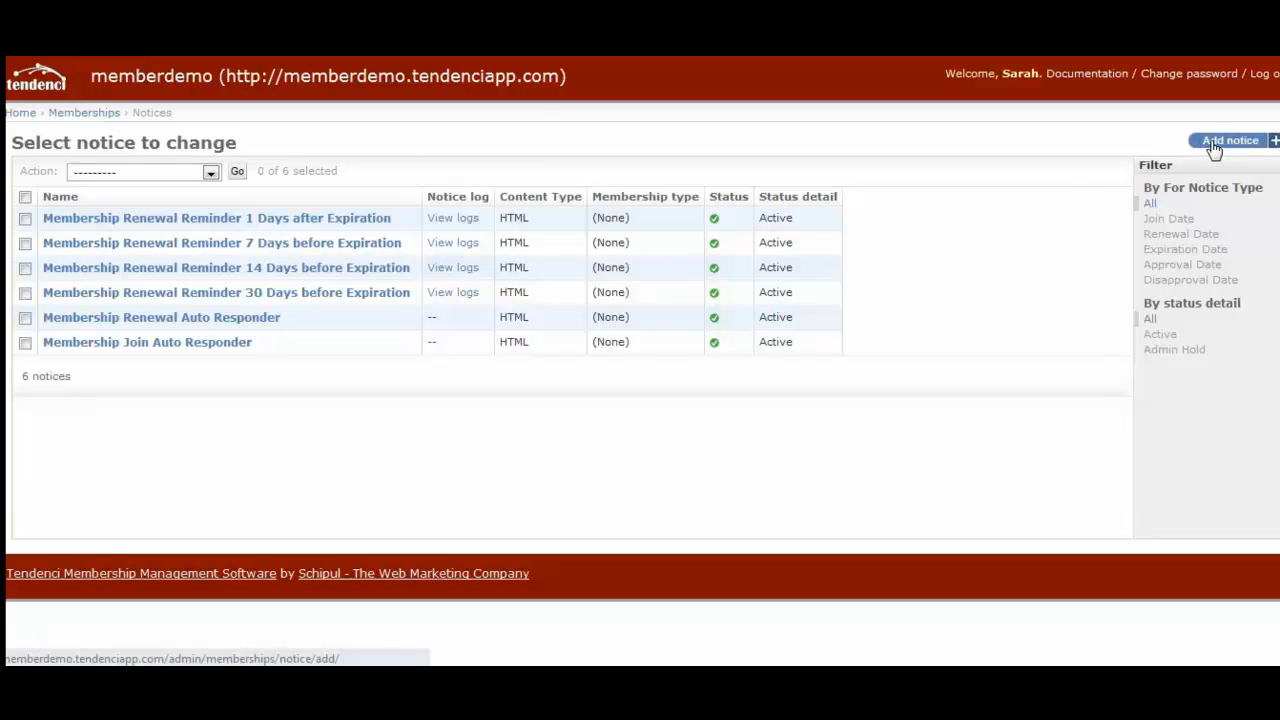
Add a new membership notice named '1 week after joining'.
{"action": "left_click", "coordinate": [1230, 140]}
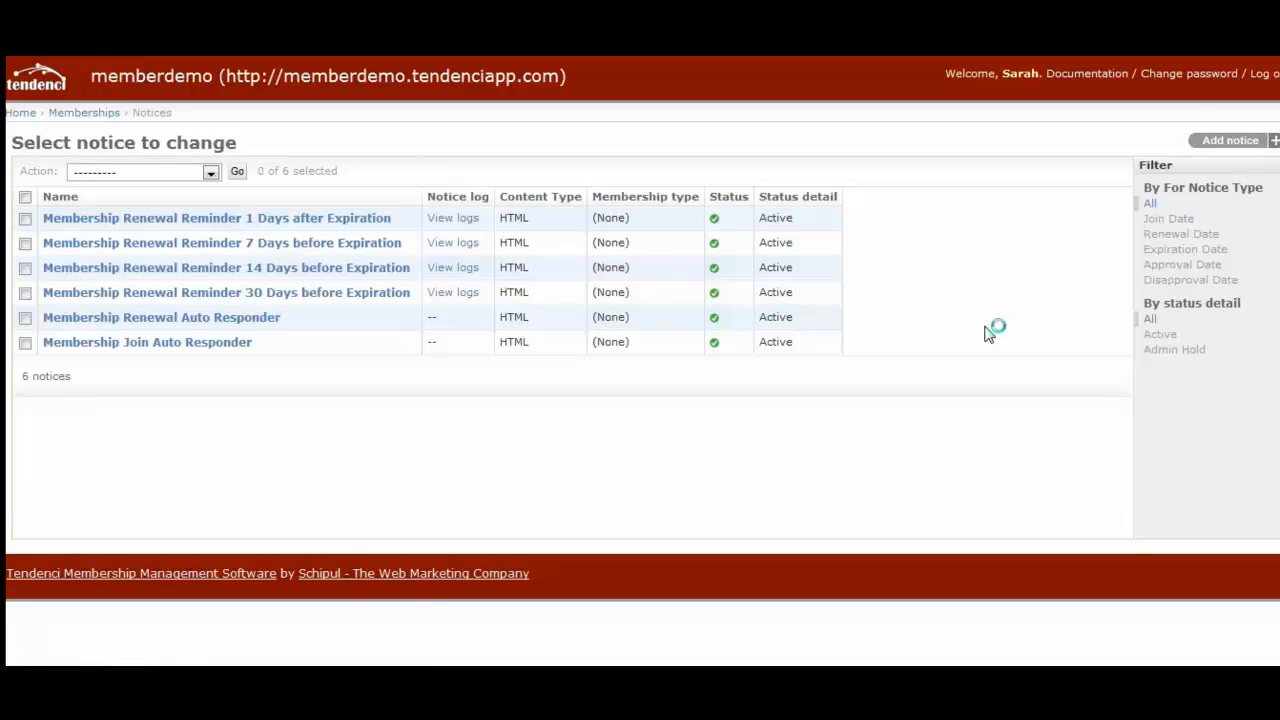
{"action": "left_click", "coordinate": [1229, 140]}
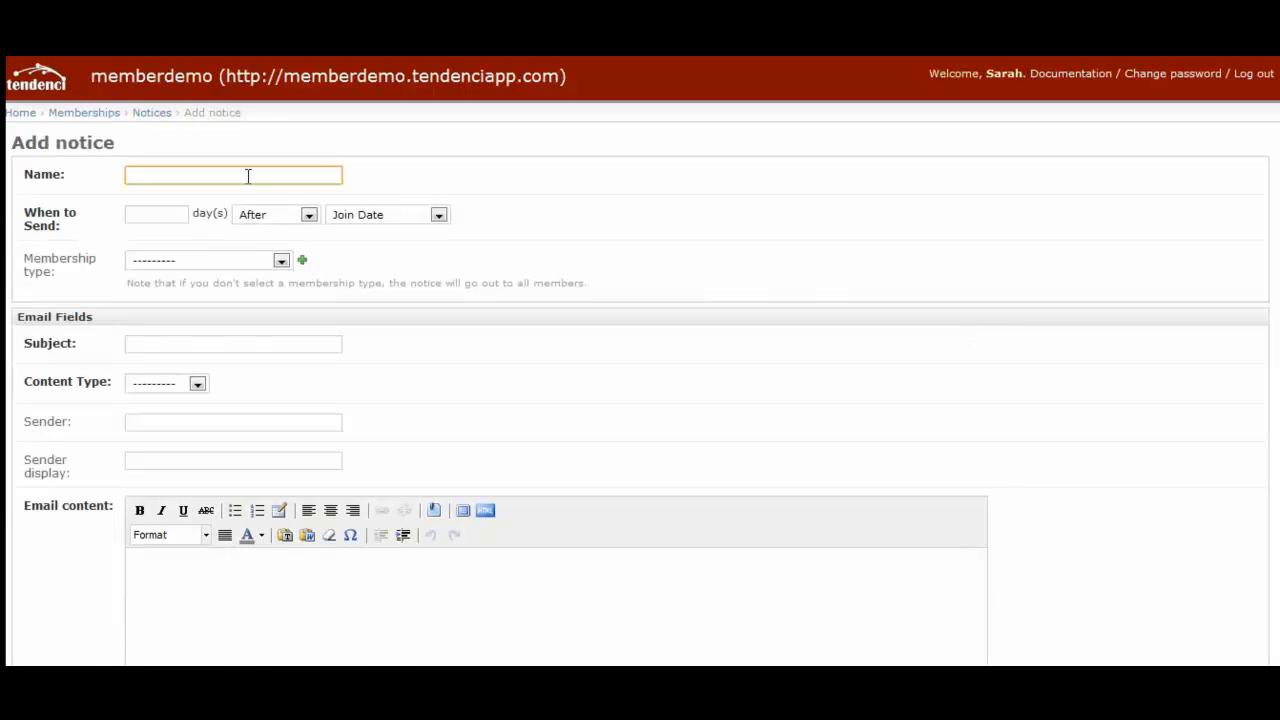
{"action": "left_click", "coordinate": [233, 174]}
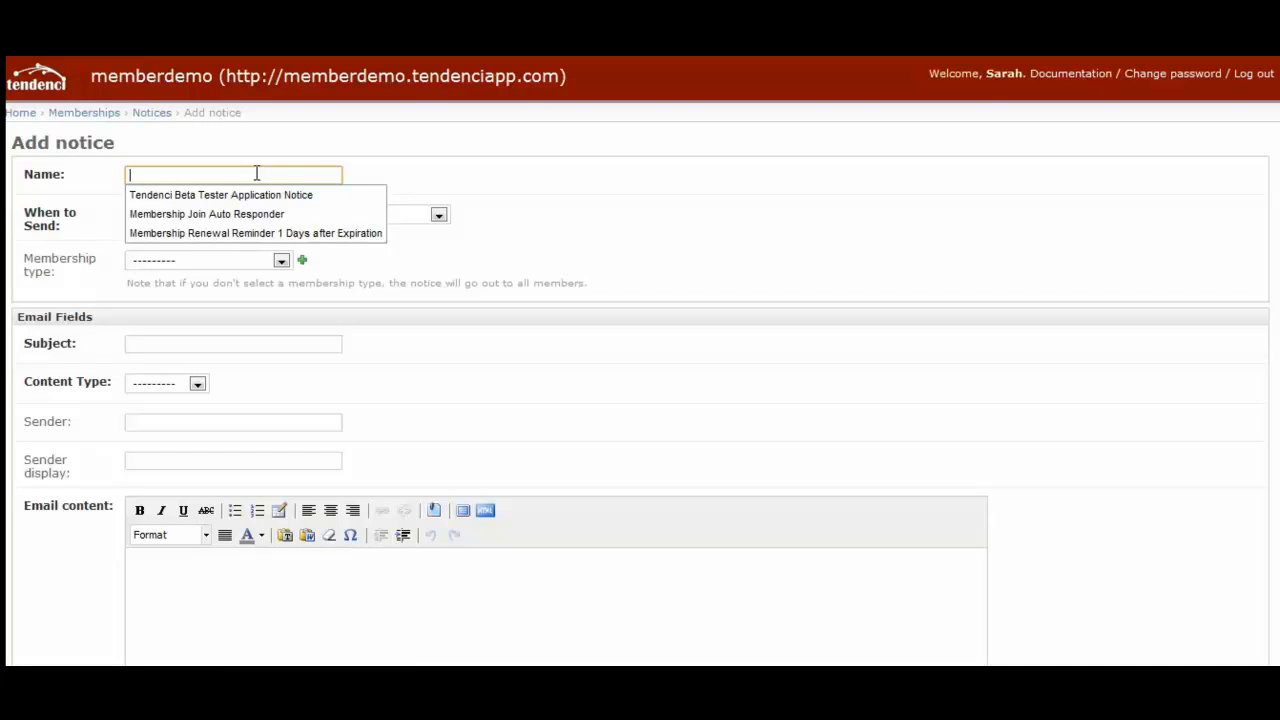
{"action": "type", "text": "1 week"}
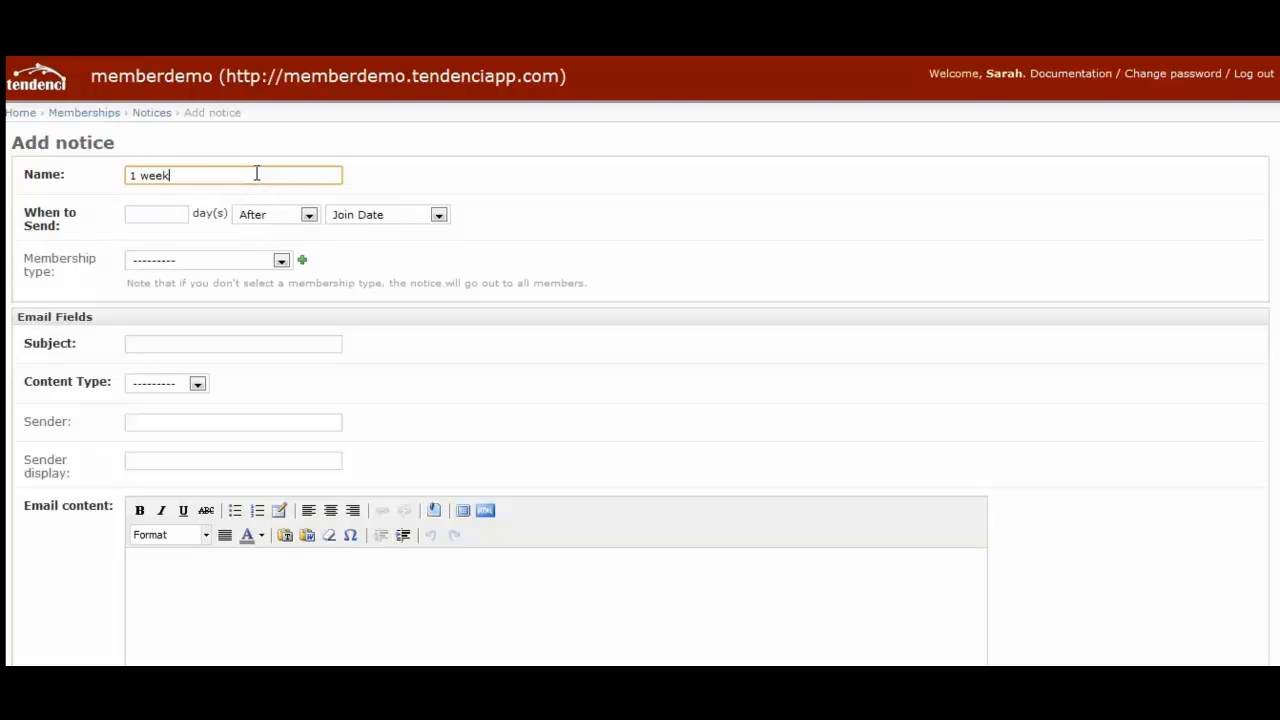
{"action": "type", "text": "after joinin"}
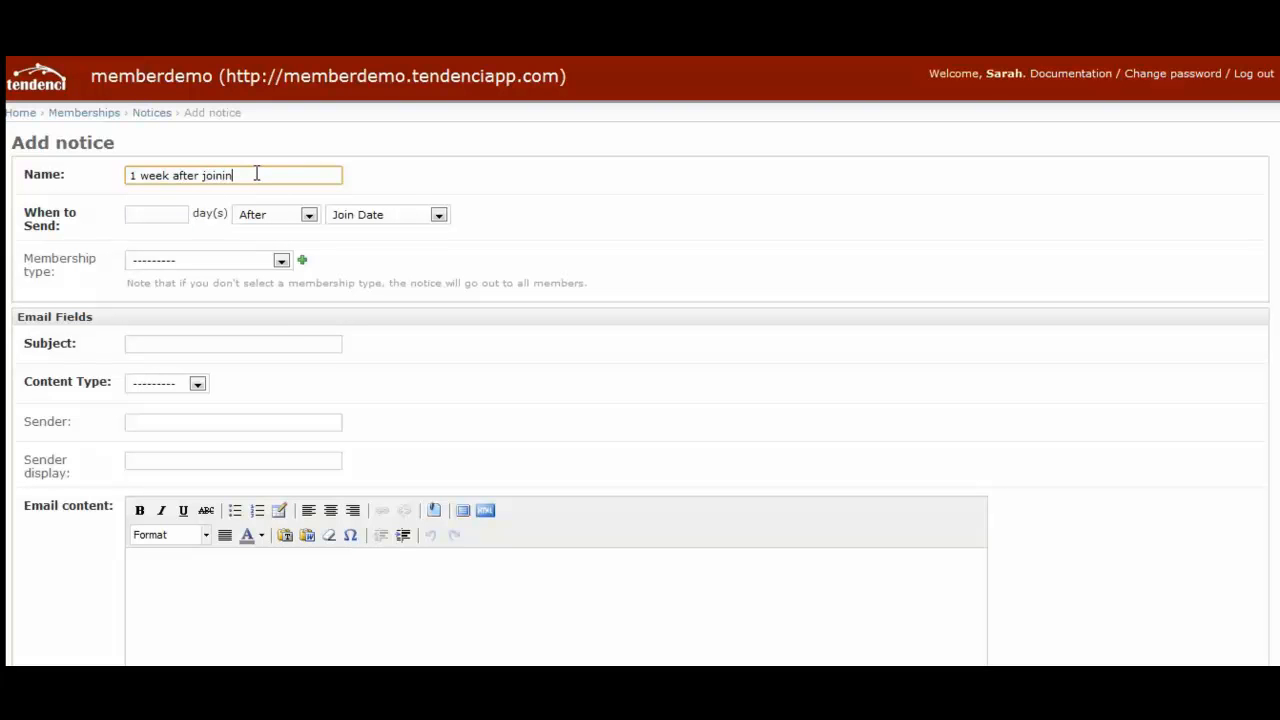
{"action": "type", "text": "g"}
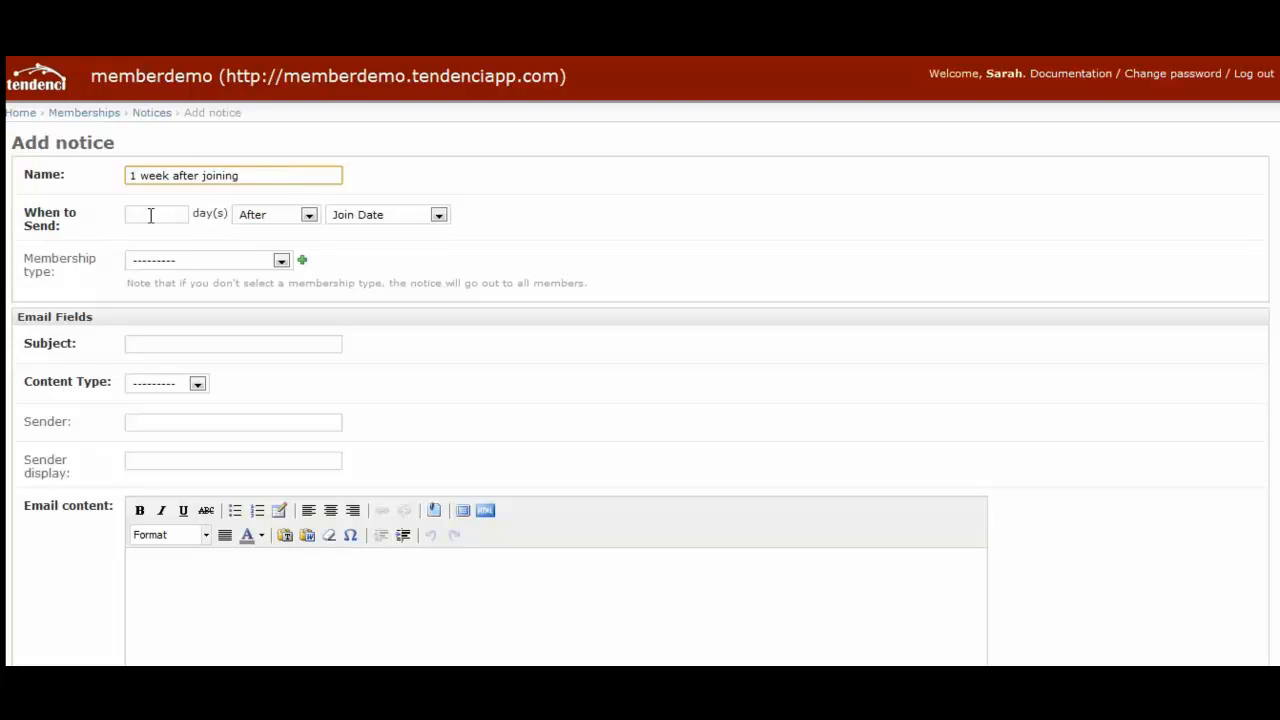
Set the notice to send 7 days after join date to Professional Members.
{"action": "left_click", "coordinate": [155, 214]}
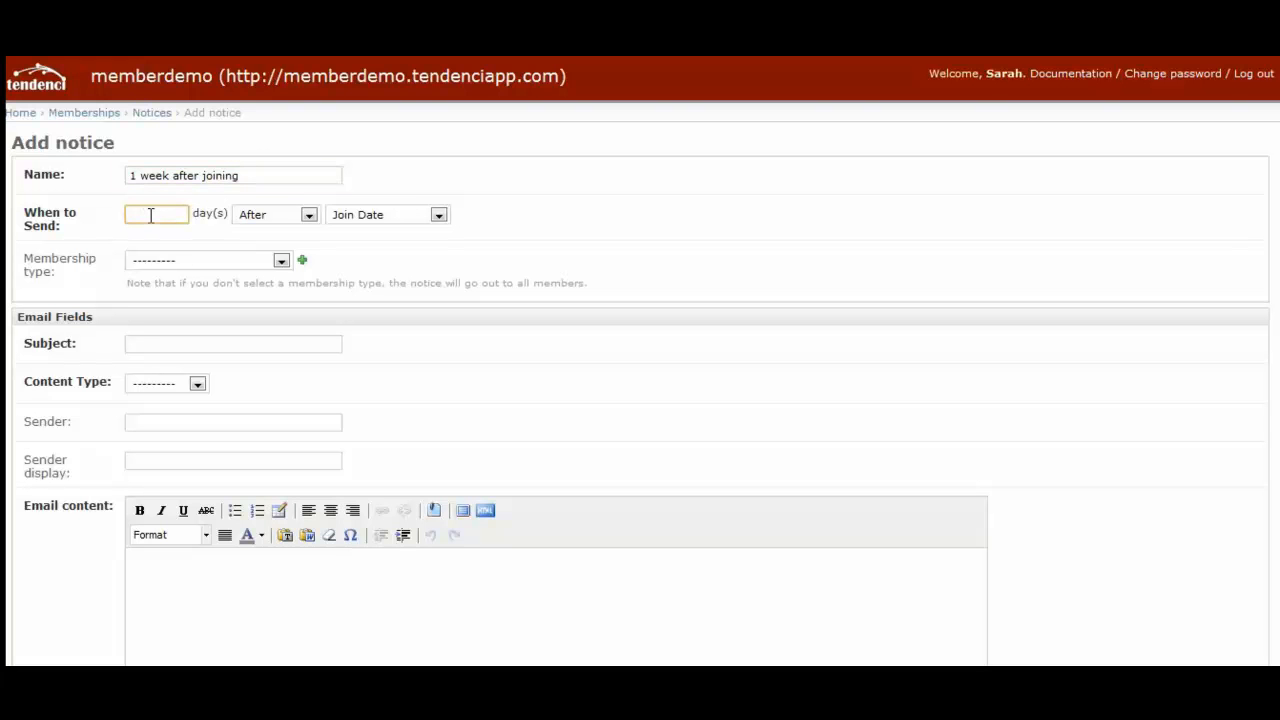
{"action": "type", "text": "7"}
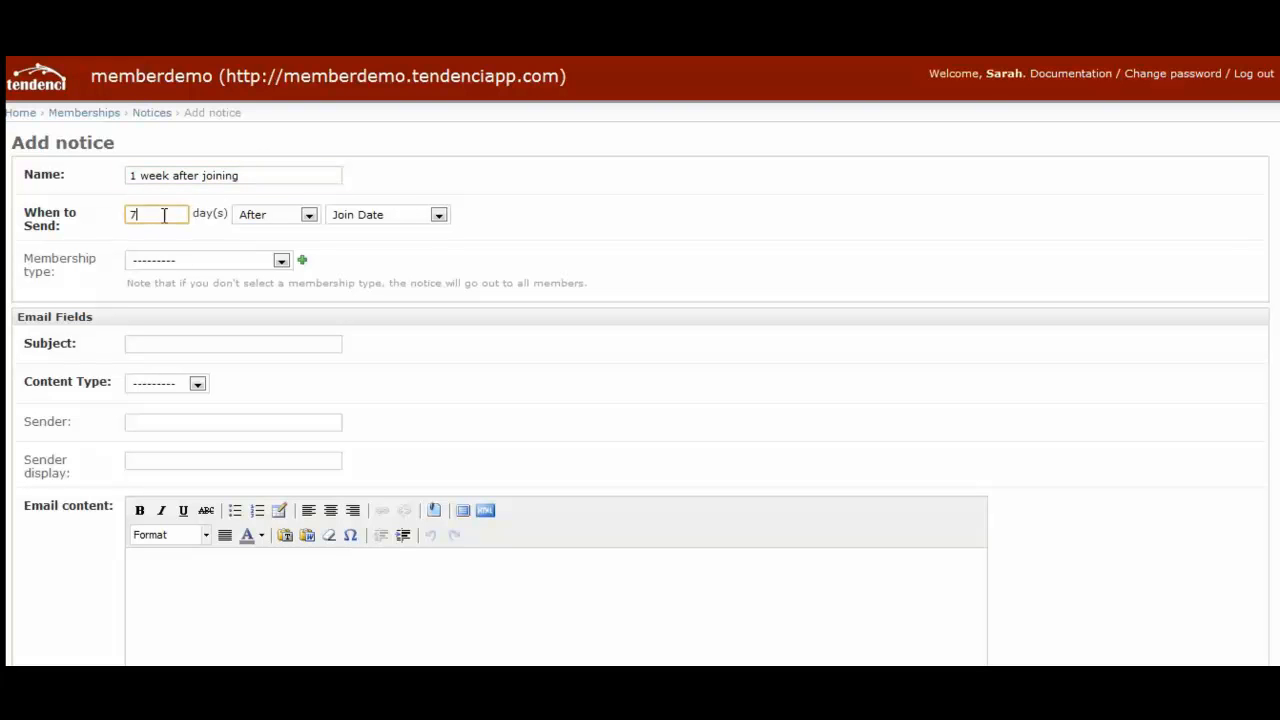
{"action": "mouse_move", "coordinate": [360, 220]}
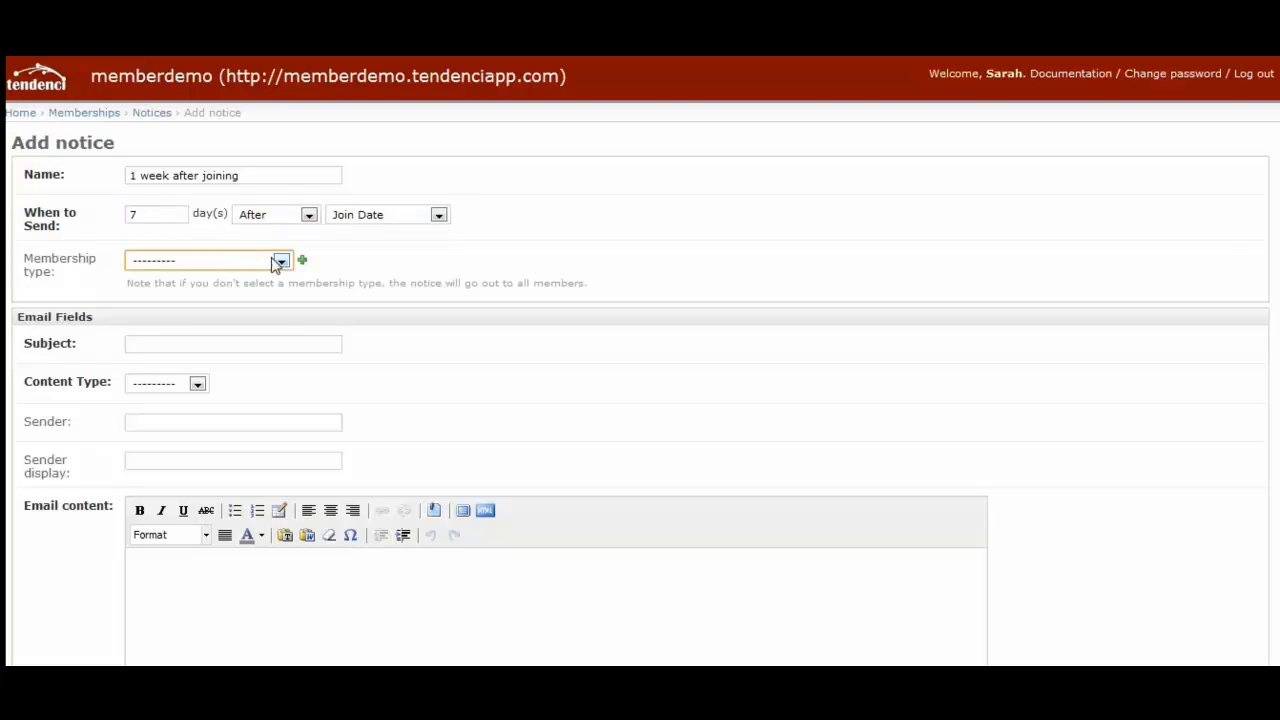
{"action": "left_click", "coordinate": [208, 260]}
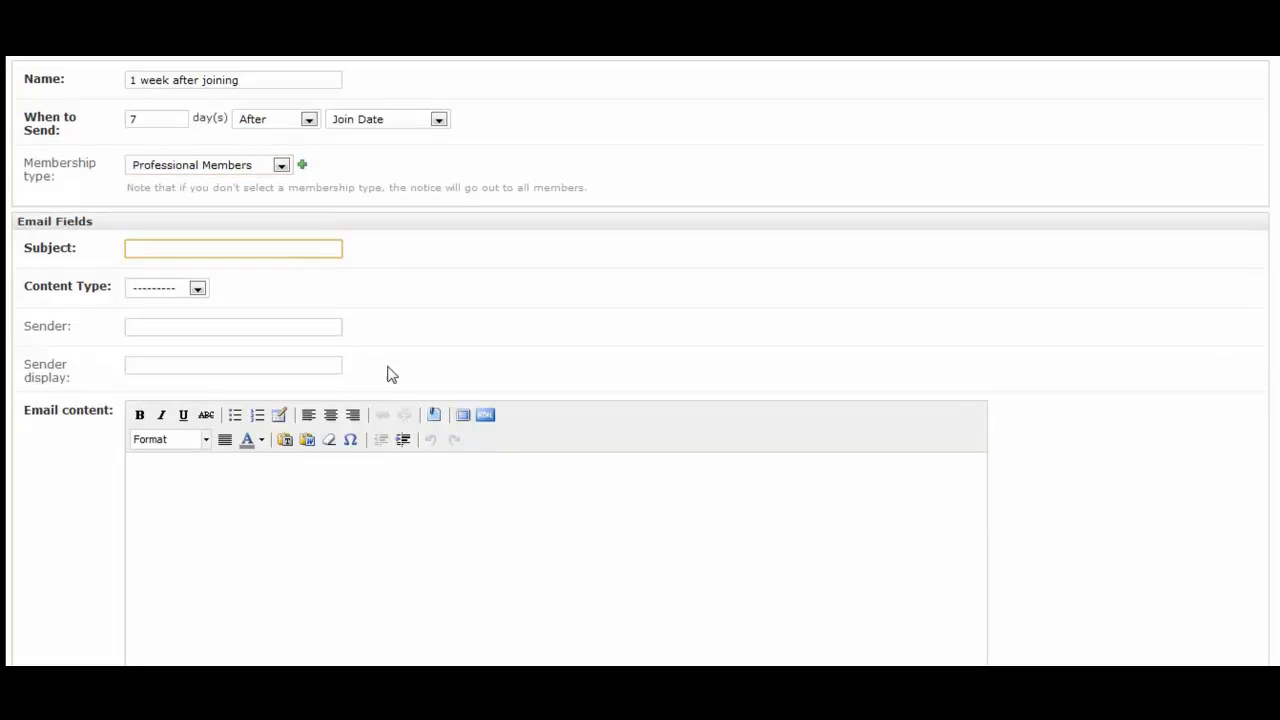
Enter the subject 'Welcome To Our Organization! How's your first week been?'.
{"action": "left_click", "coordinate": [233, 248]}
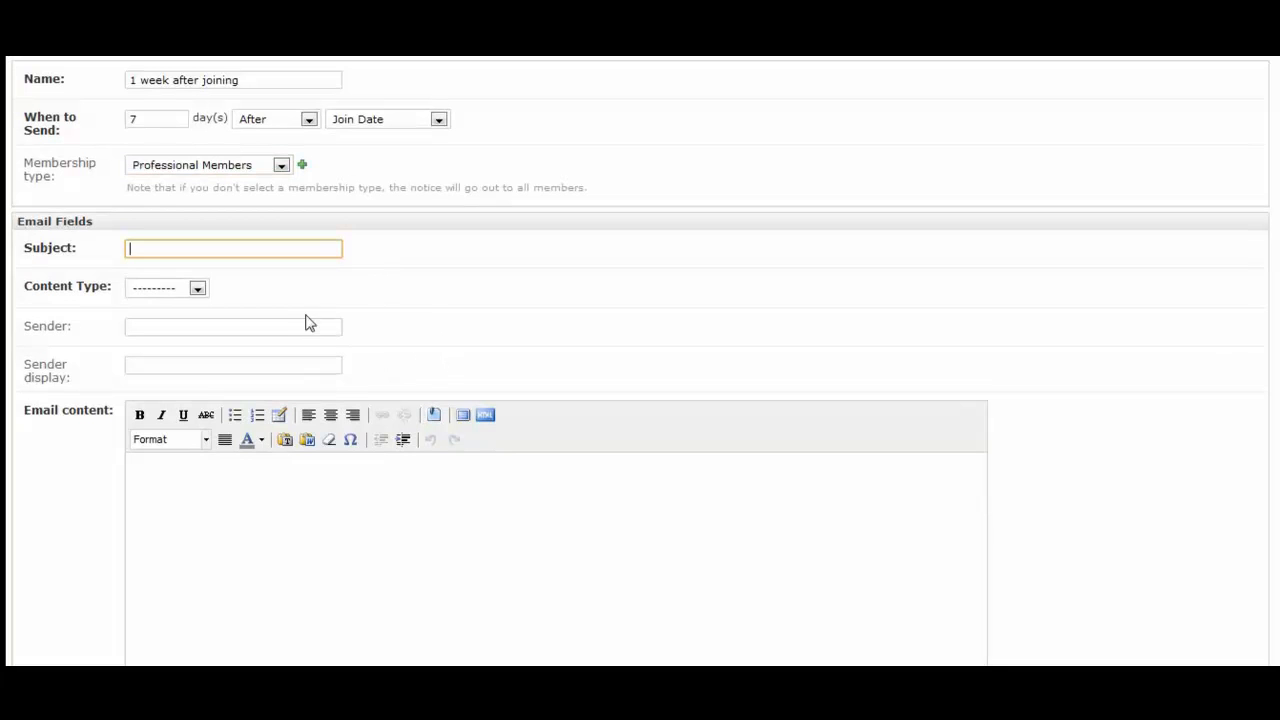
{"action": "mouse_move", "coordinate": [338, 324]}
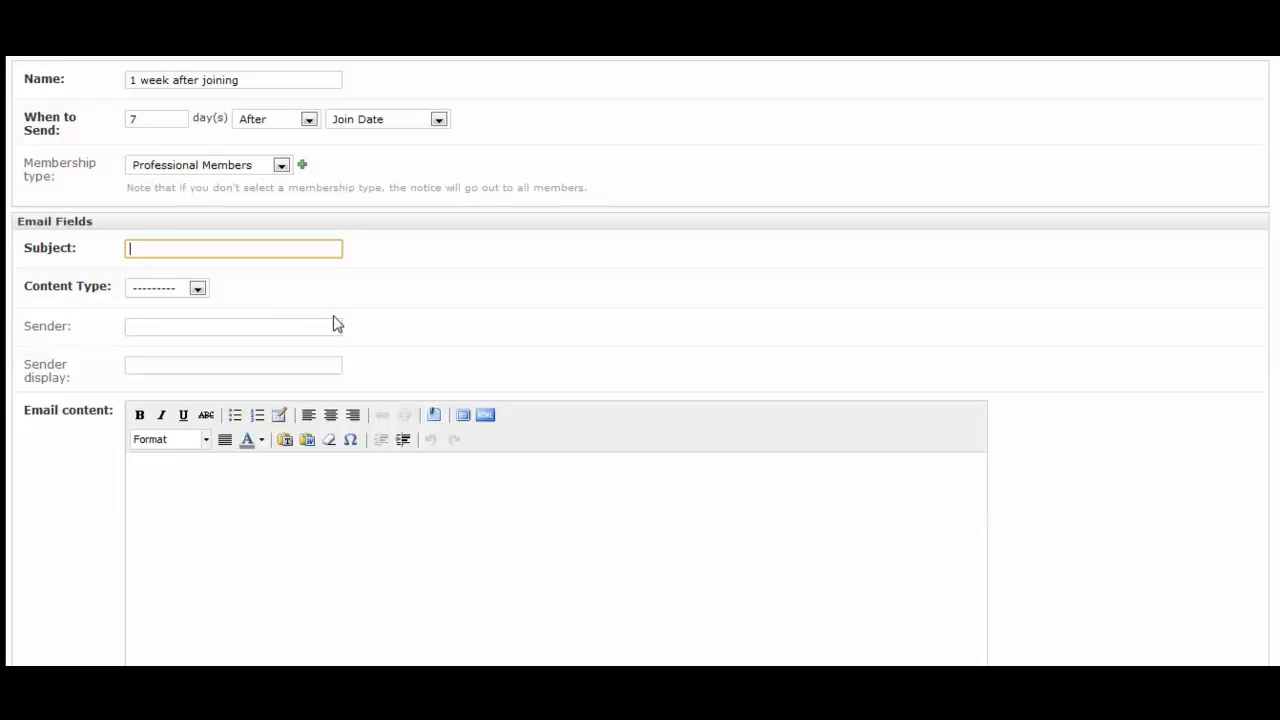
{"action": "mouse_move", "coordinate": [339, 323]}
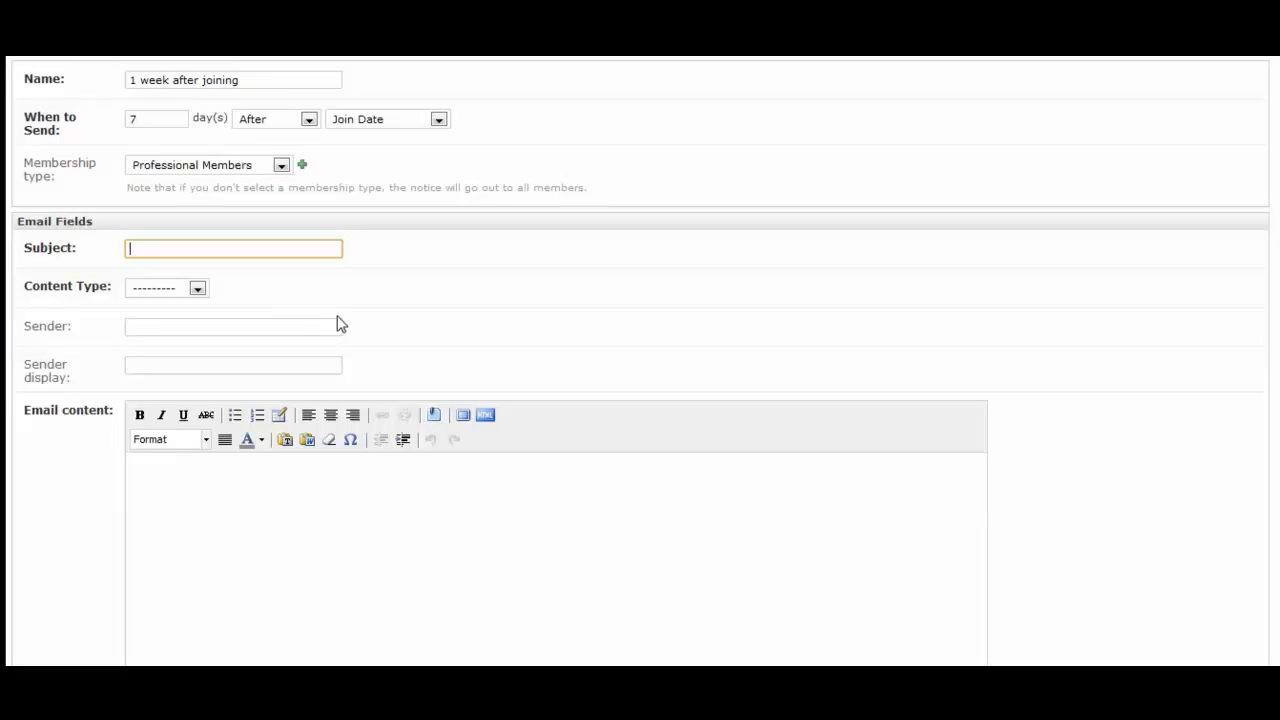
{"action": "mouse_move", "coordinate": [352, 328]}
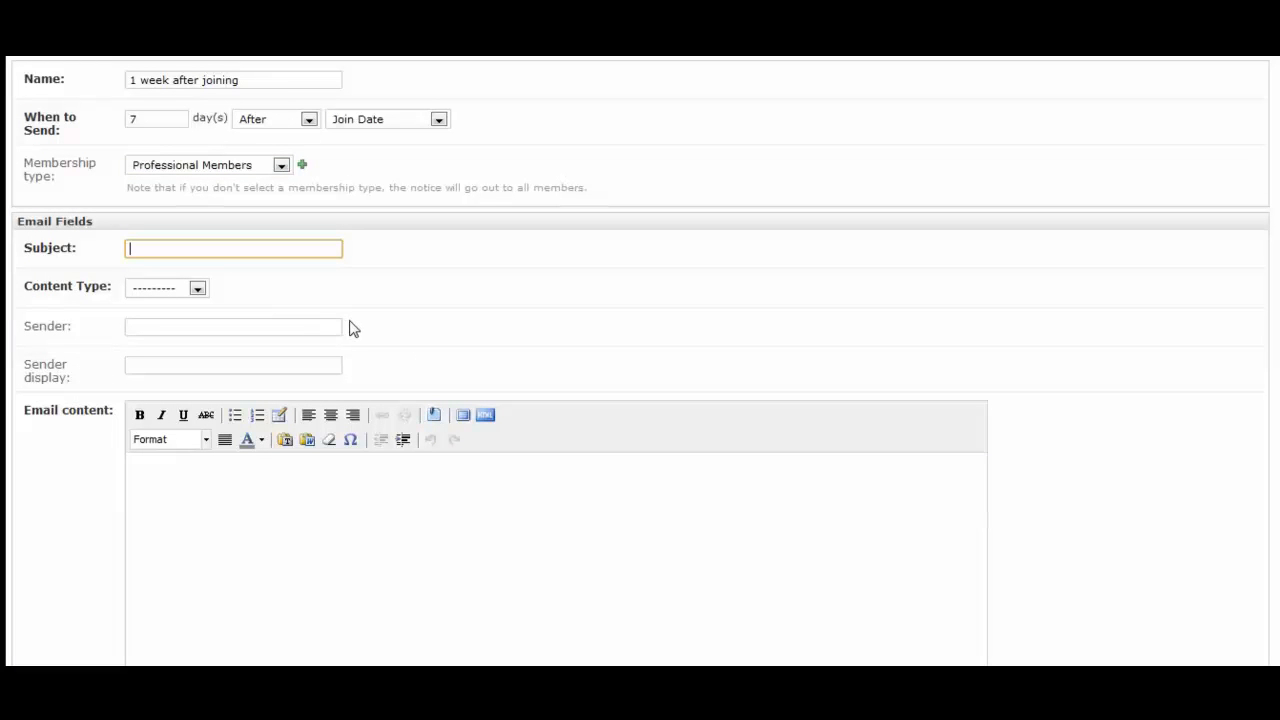
{"action": "type", "text": "Welcom"}
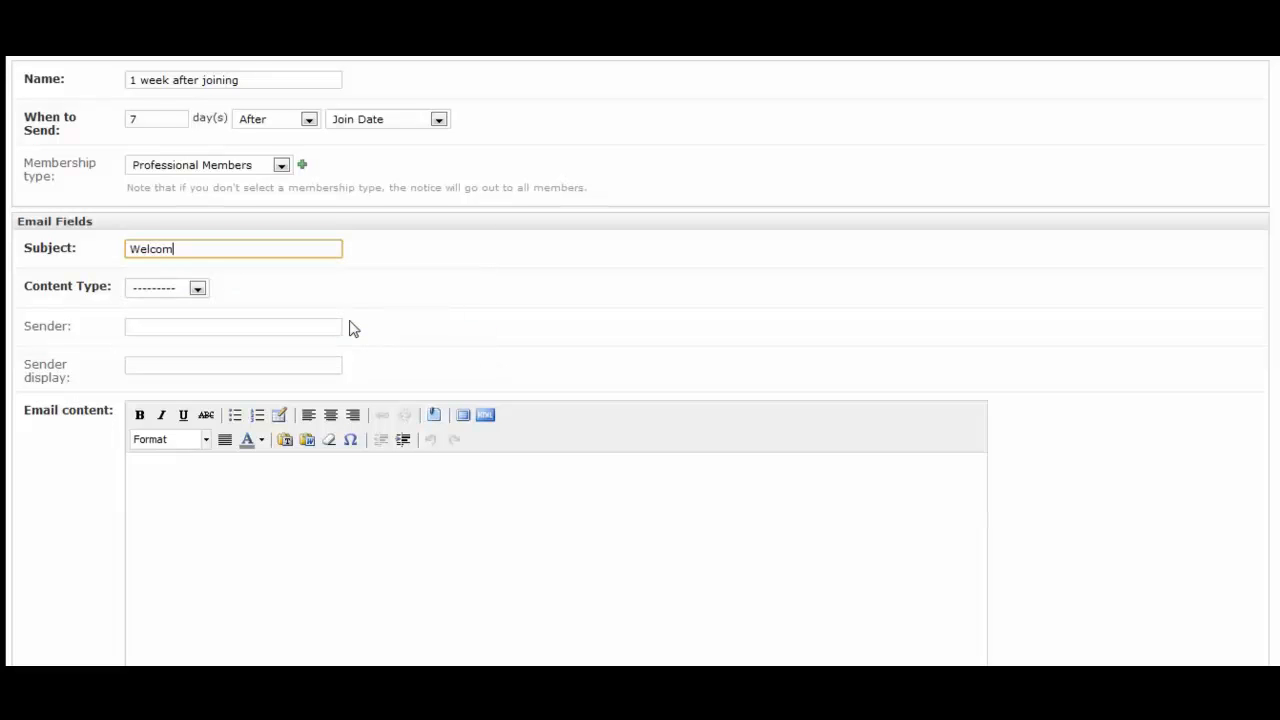
{"action": "type", "text": "e To"}
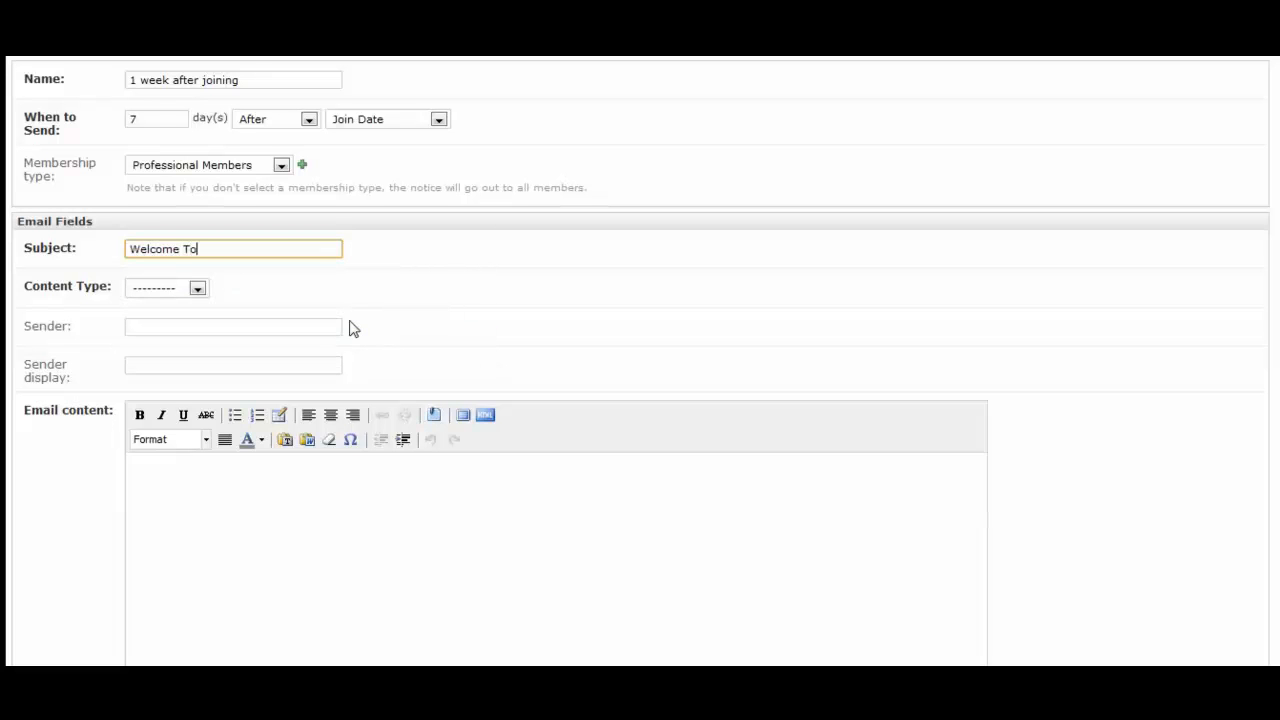
{"action": "type", "text": "Our Organization"}
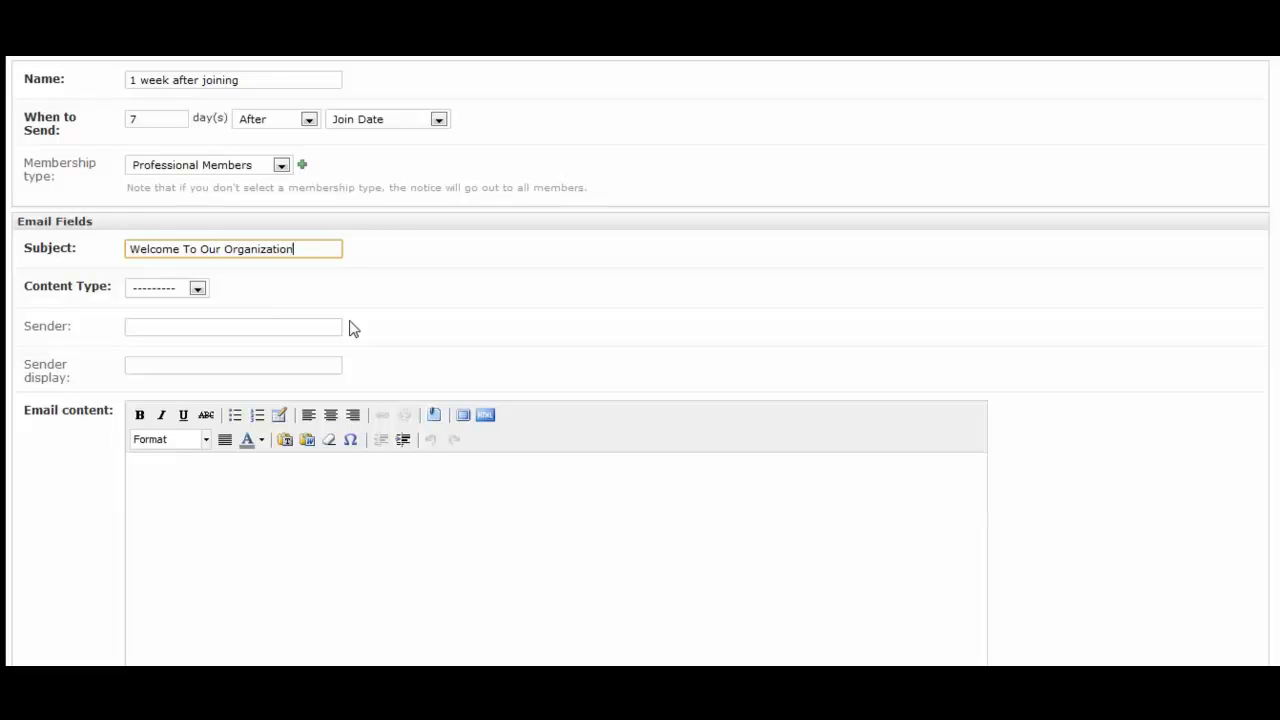
{"action": "type", "text": "! How's your first week been?"}
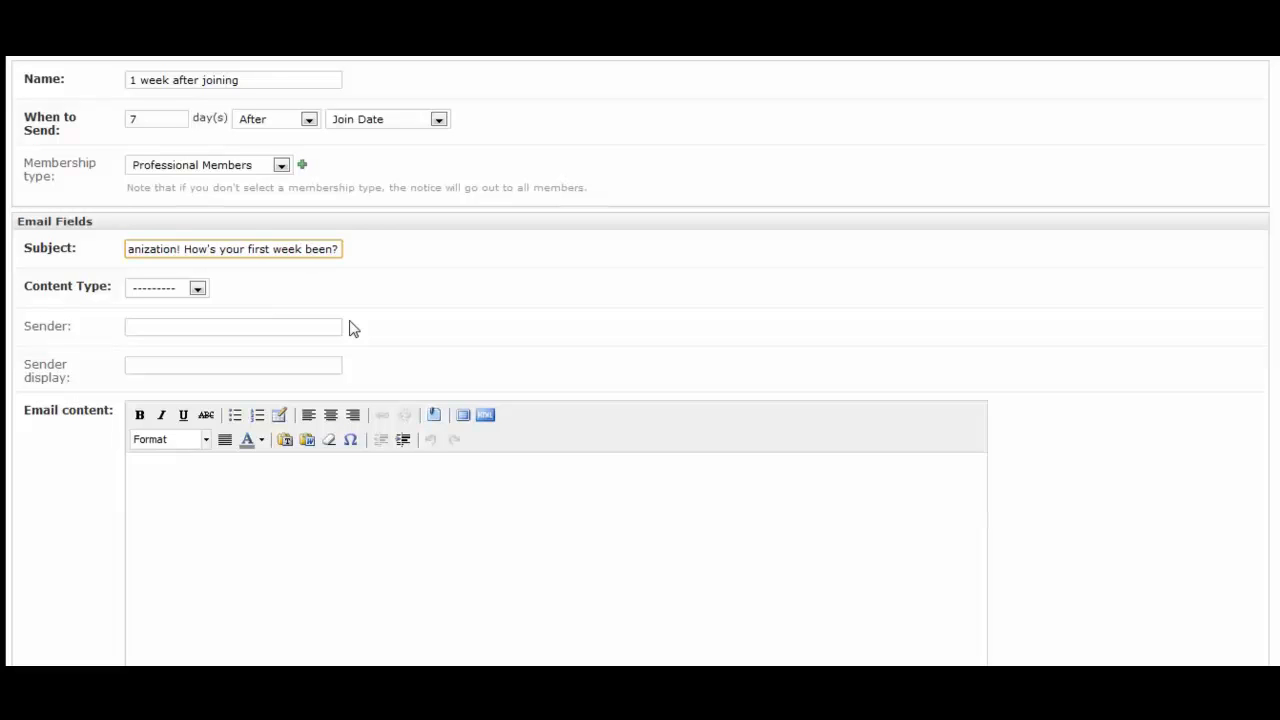
{"action": "mouse_move", "coordinate": [253, 287]}
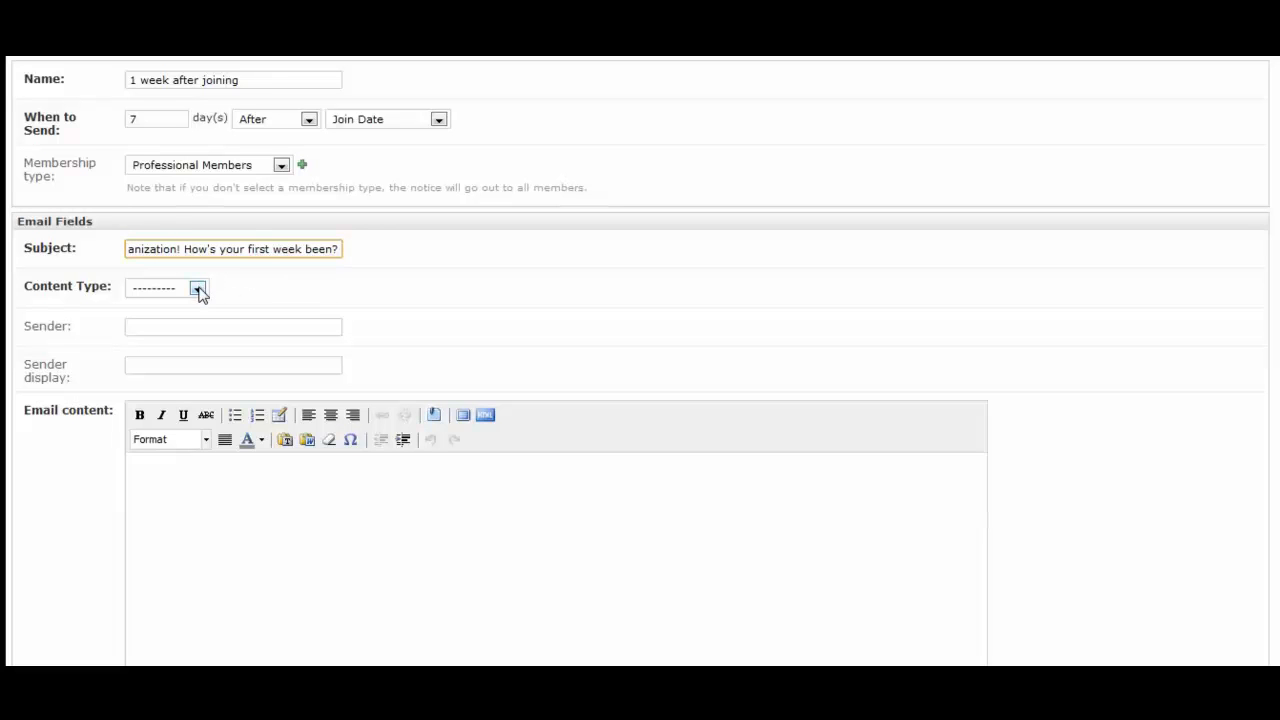
Set the email content type to HTML.
{"action": "left_click", "coordinate": [197, 288]}
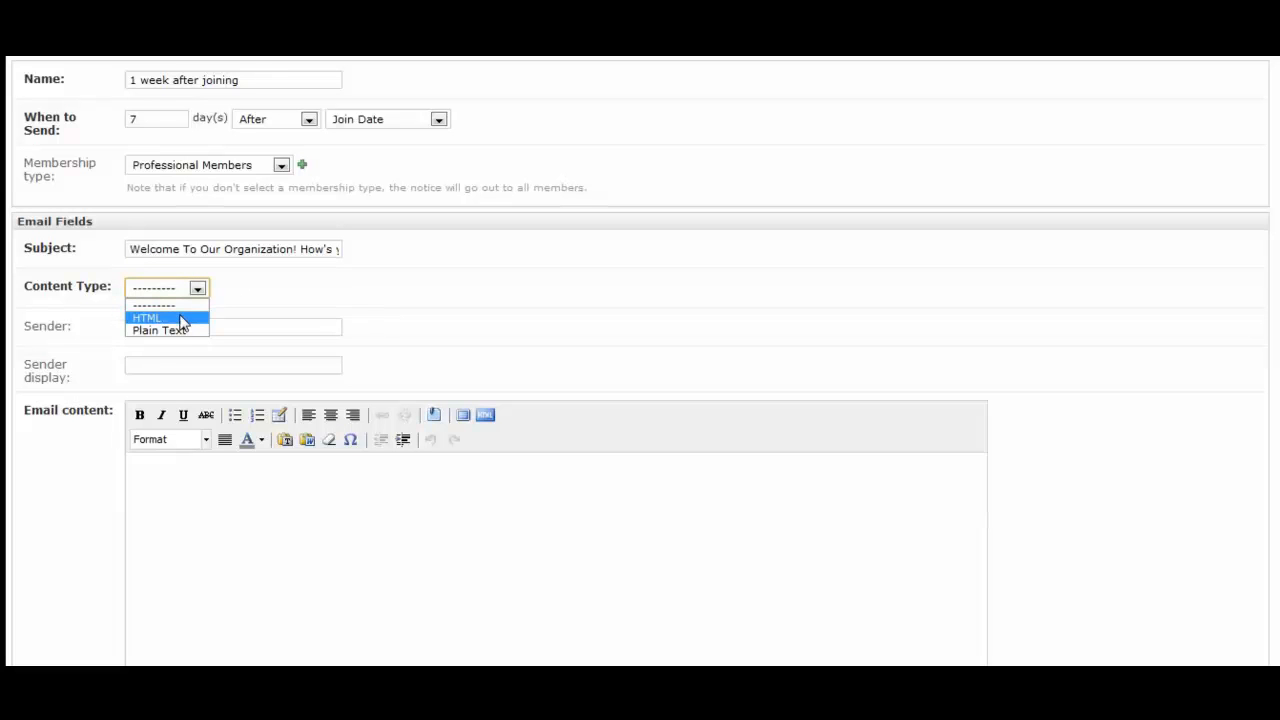
{"action": "left_click", "coordinate": [146, 317]}
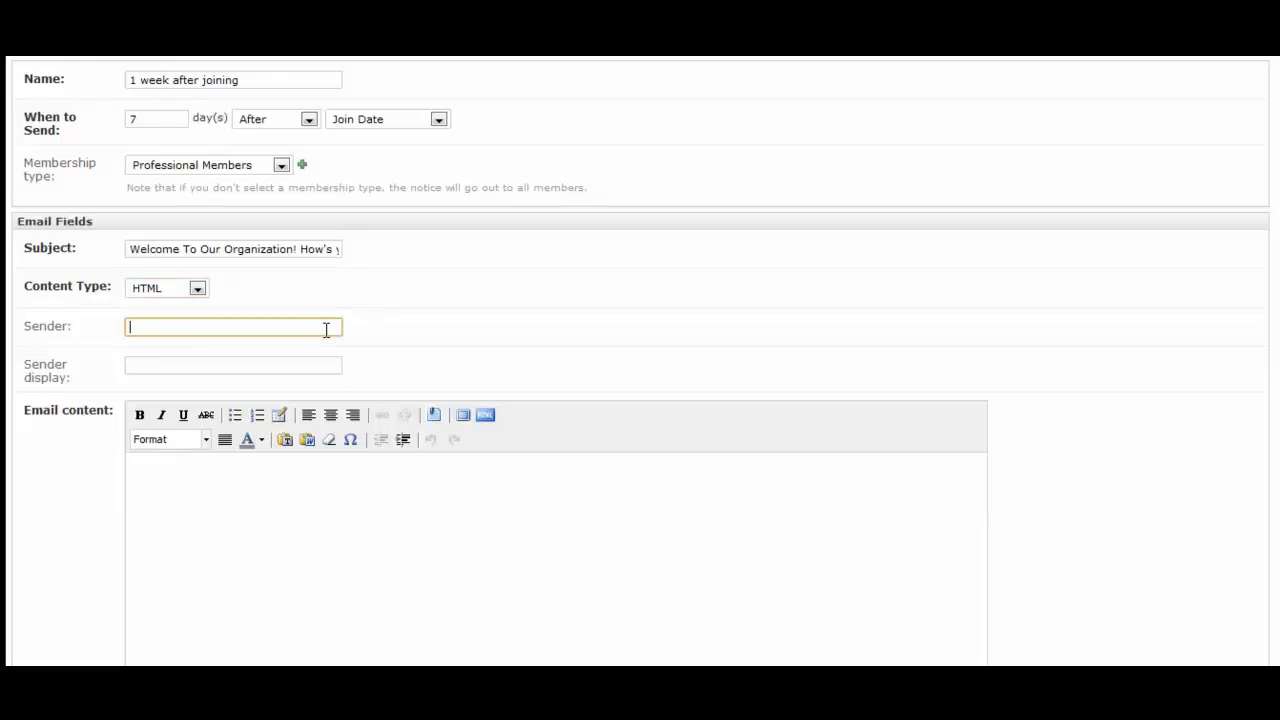
{"action": "scroll", "scroll_direction": "down", "scroll_amount": 3}
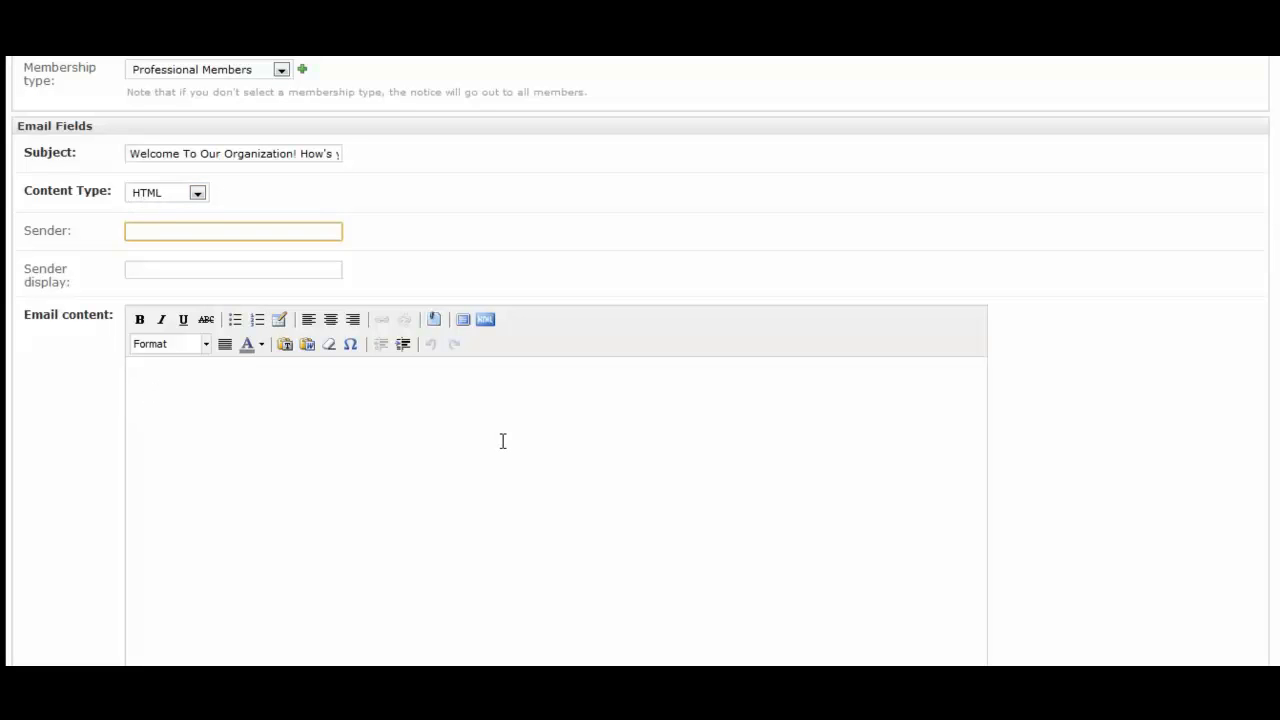
{"action": "mouse_move", "coordinate": [480, 428]}
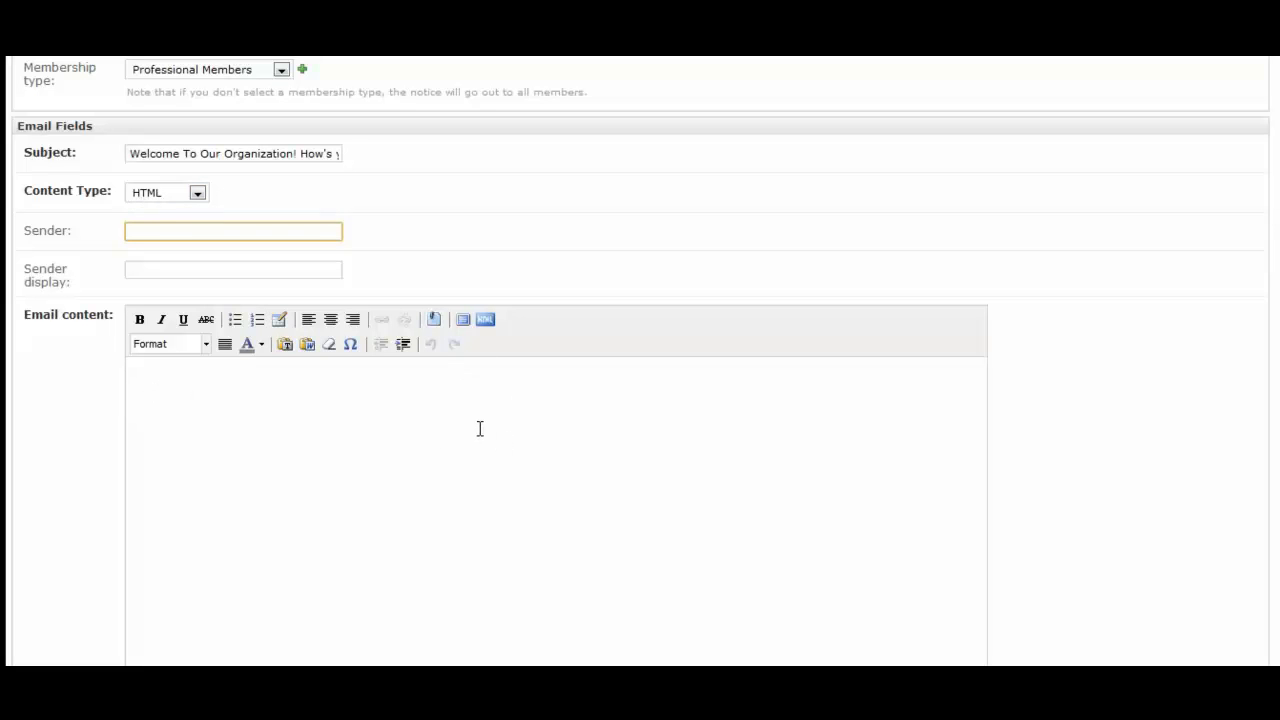
{"action": "mouse_move", "coordinate": [469, 470]}
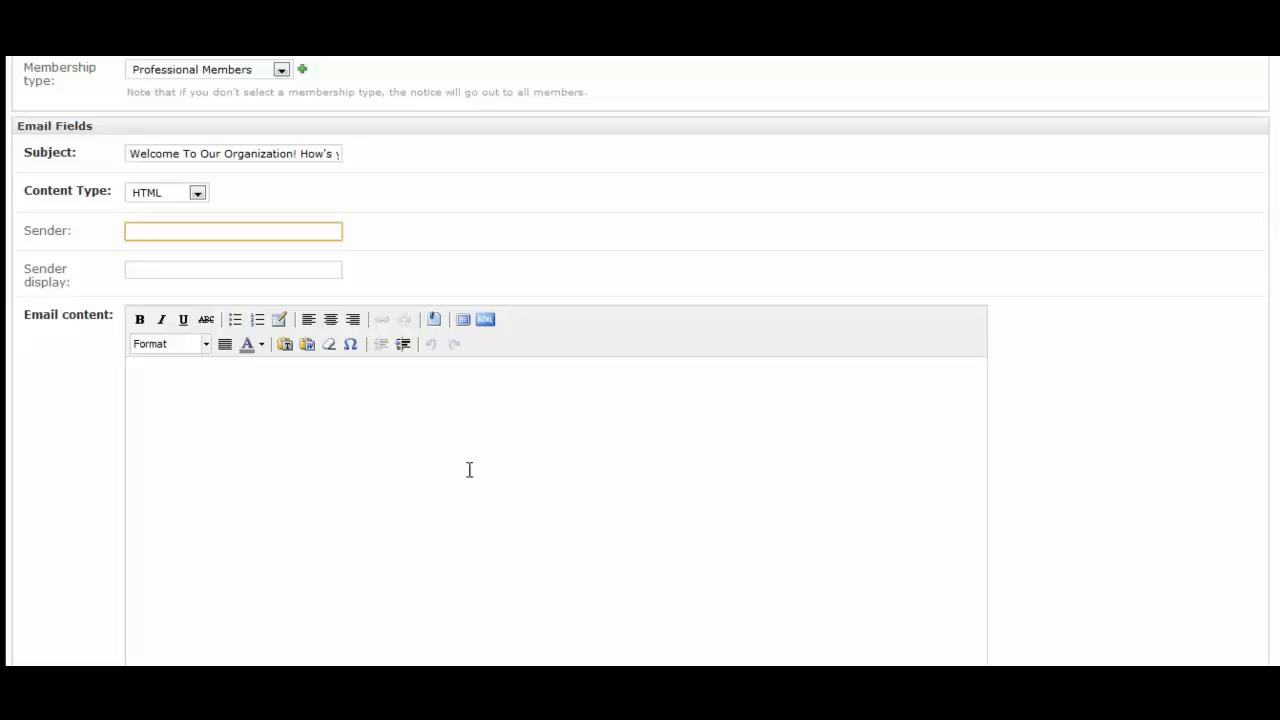
{"action": "left_click", "coordinate": [233, 231]}
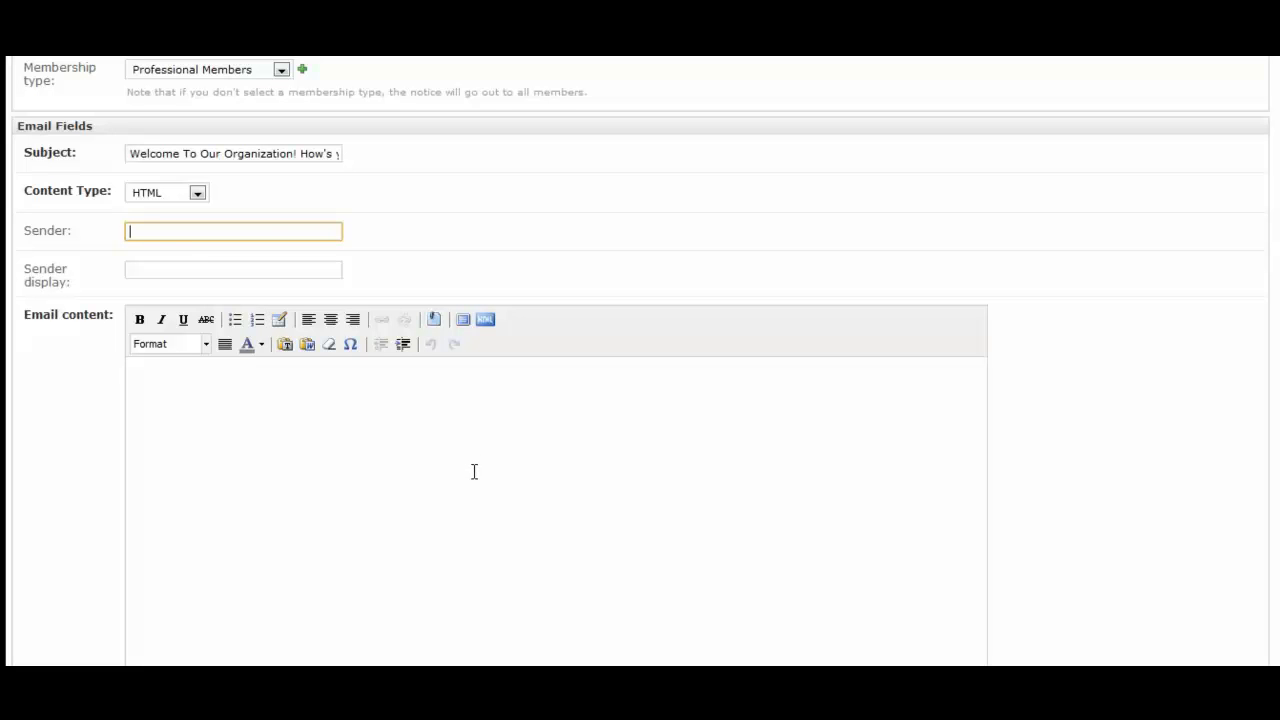
{"action": "mouse_move", "coordinate": [139, 268]}
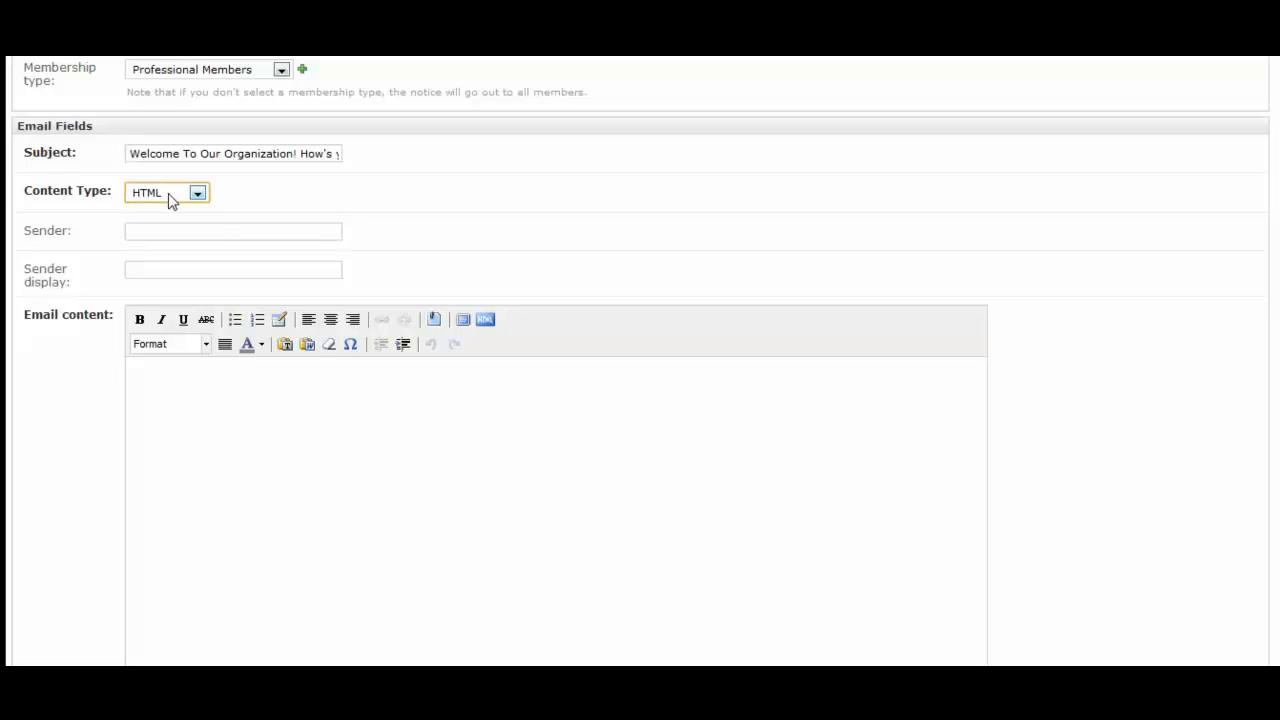
{"action": "left_click", "coordinate": [232, 230]}
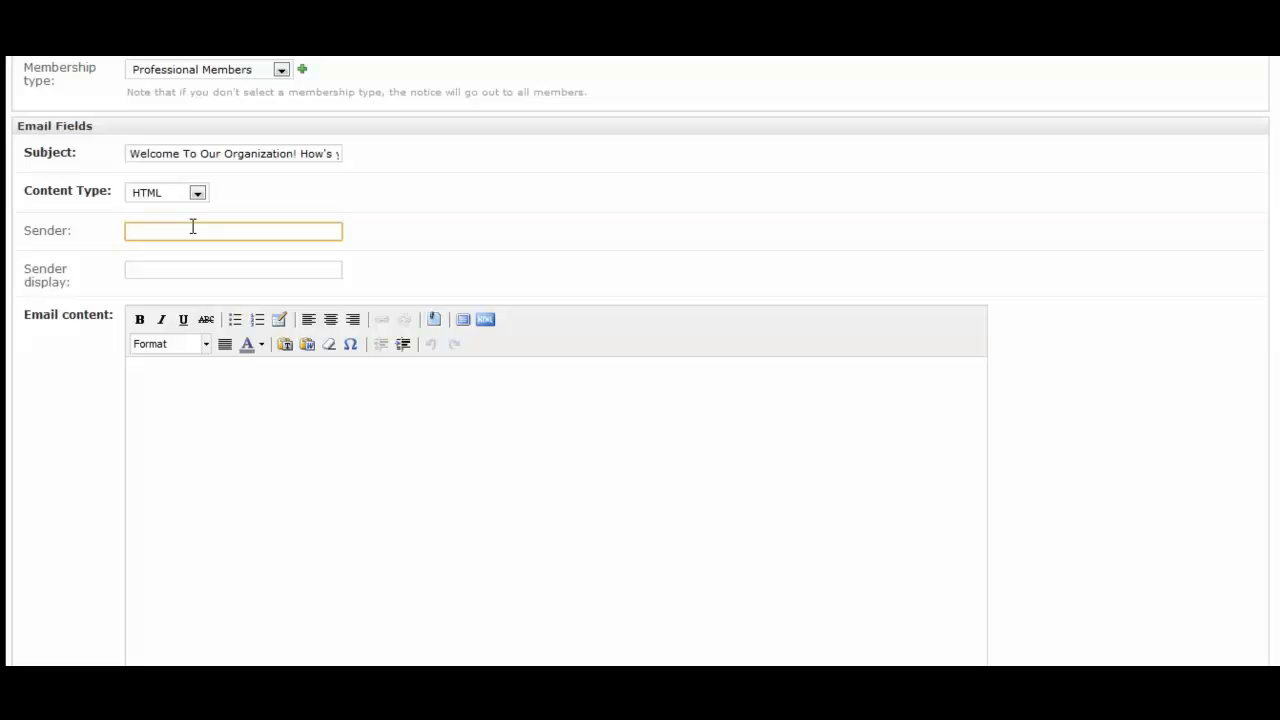
{"action": "left_click", "coordinate": [233, 230]}
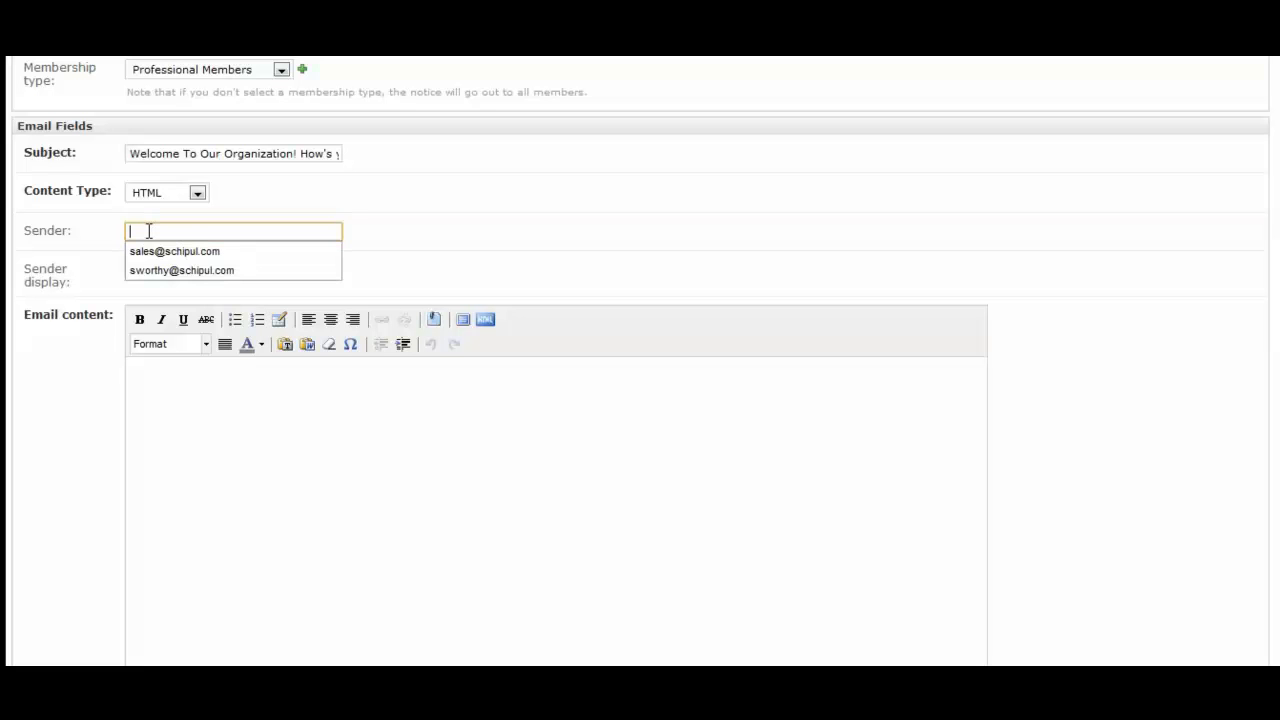
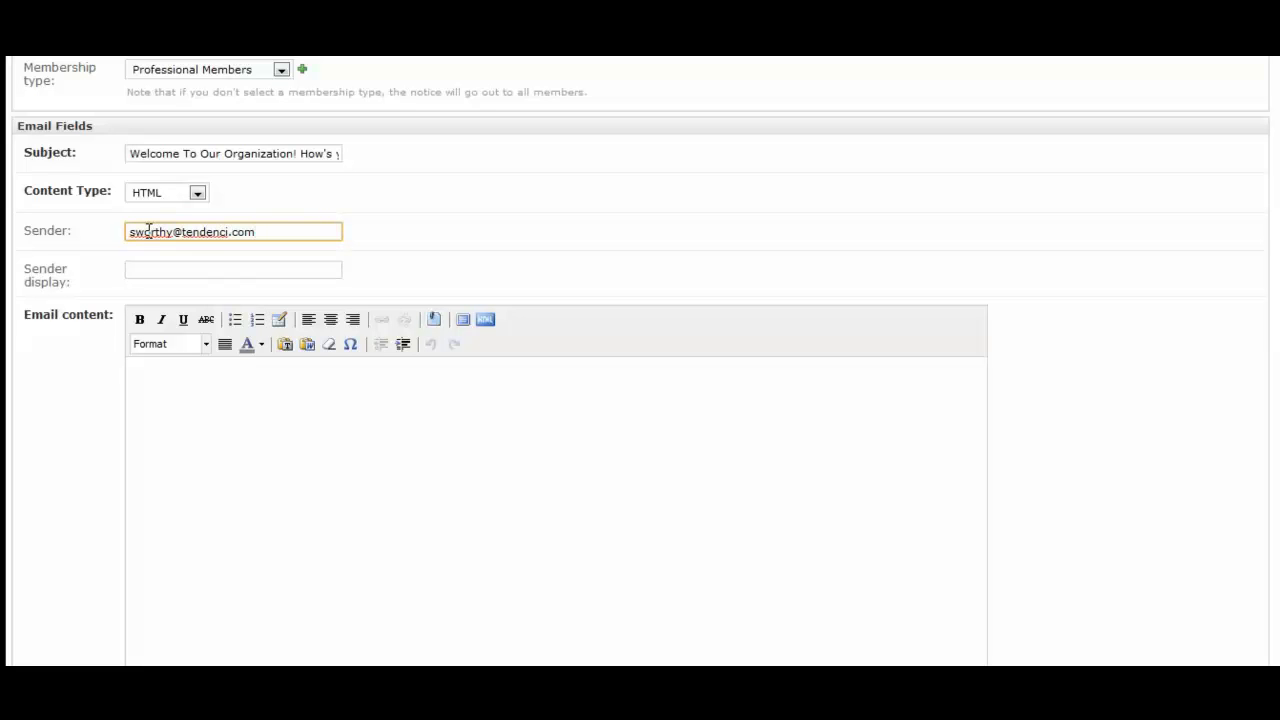
{"action": "left_click", "coordinate": [233, 269]}
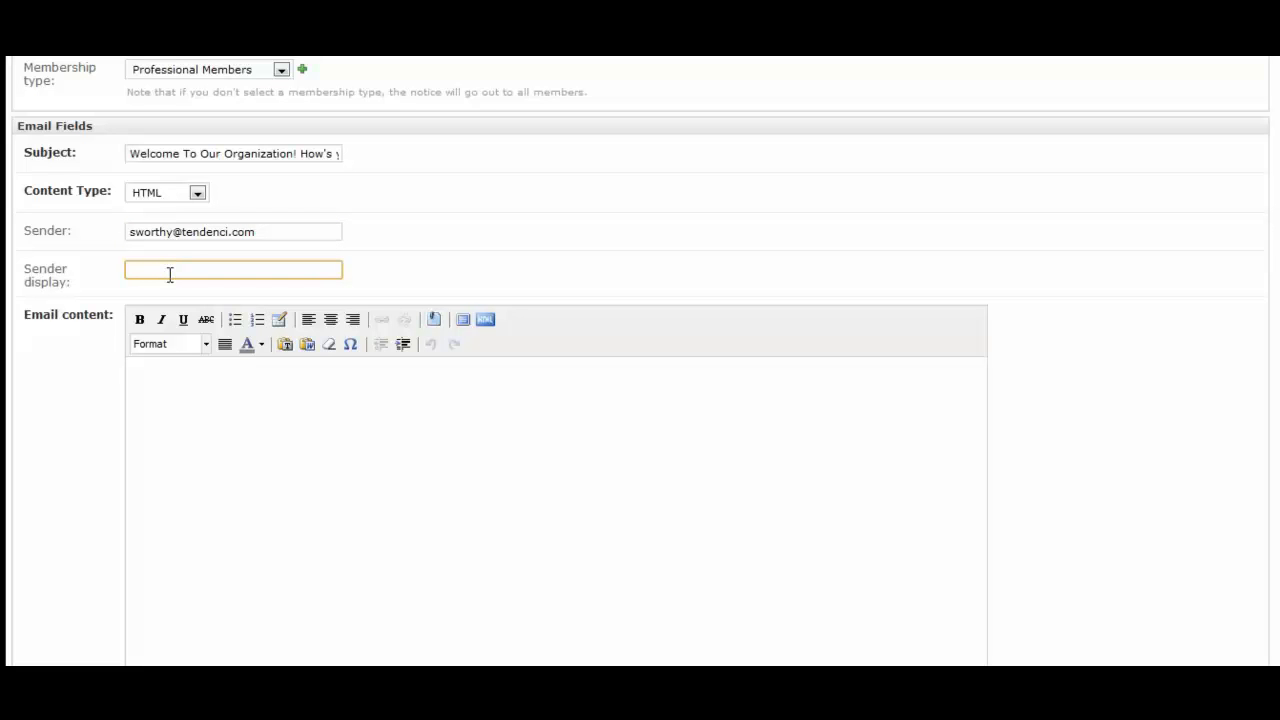
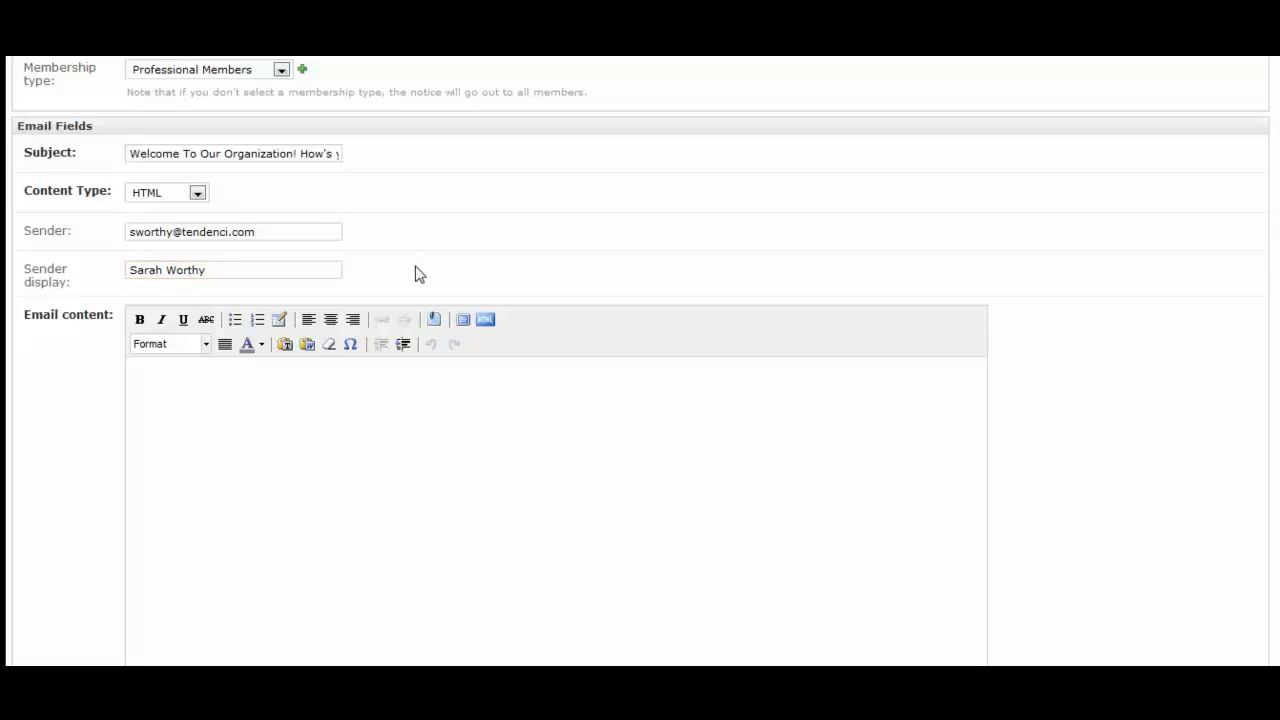
Type 'Enter any body text and images you'd like here.' into the email content editor.
{"action": "scroll", "scroll_direction": "down", "scroll_amount": 3}
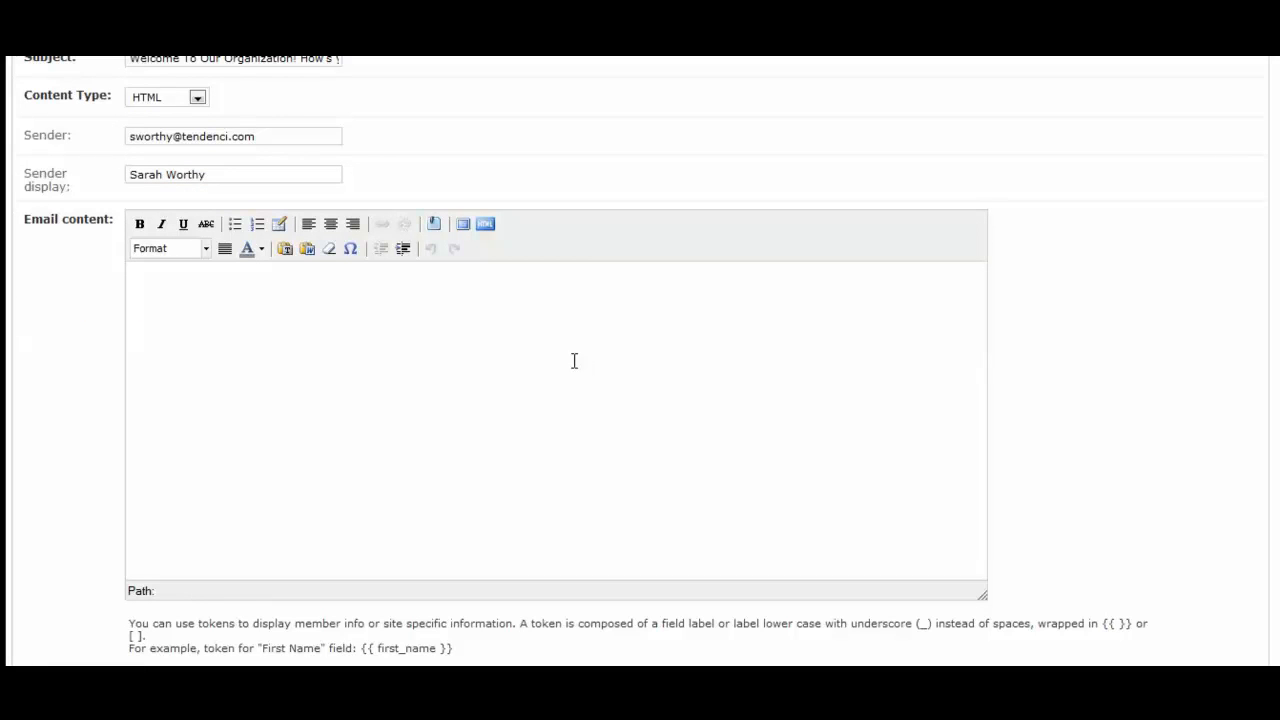
{"action": "left_click", "coordinate": [434, 360]}
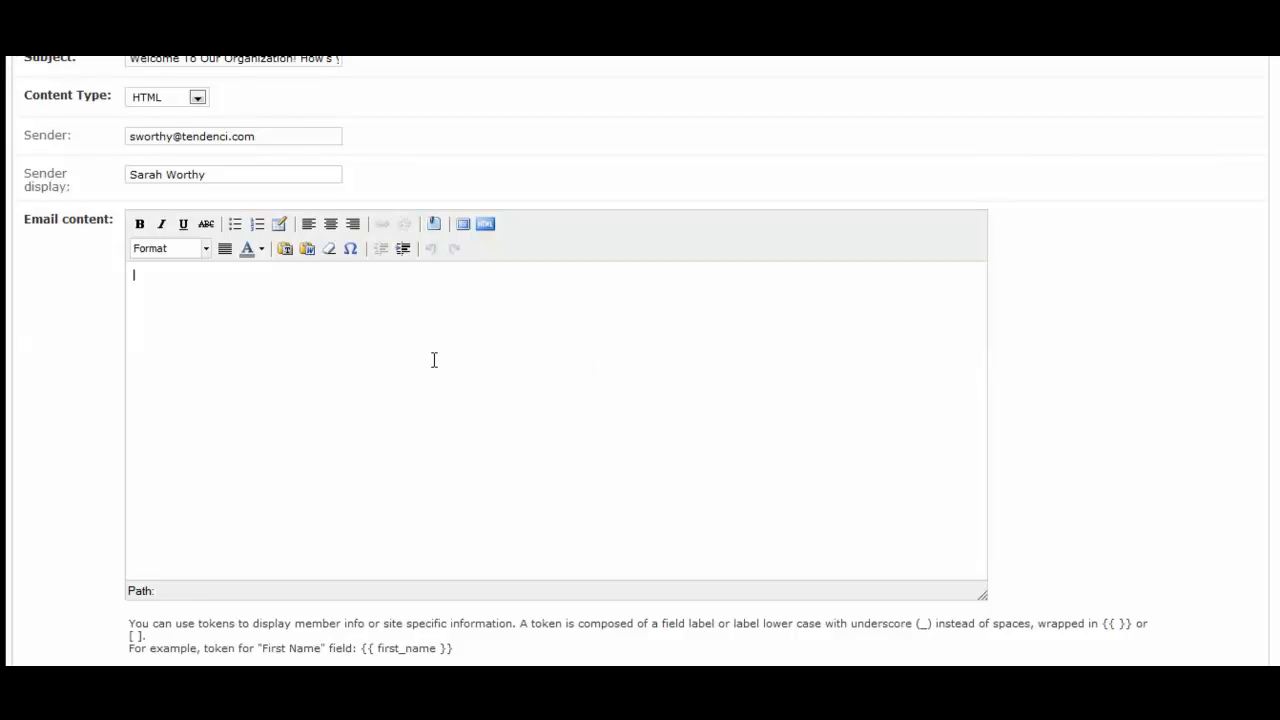
{"action": "type", "text": "Enter"}
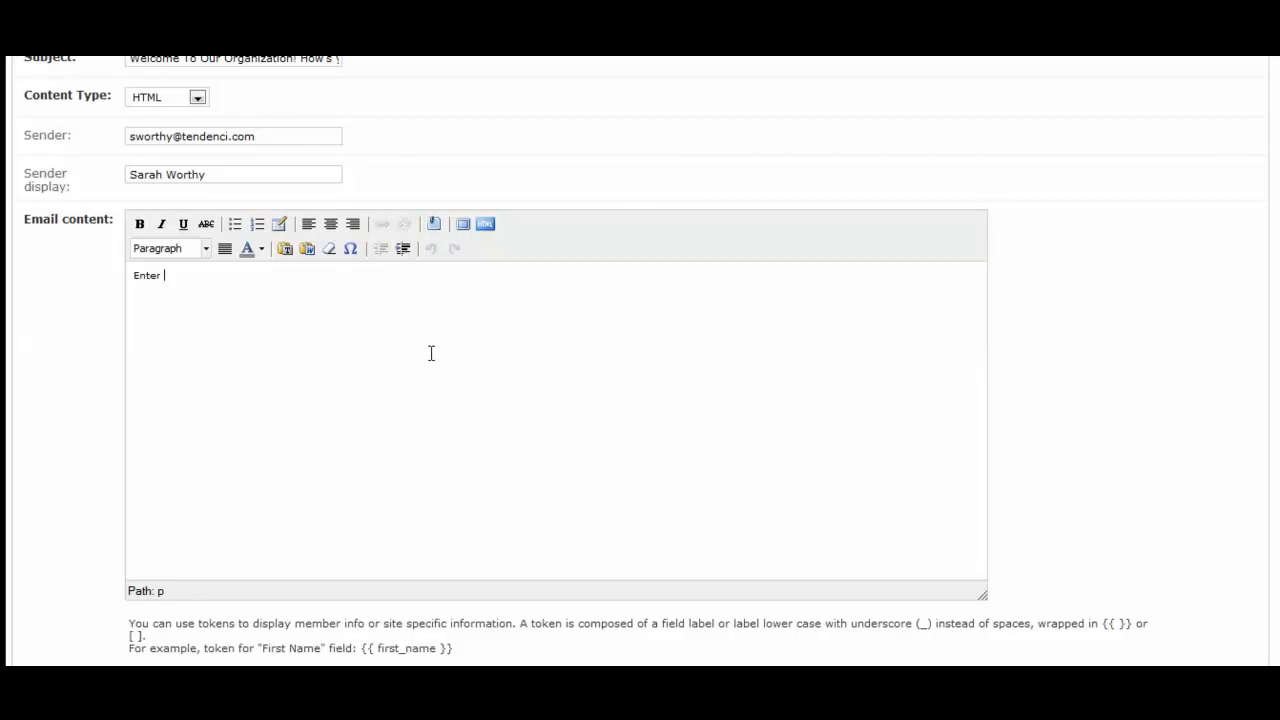
{"action": "type", "text": "any body text and images you"}
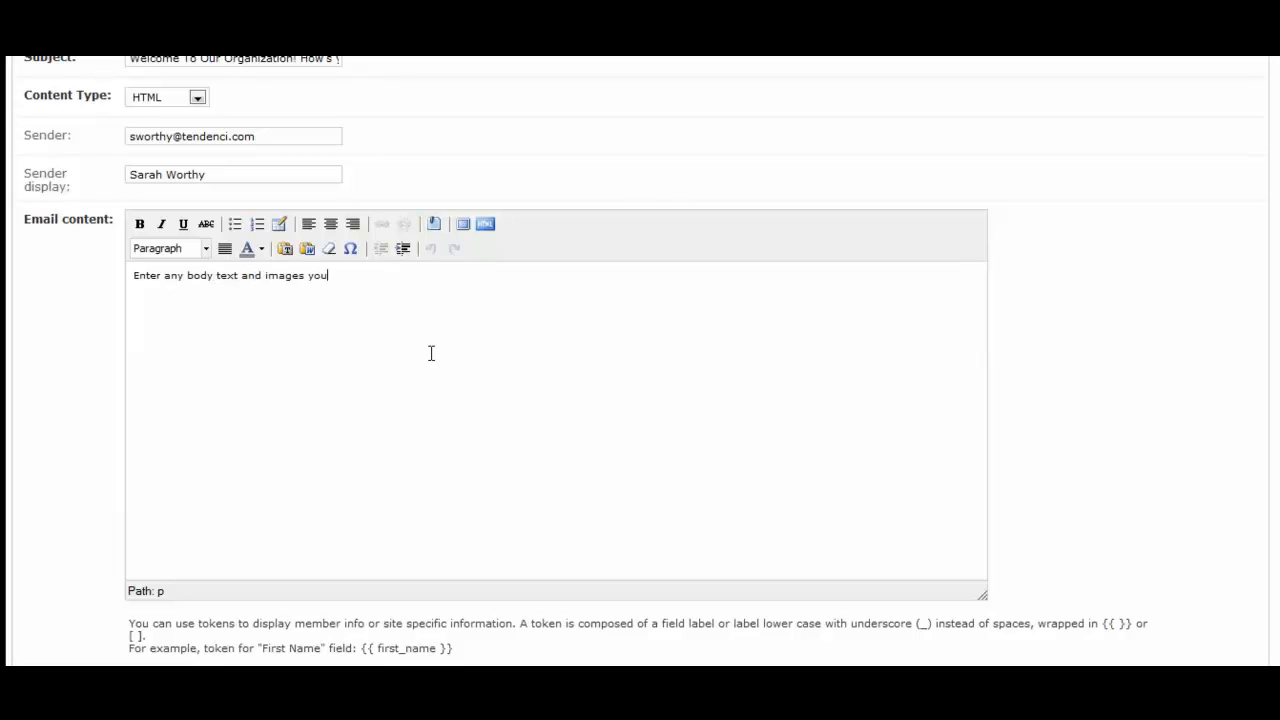
{"action": "type", "text": "'d like here."}
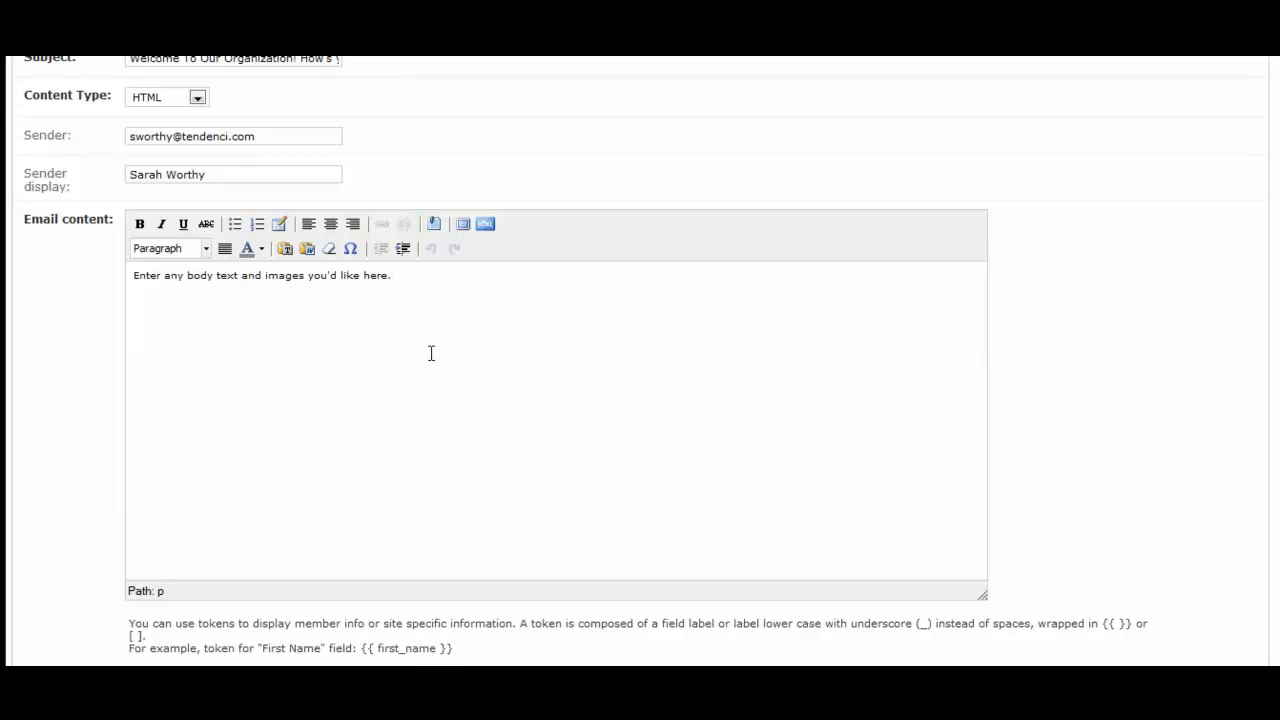
{"action": "left_click", "coordinate": [433, 223]}
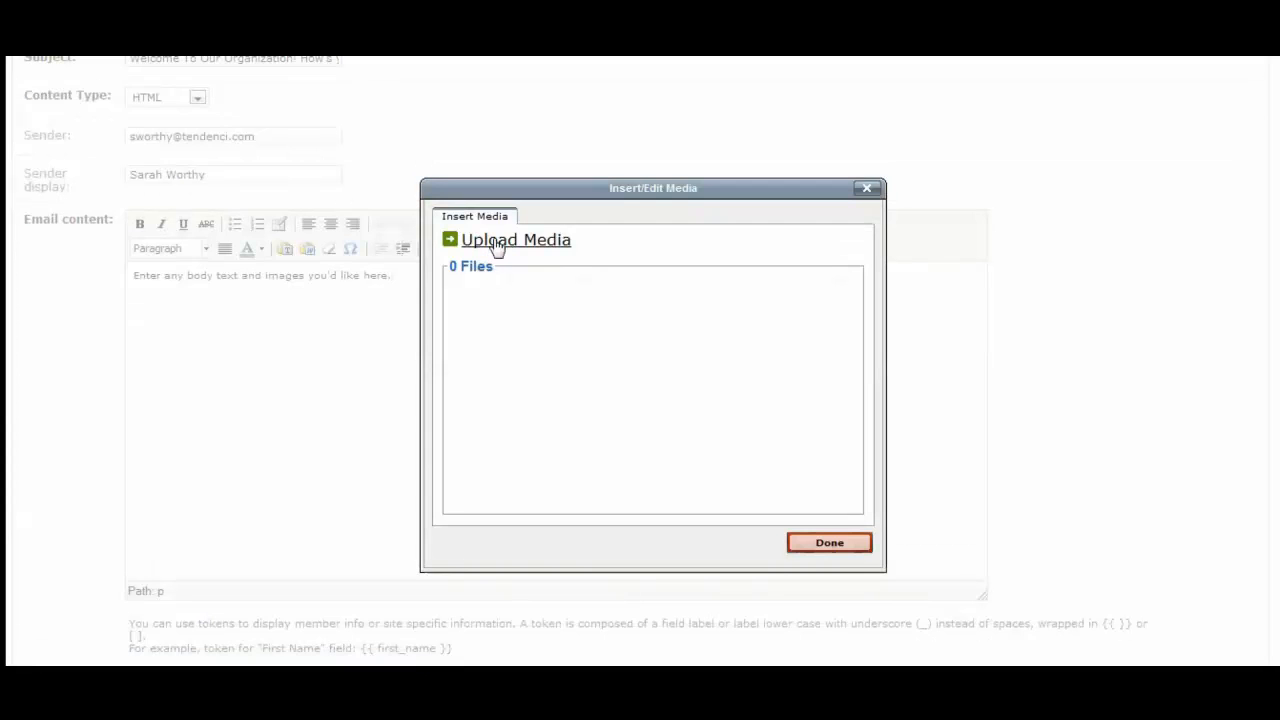
Insert the dark blue logo.gif and make the intro line a centered Heading 2.
{"action": "left_click", "coordinate": [515, 239]}
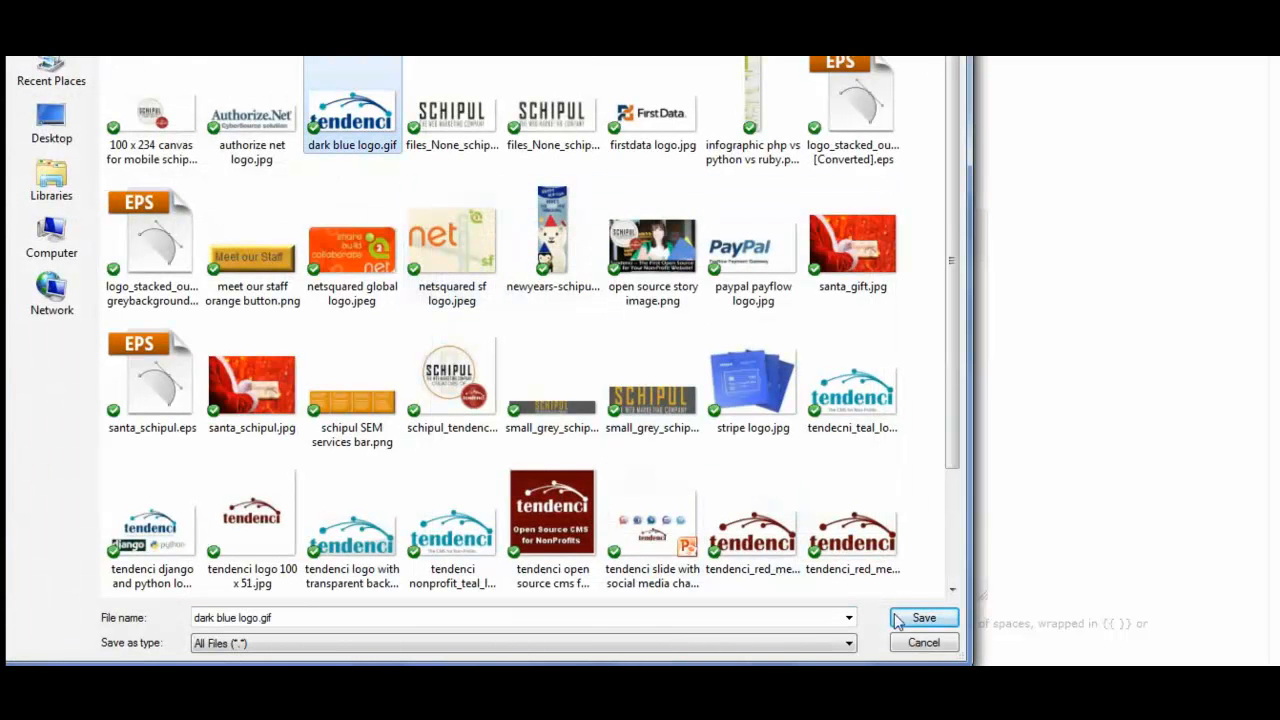
{"action": "left_click", "coordinate": [922, 617]}
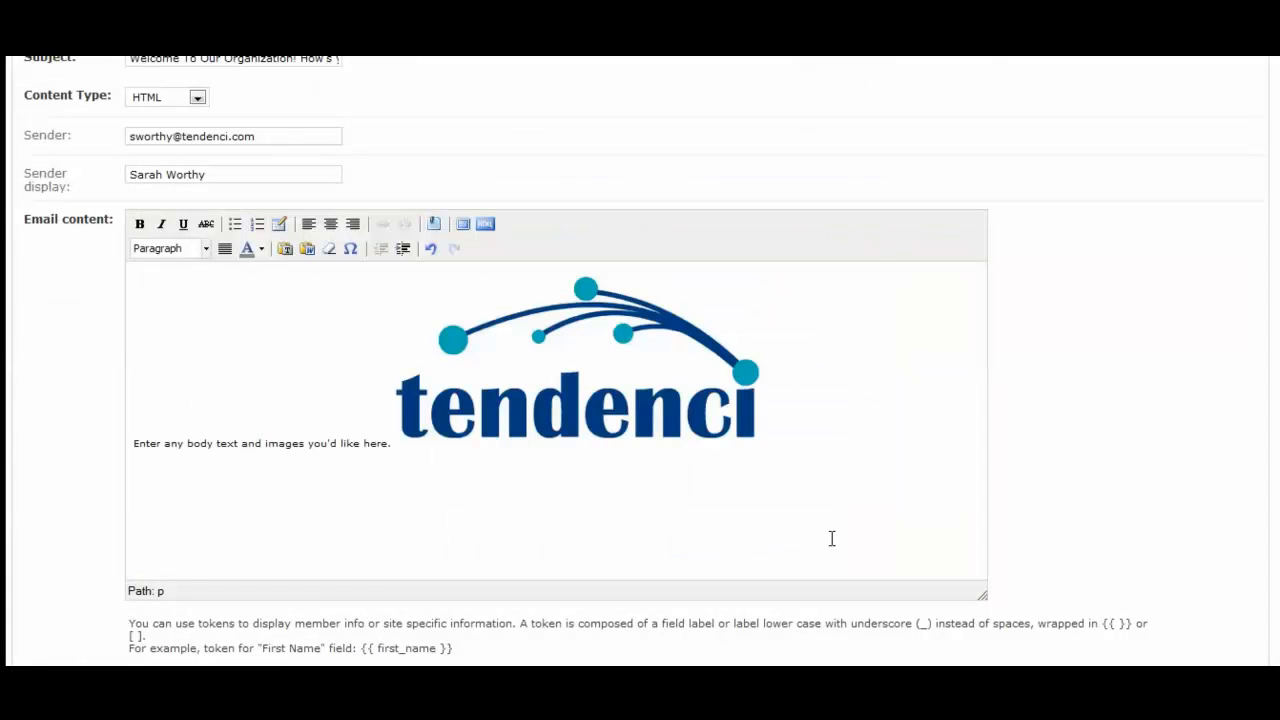
{"action": "left_click", "coordinate": [580, 360]}
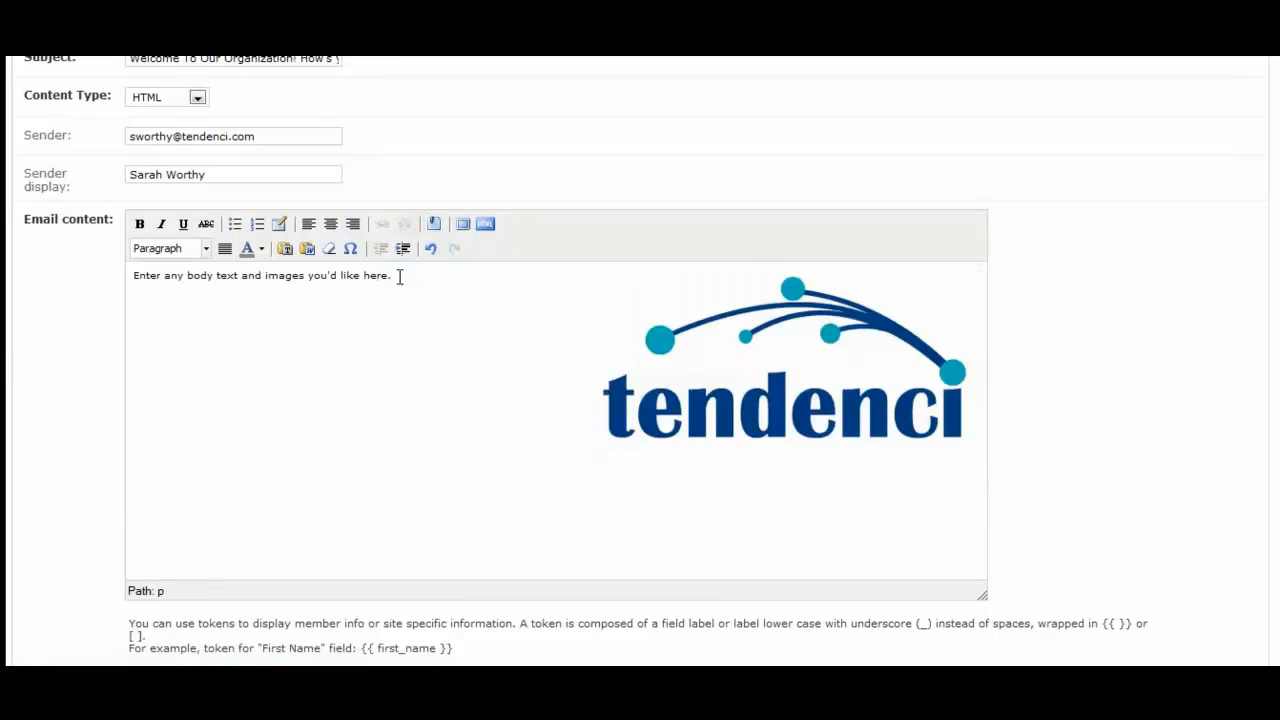
{"action": "left_click", "coordinate": [205, 248]}
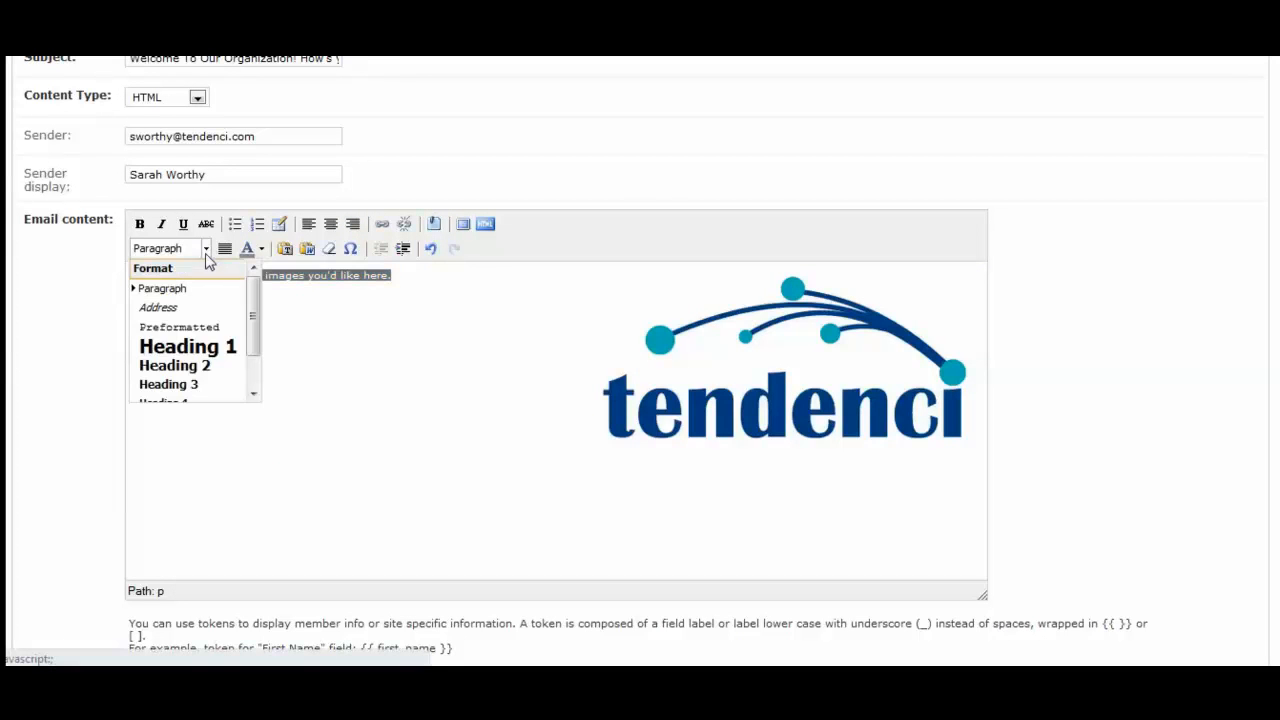
{"action": "left_click", "coordinate": [174, 365]}
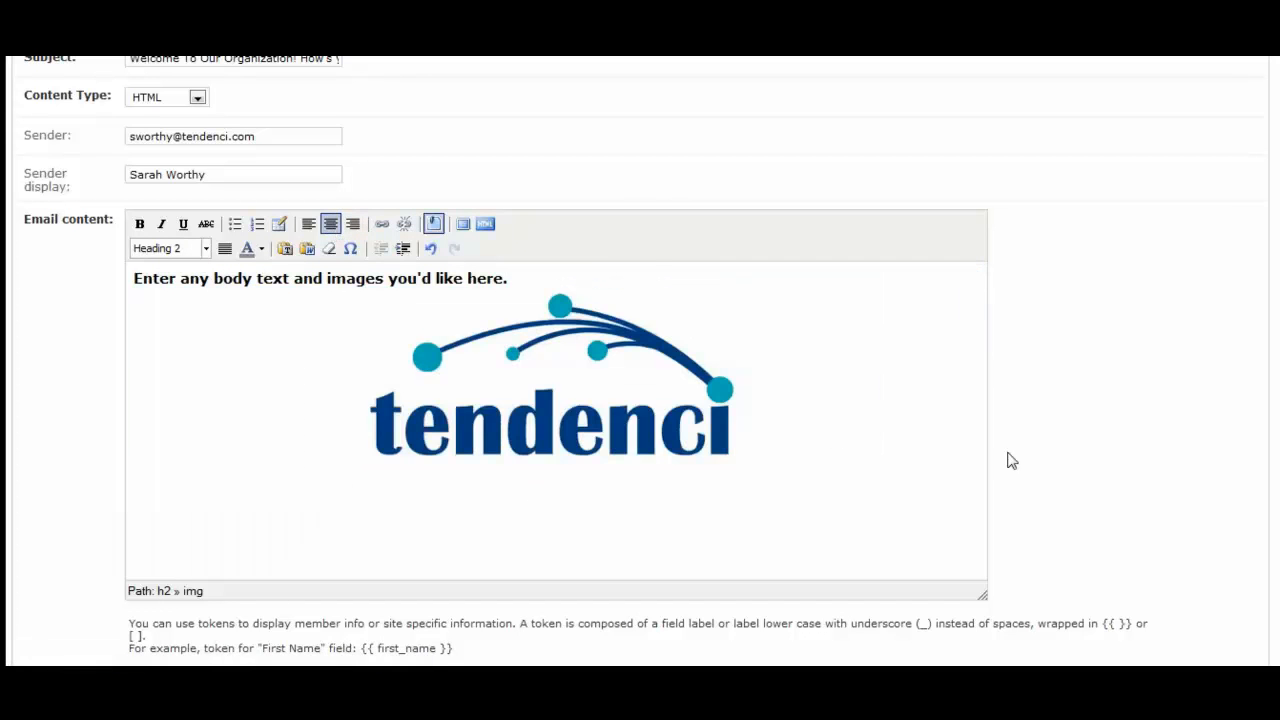
{"action": "scroll", "scroll_direction": "down", "scroll_amount": 3}
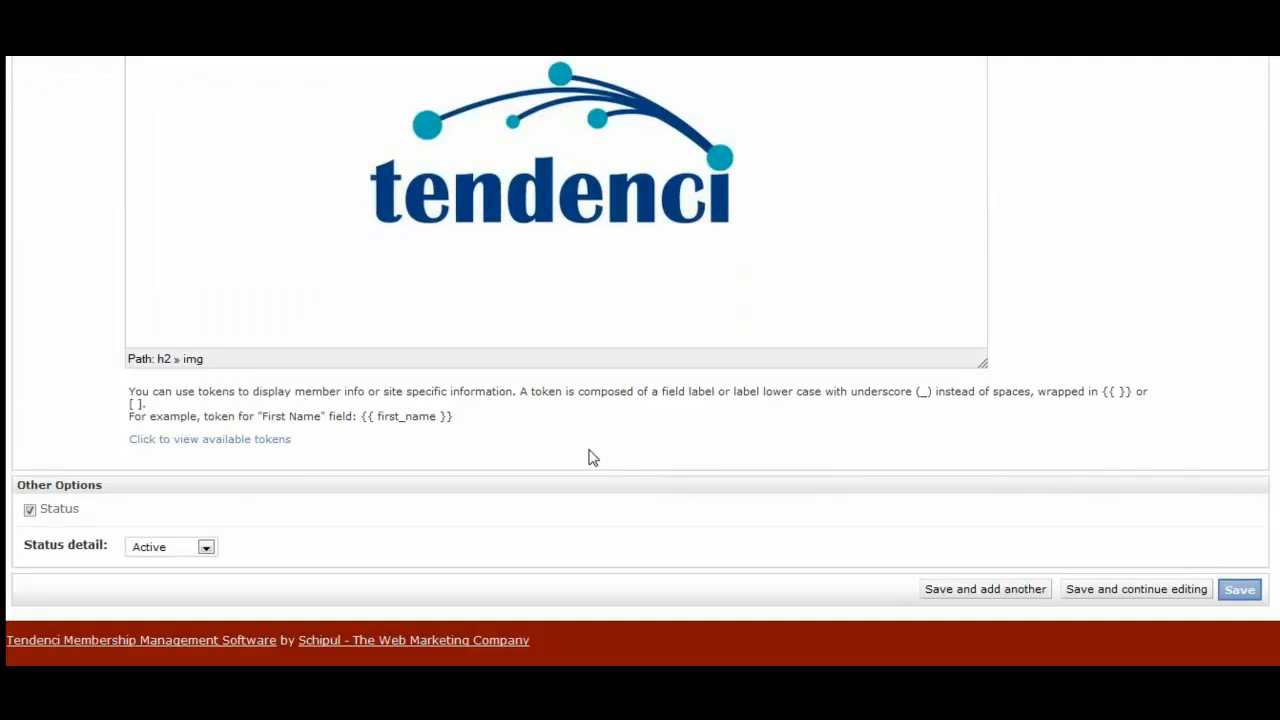
{"action": "mouse_move", "coordinate": [118, 402]}
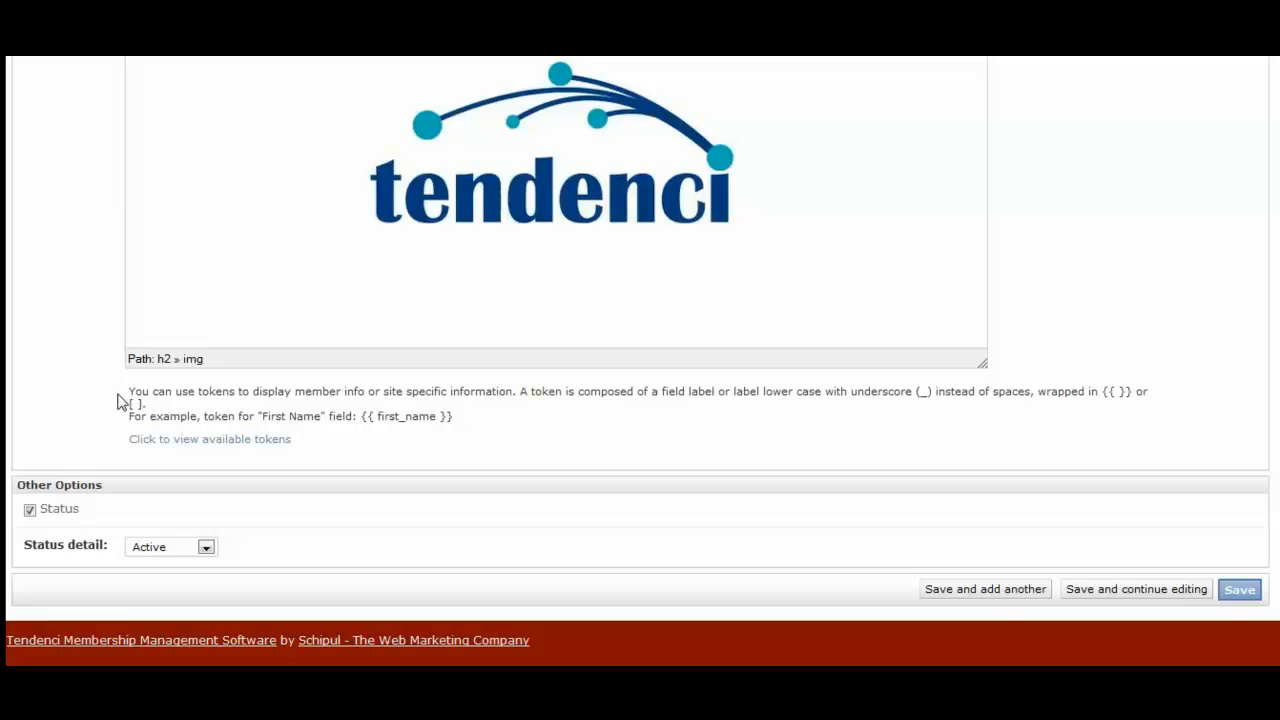
{"action": "mouse_move", "coordinate": [265, 413]}
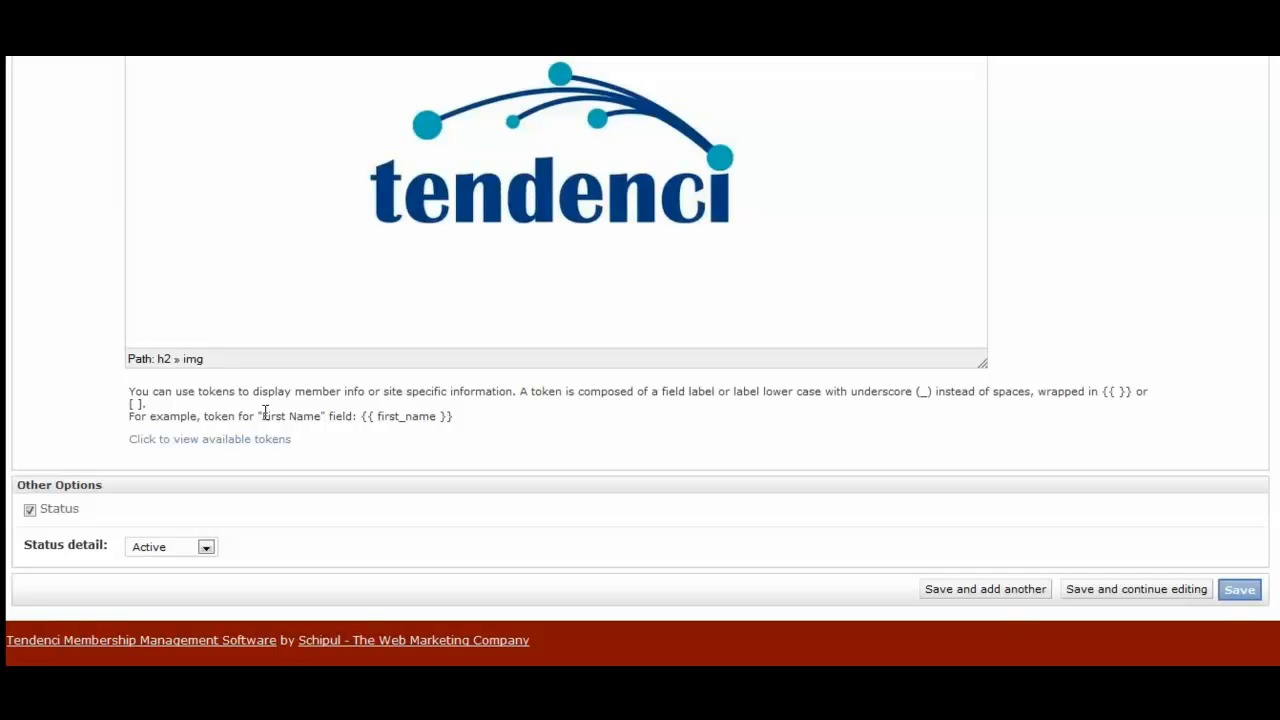
{"action": "mouse_move", "coordinate": [491, 427]}
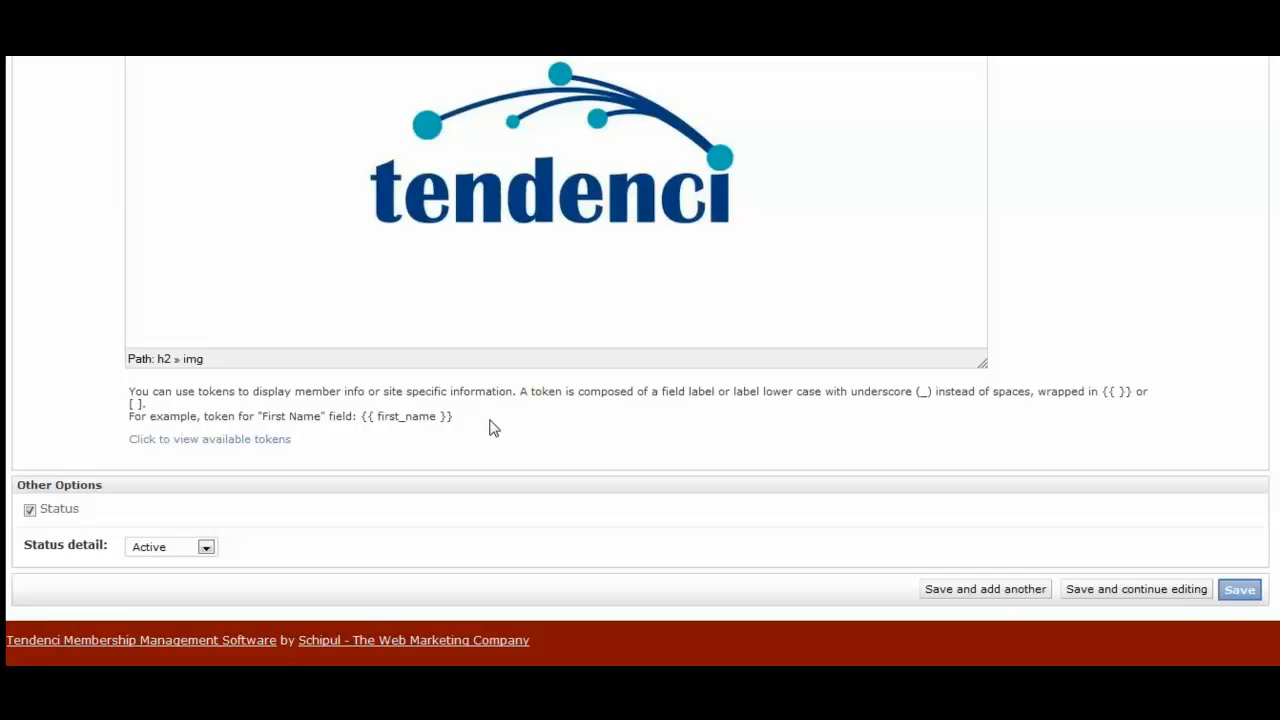
{"action": "mouse_move", "coordinate": [499, 438]}
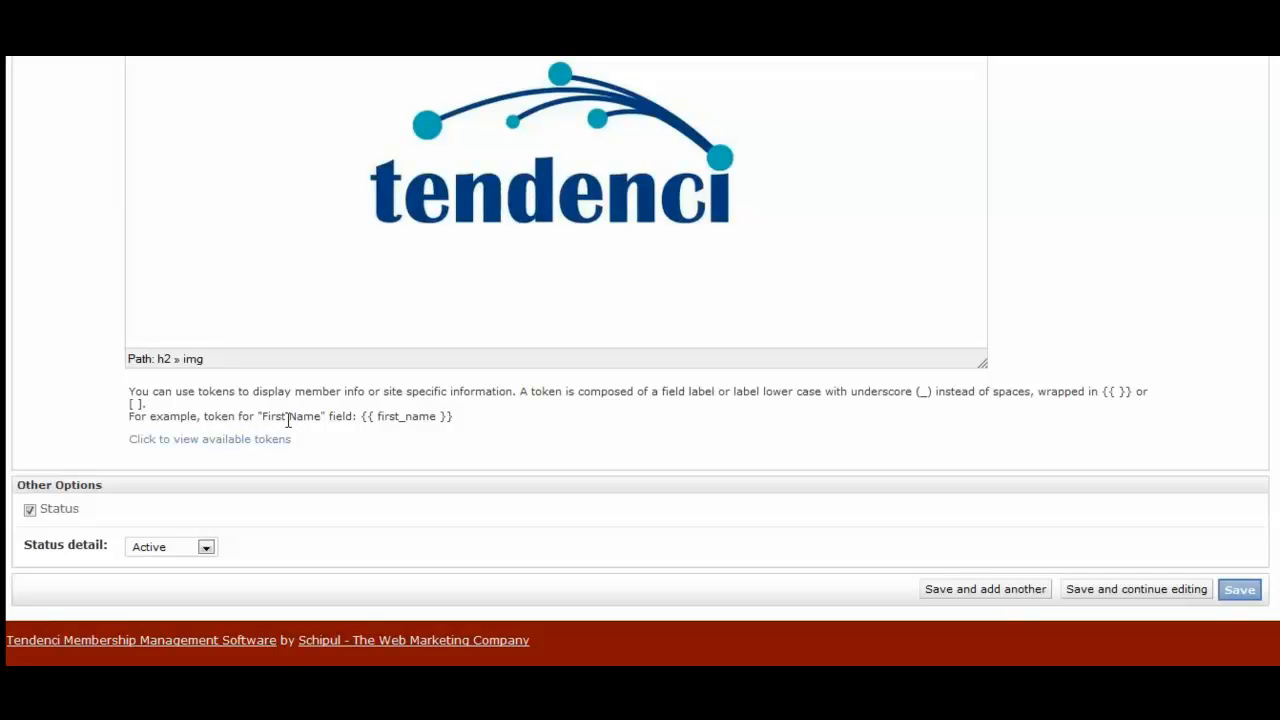
{"action": "mouse_move", "coordinate": [452, 416]}
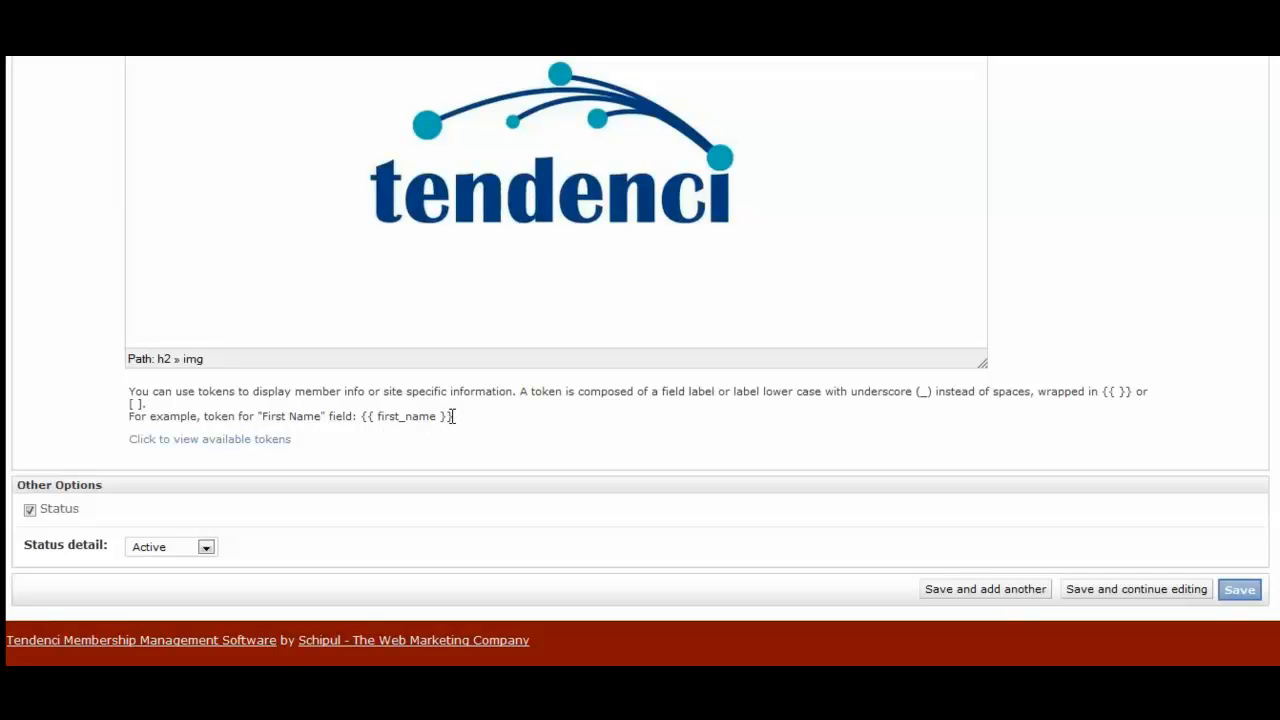
{"action": "double_click", "coordinate": [405, 416]}
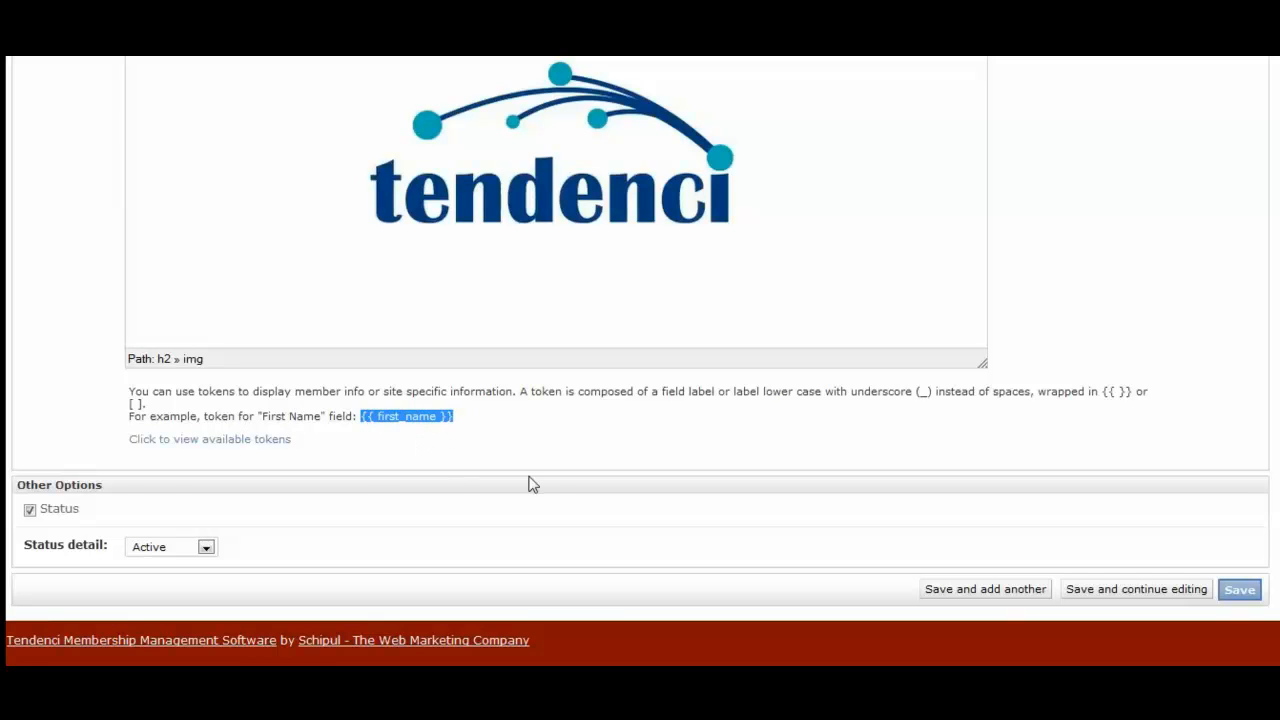
{"action": "scroll", "scroll_direction": "down", "scroll_amount": 3}
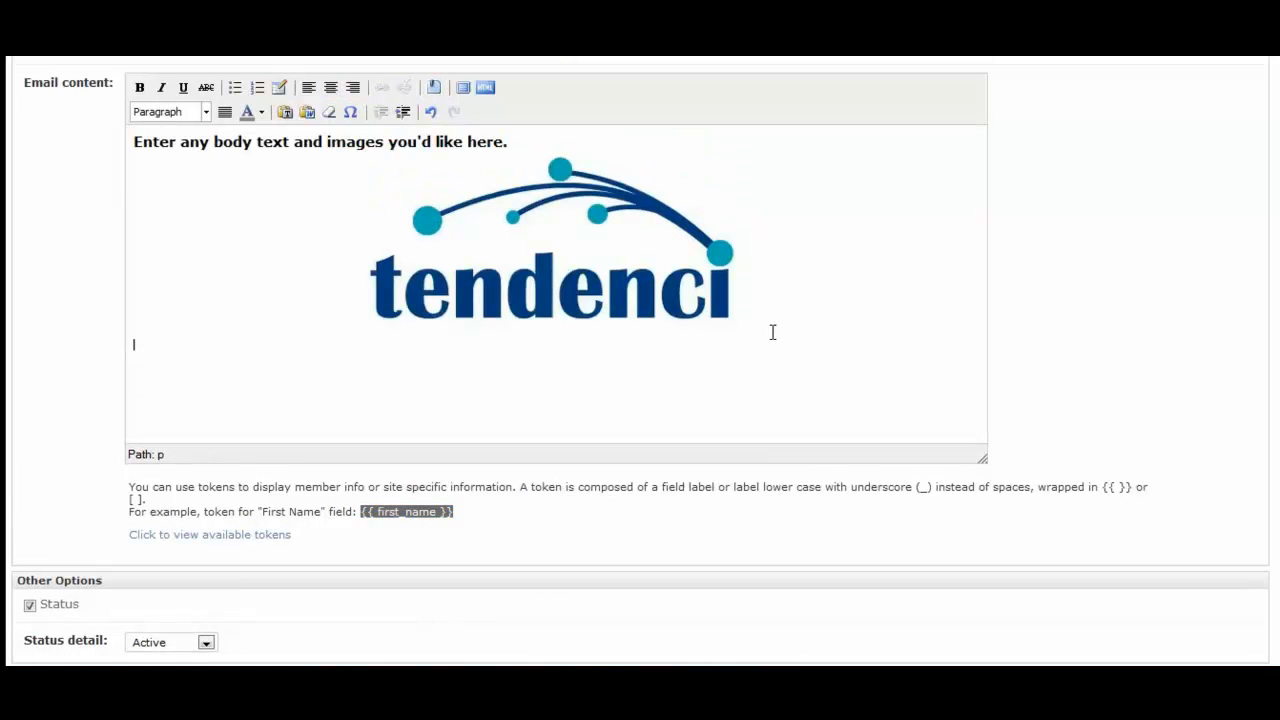
Type 'Dear {{ first_name }},' and 'Welcome to our organization!' below the logo.
{"action": "type", "text": "Dear"}
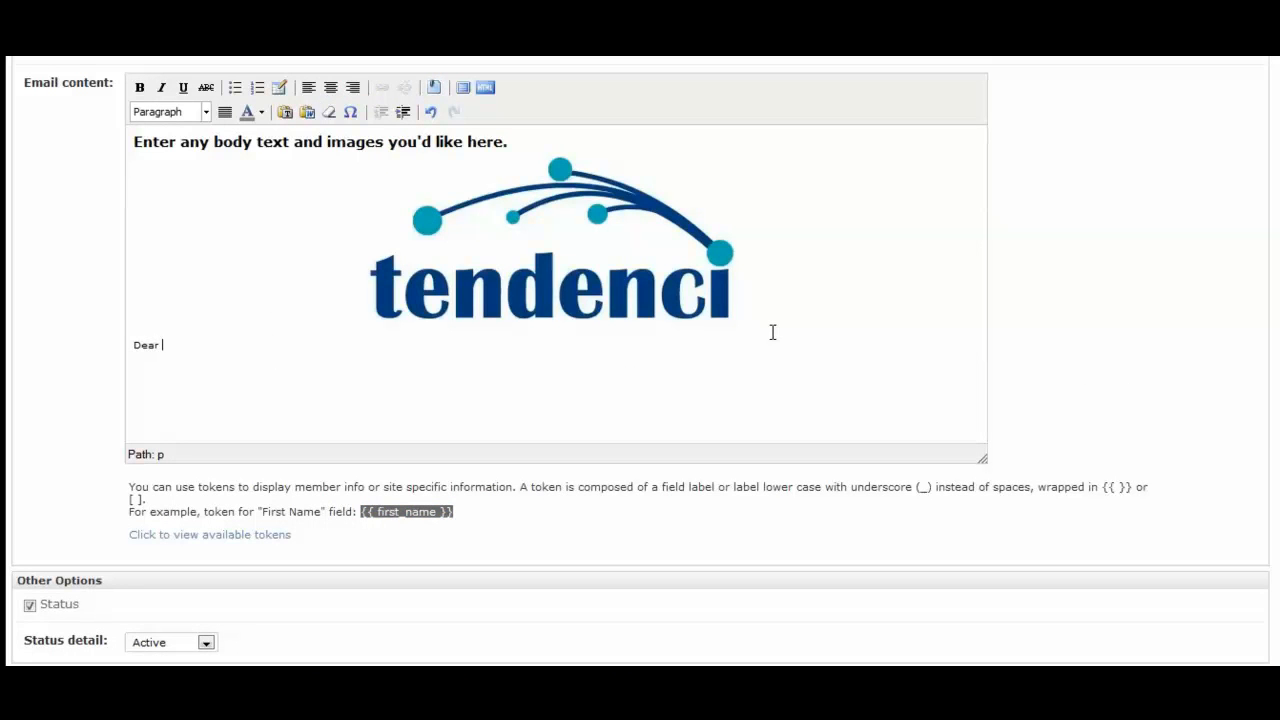
{"action": "type", "text": "{{ first_name }},"}
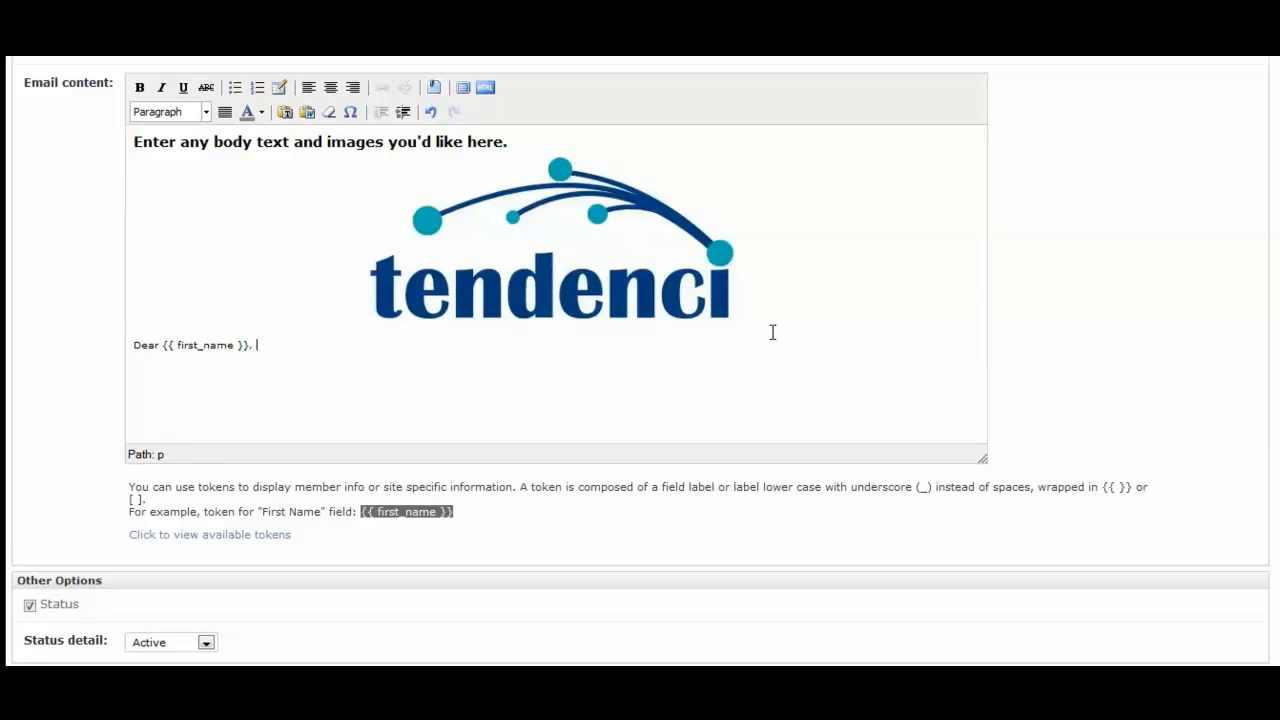
{"action": "type", "text": "Welcome t"}
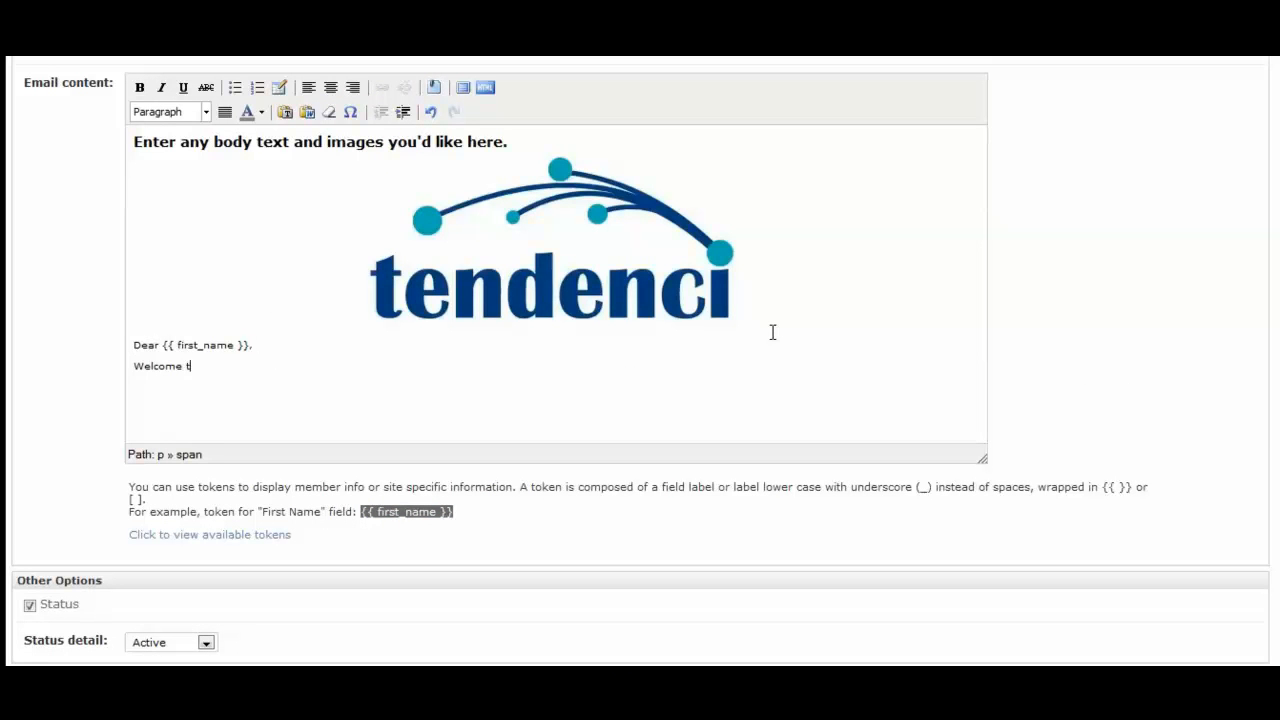
{"action": "type", "text": "o our organizatio"}
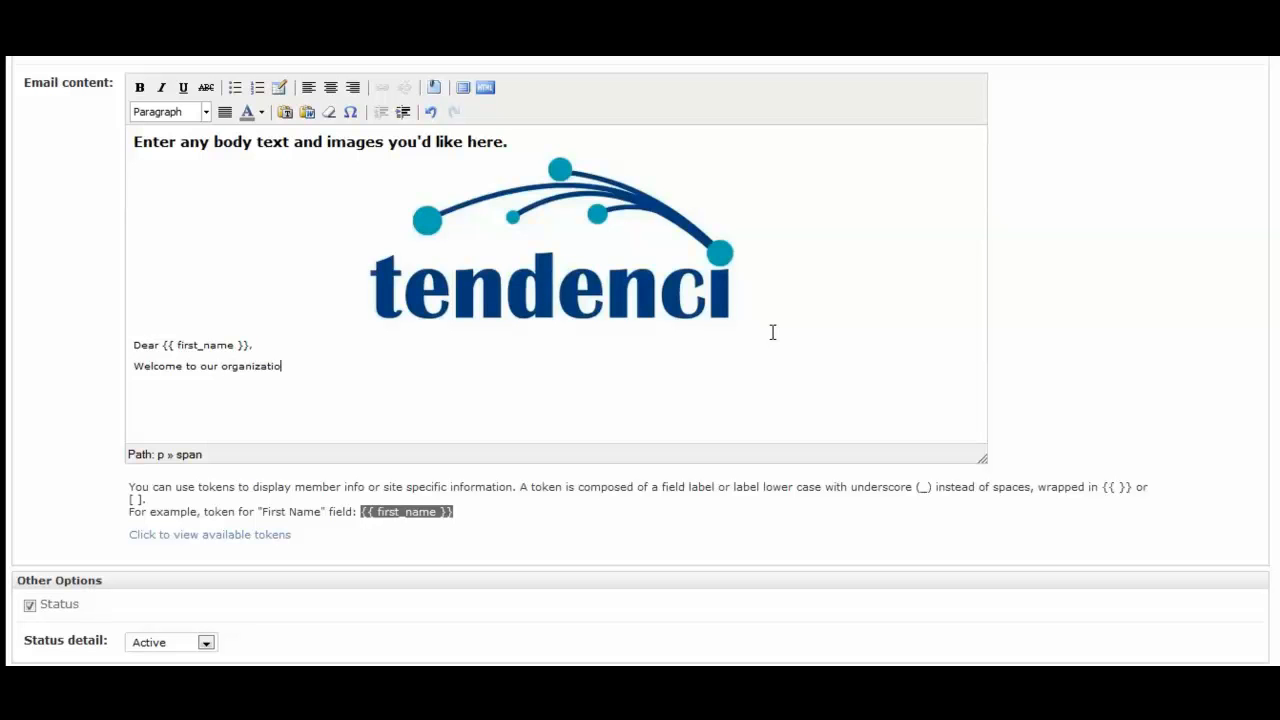
{"action": "type", "text": "n!"}
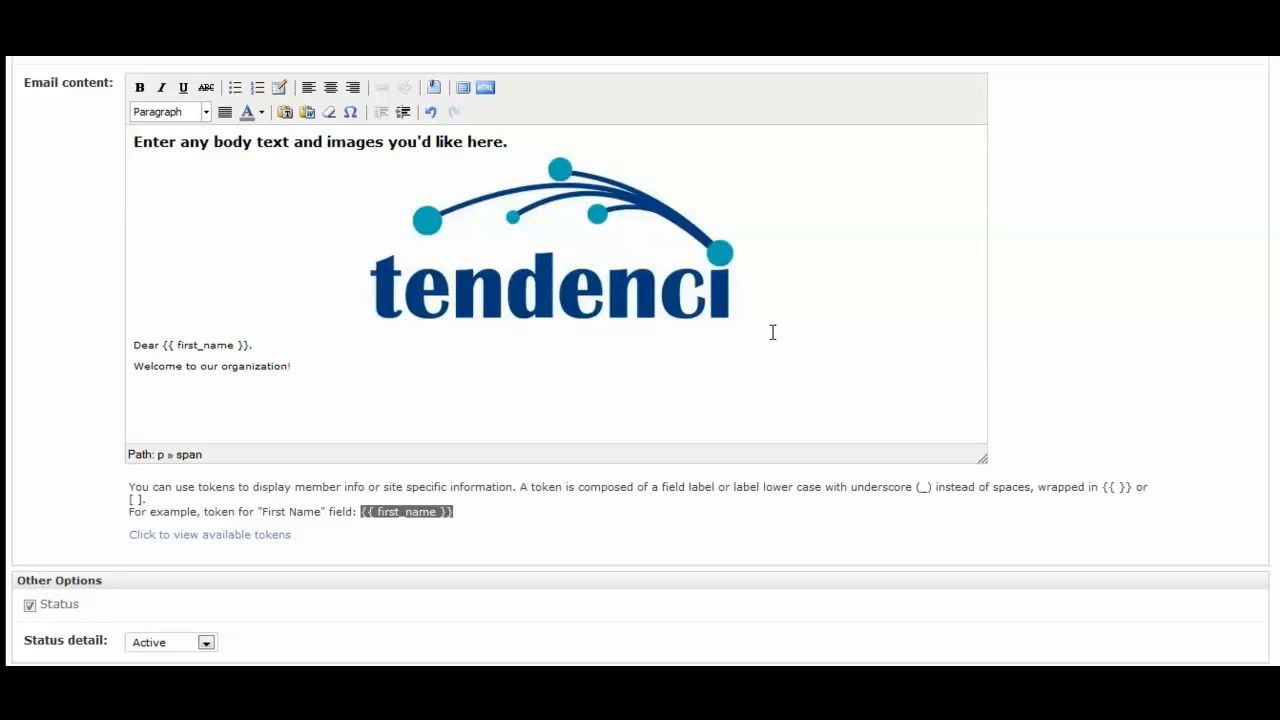
{"action": "mouse_move", "coordinate": [783, 396]}
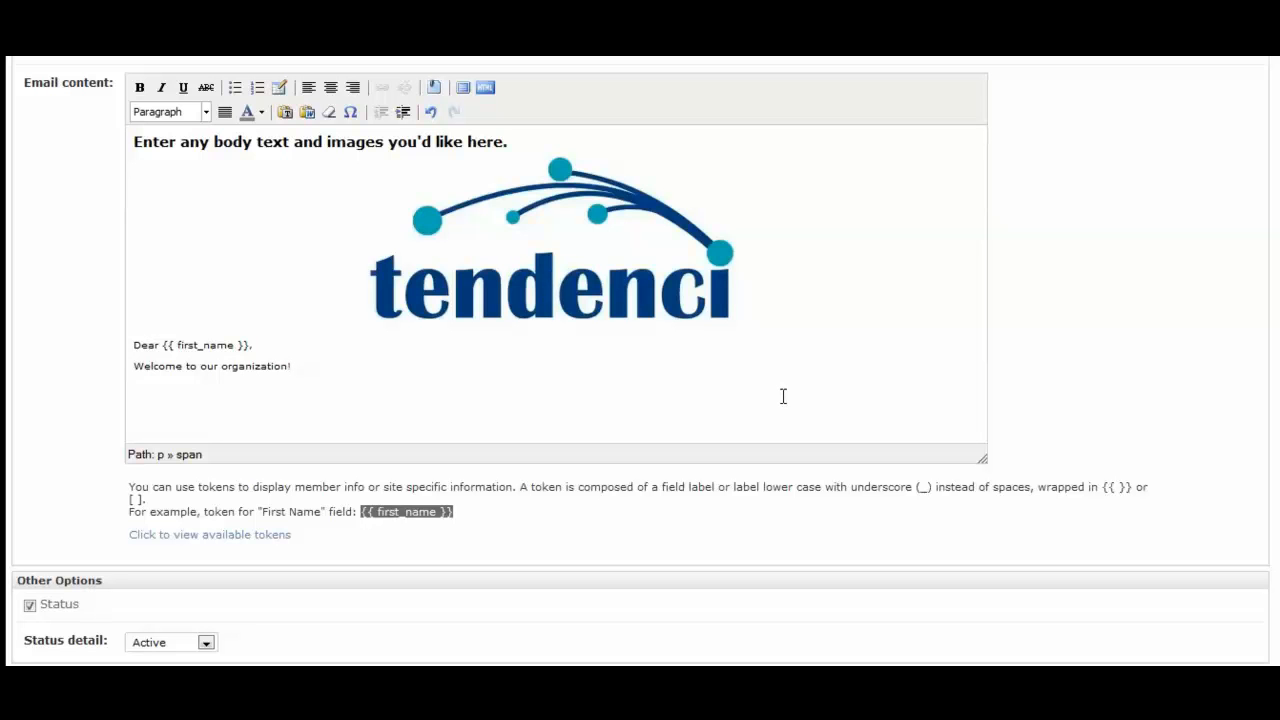
{"action": "mouse_move", "coordinate": [460, 422]}
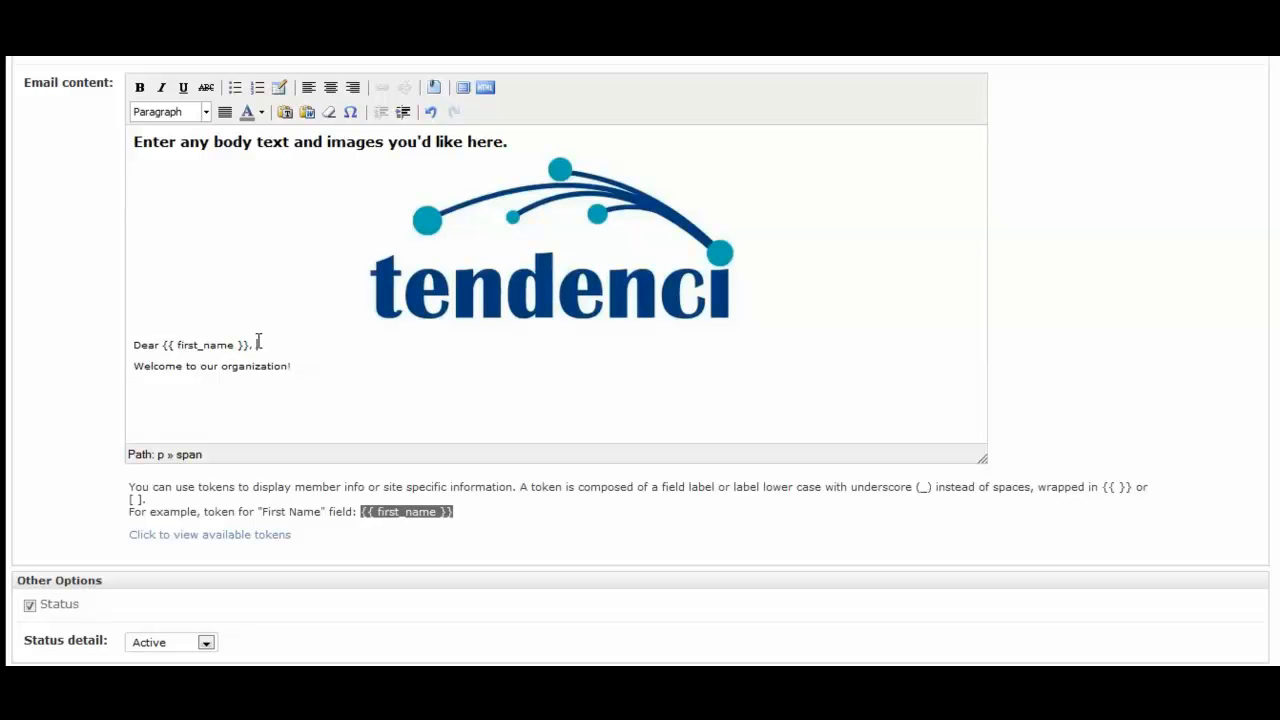
{"action": "double_click", "coordinate": [205, 345]}
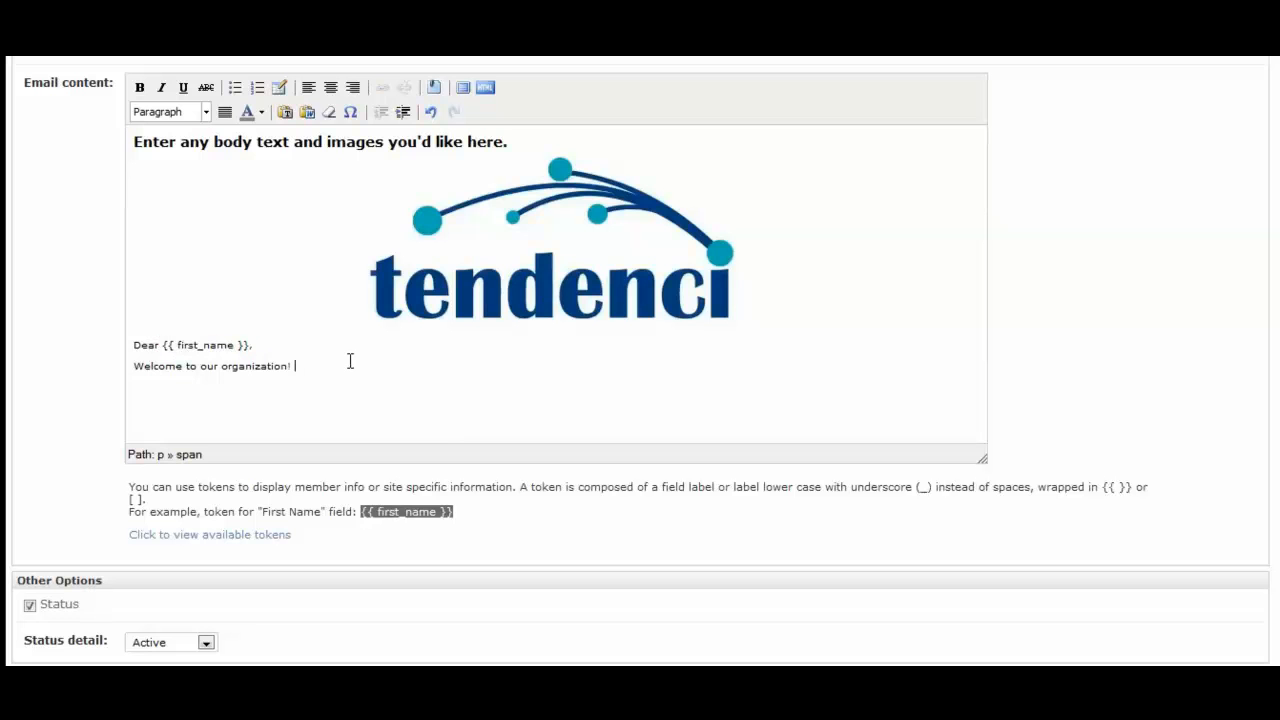
{"action": "mouse_move", "coordinate": [93, 399]}
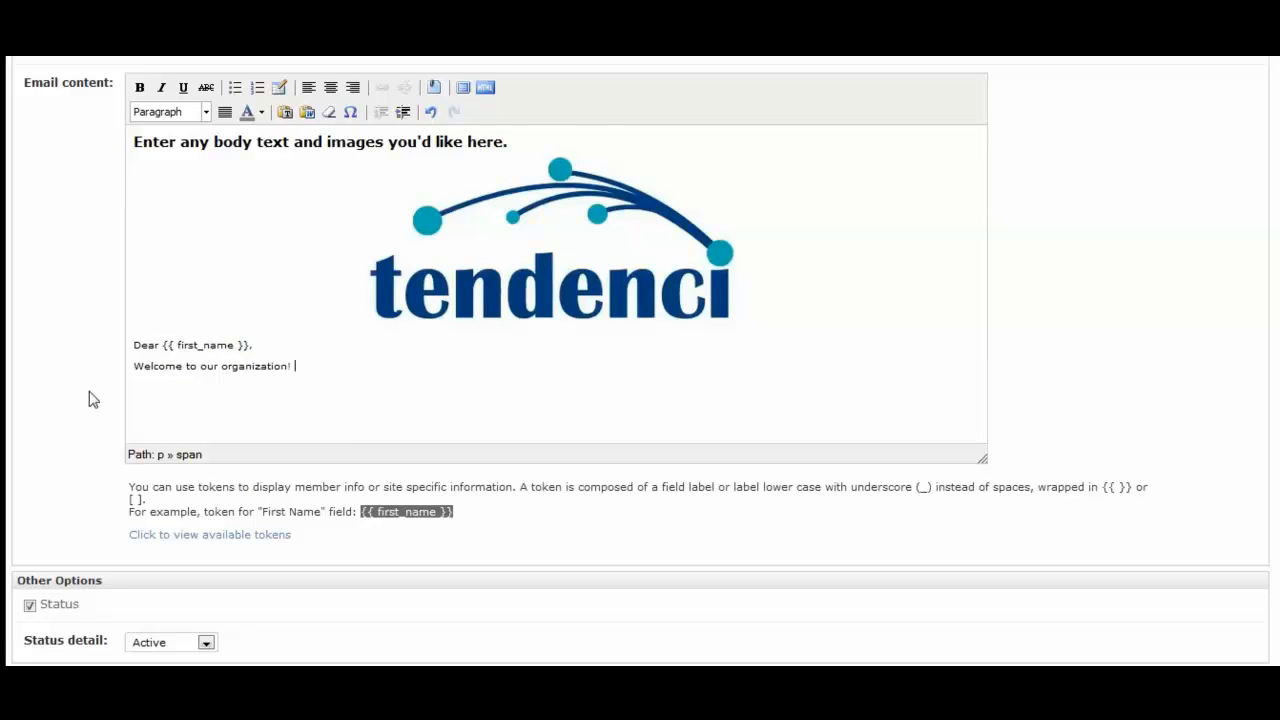
{"action": "scroll", "scroll_direction": "down", "scroll_amount": 3}
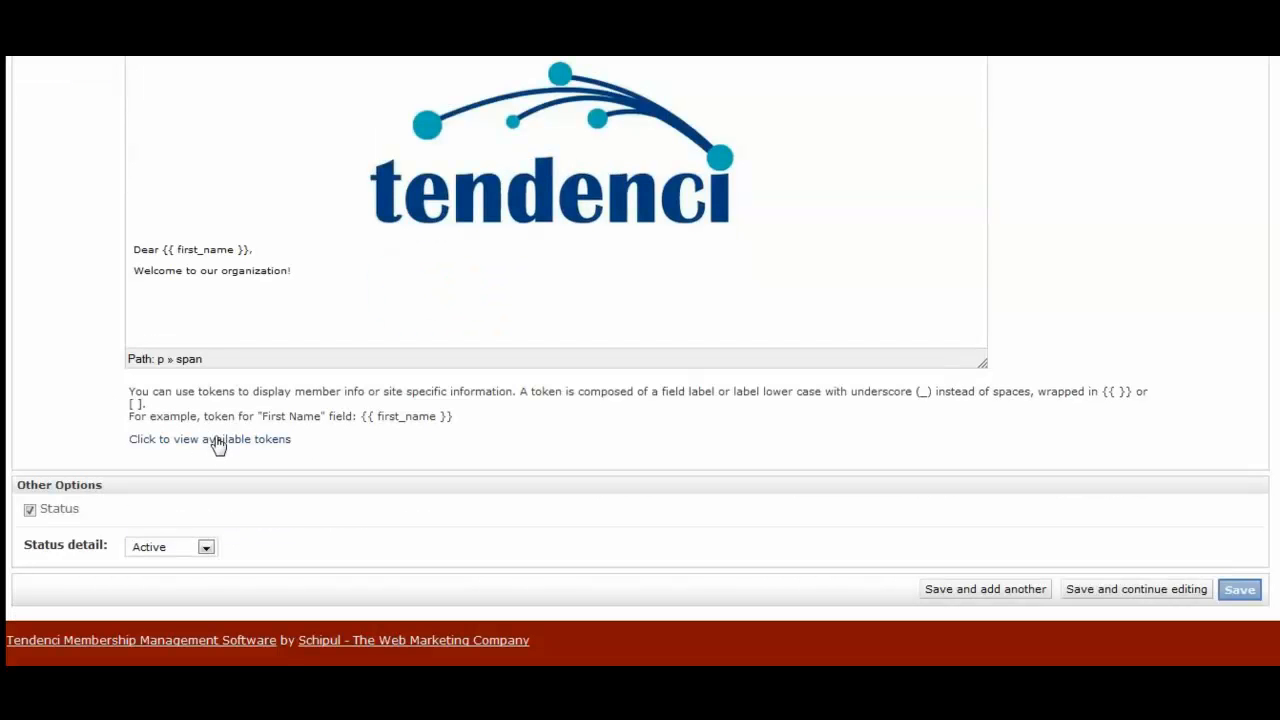
{"action": "left_click", "coordinate": [209, 439]}
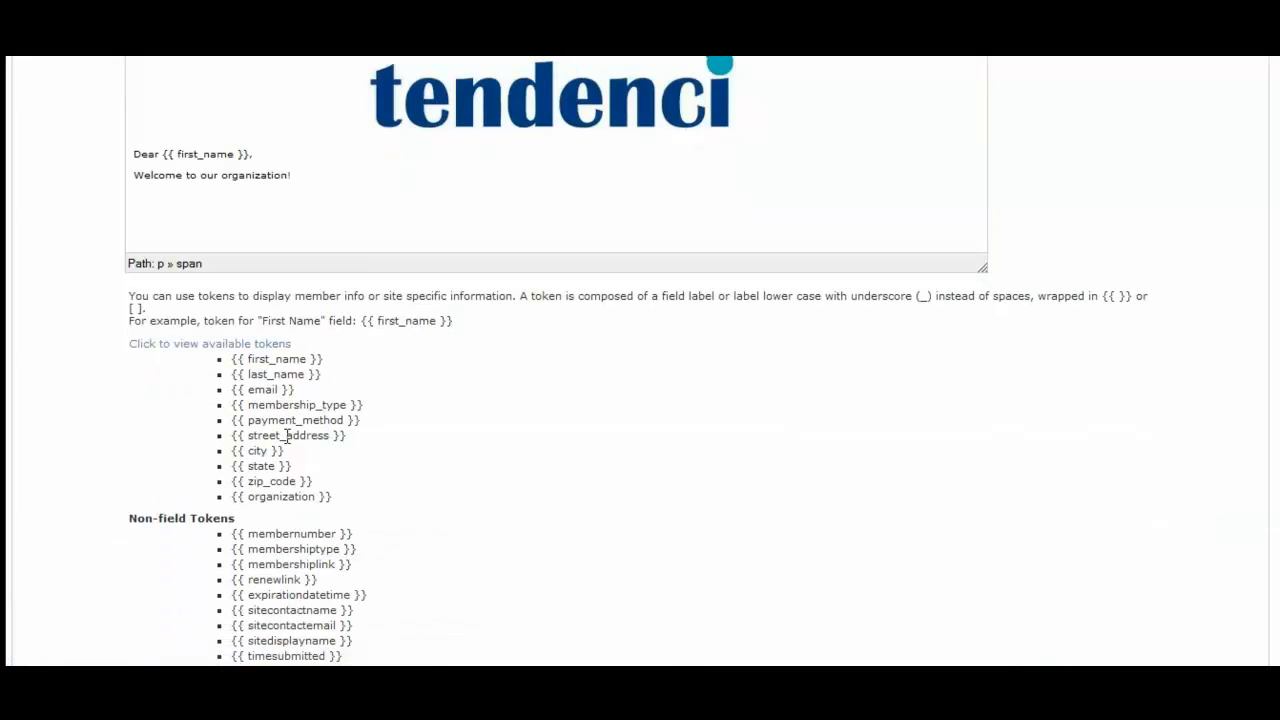
{"action": "mouse_move", "coordinate": [322, 493]}
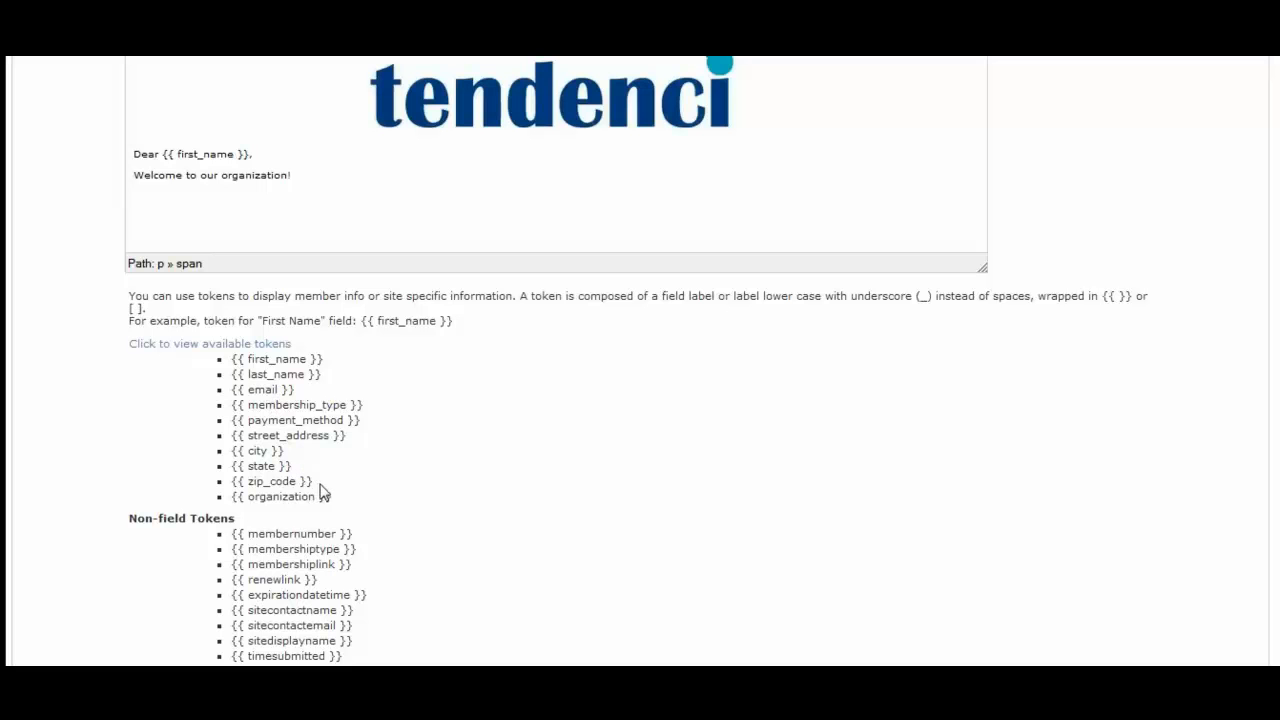
{"action": "scroll", "scroll_direction": "down", "scroll_amount": 3}
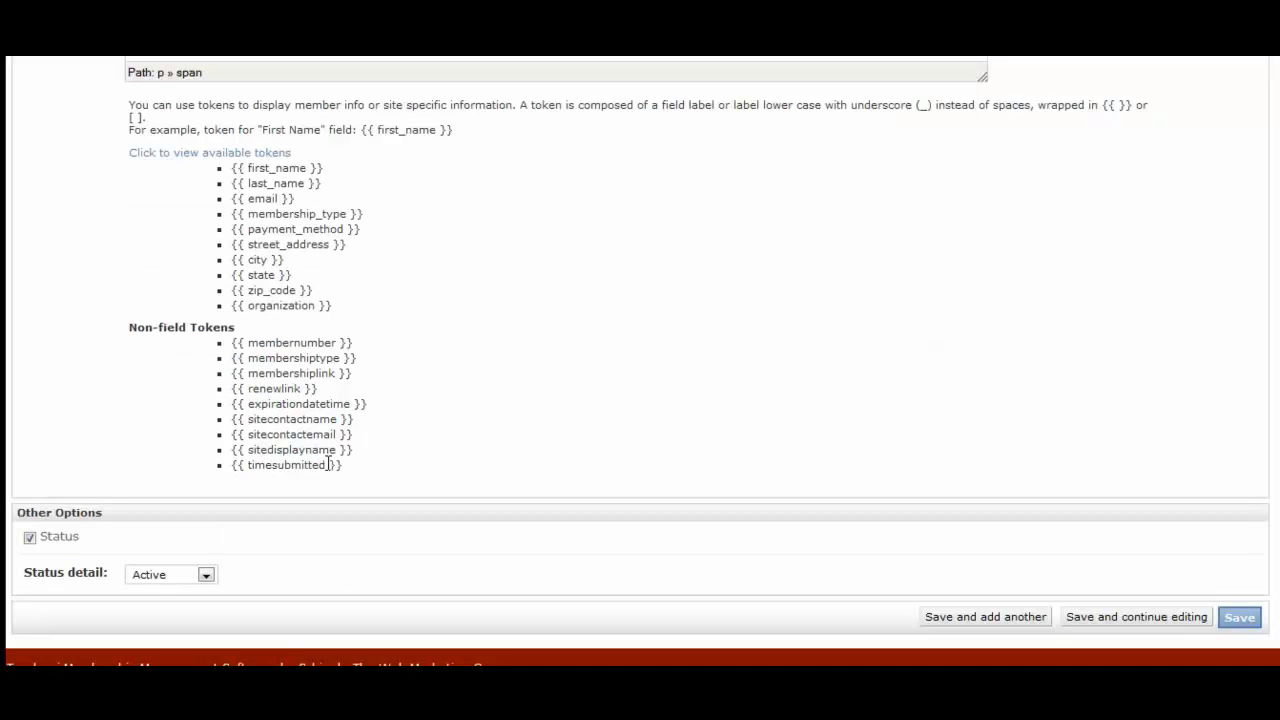
{"action": "mouse_move", "coordinate": [535, 440]}
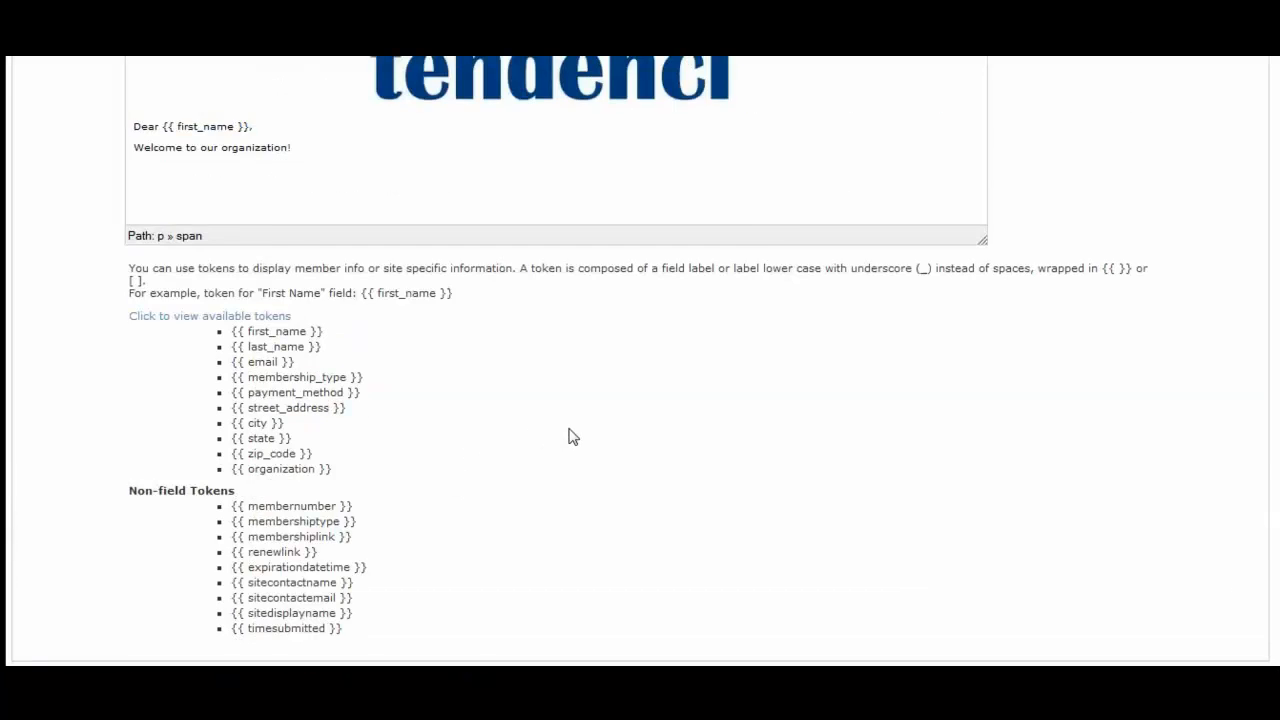
{"action": "scroll", "scroll_direction": "down", "scroll_amount": 3}
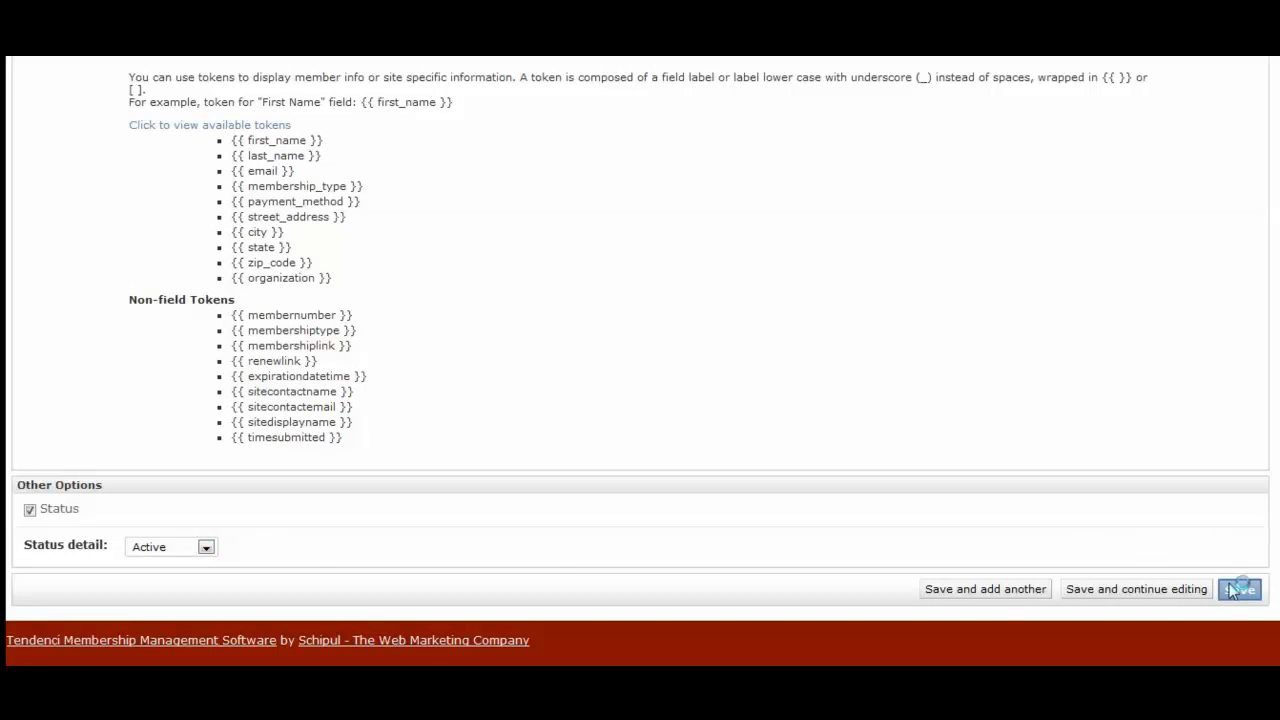
Save the notice and confirm it's listed among seven notices.
{"action": "left_click", "coordinate": [1239, 589]}
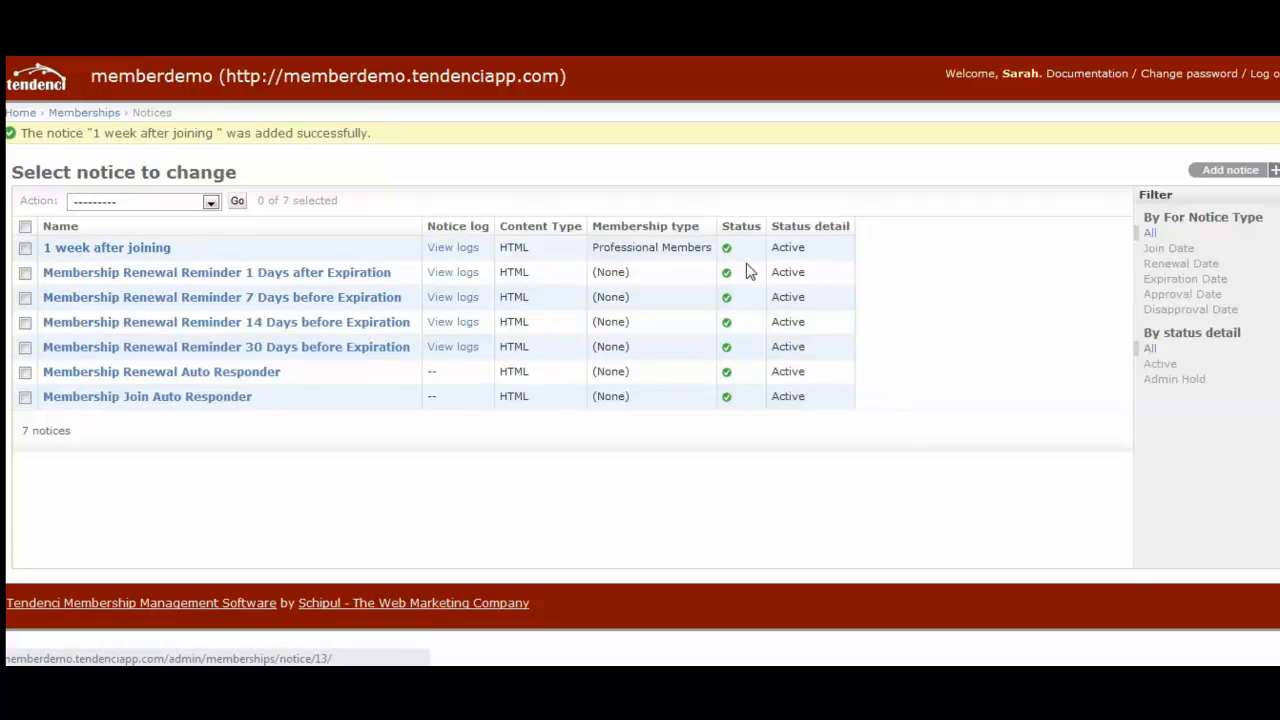
{"action": "mouse_move", "coordinate": [800, 250]}
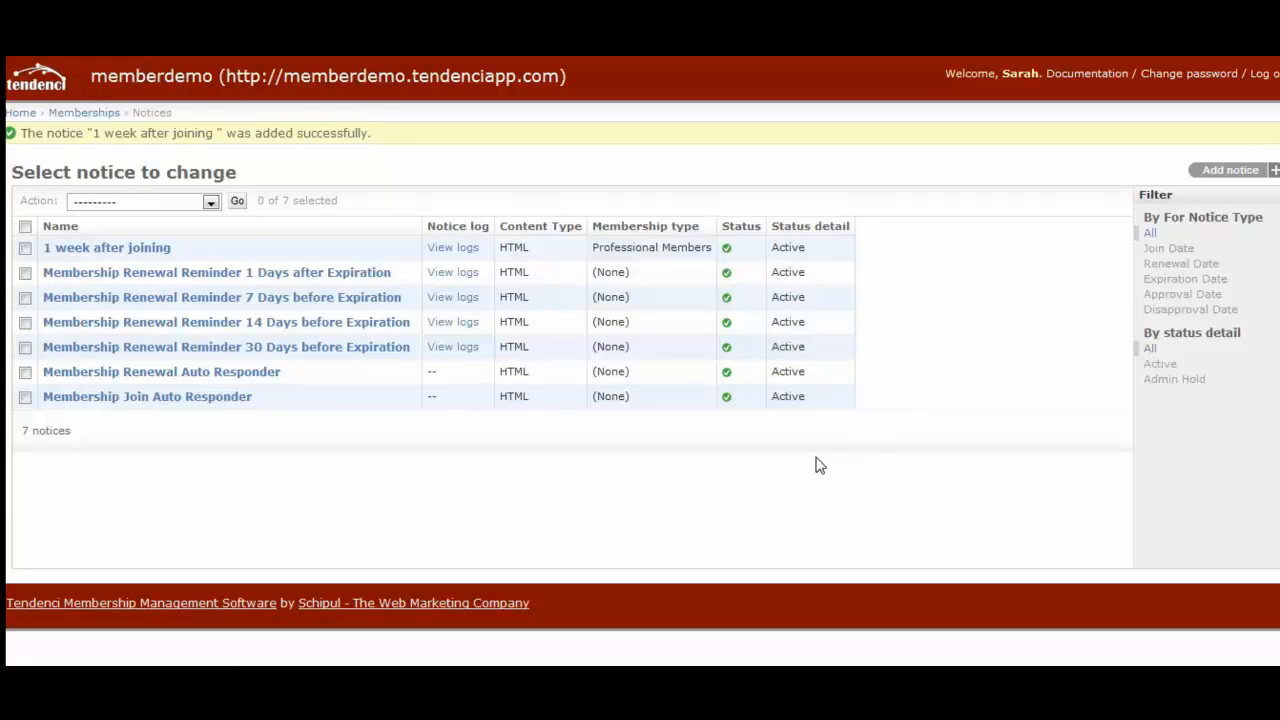
{"action": "mouse_move", "coordinate": [705, 505]}
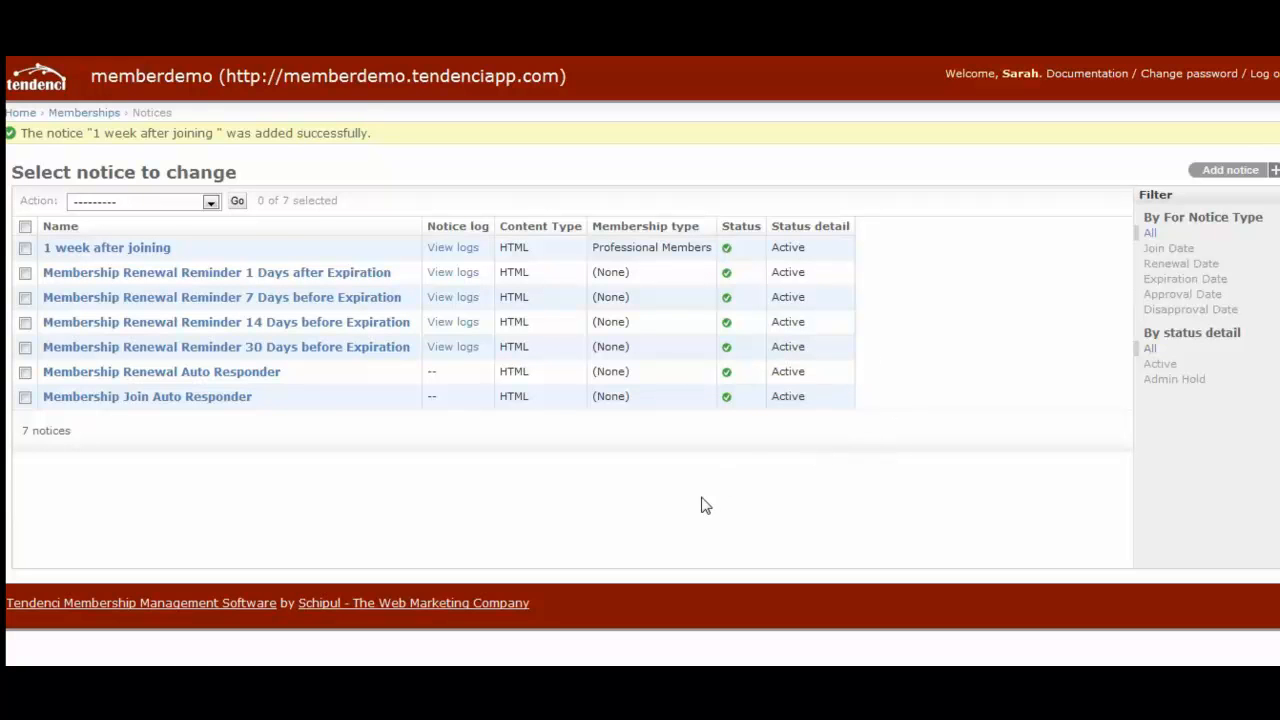
{"action": "mouse_move", "coordinate": [695, 500]}
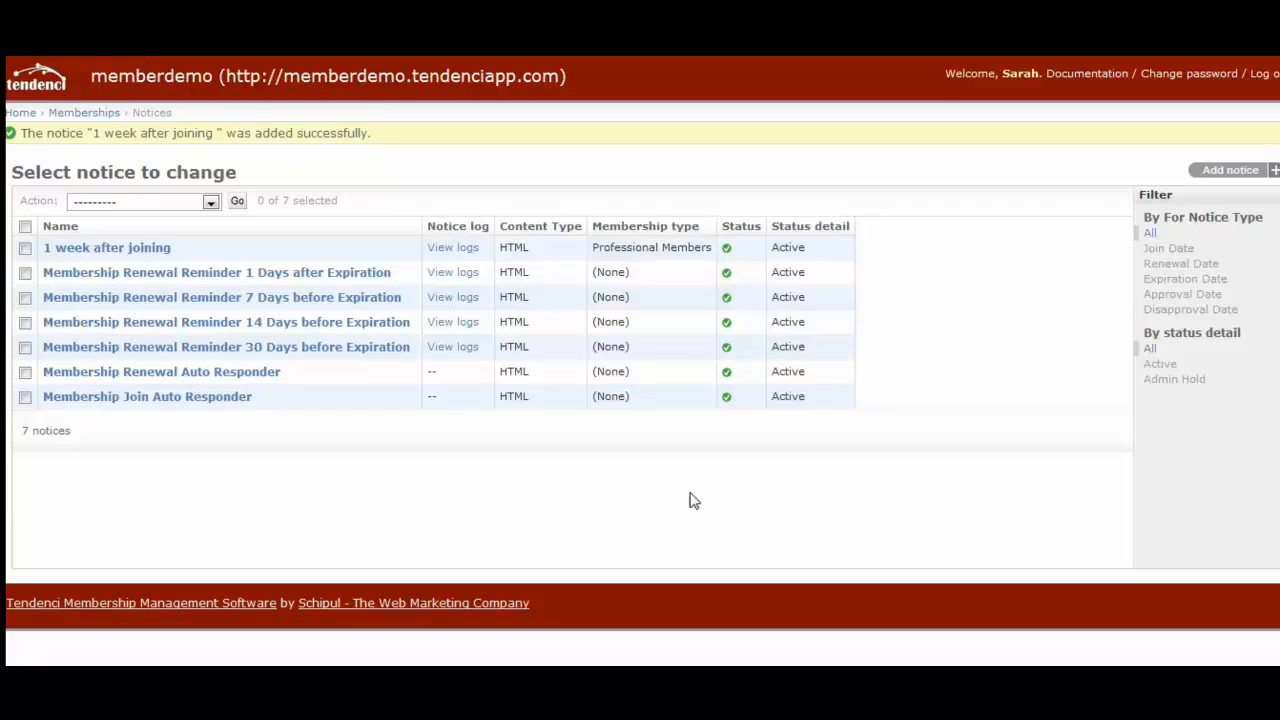
{"action": "mouse_move", "coordinate": [620, 494]}
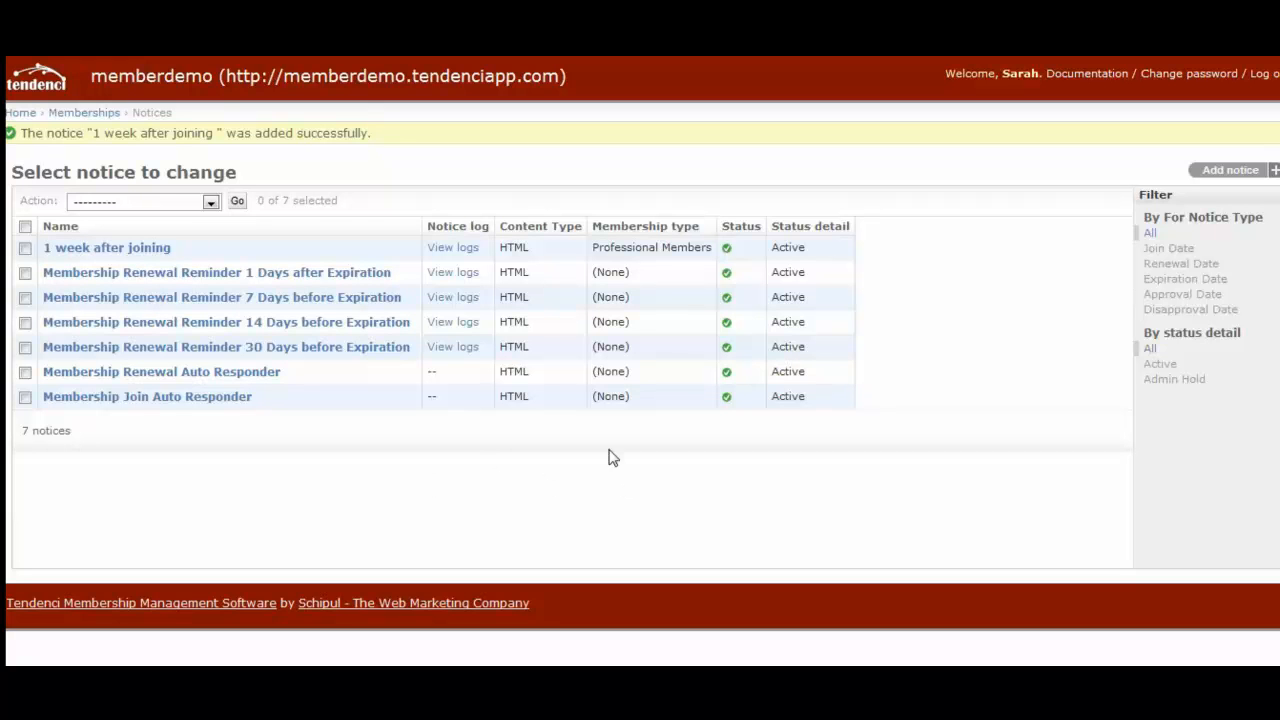
{"action": "mouse_move", "coordinate": [614, 463]}
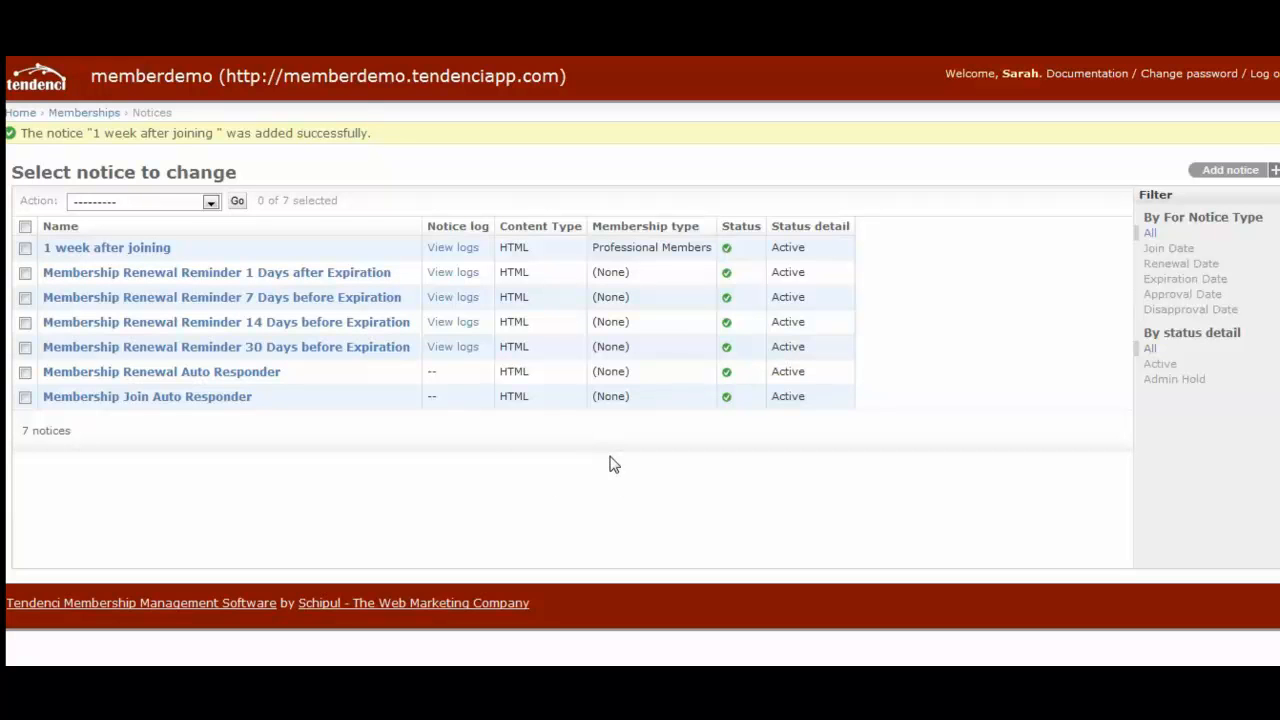
{"action": "mouse_move", "coordinate": [628, 344]}
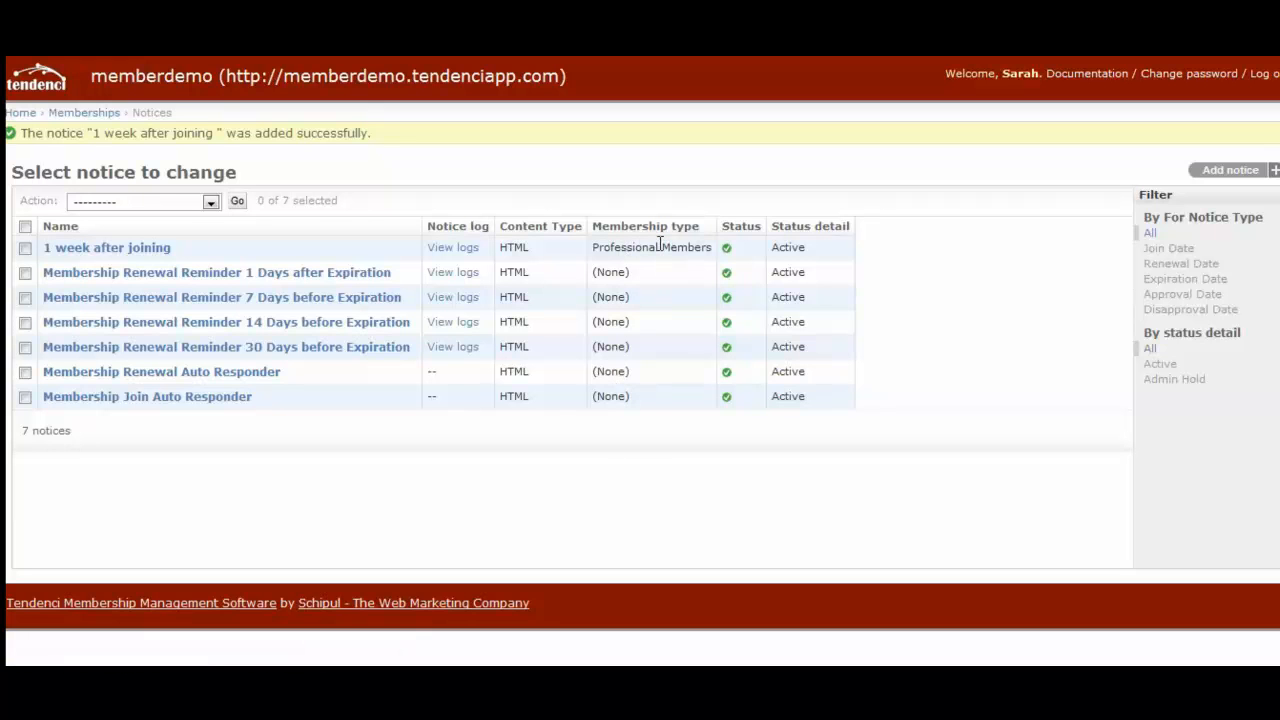
{"action": "mouse_move", "coordinate": [650, 247]}
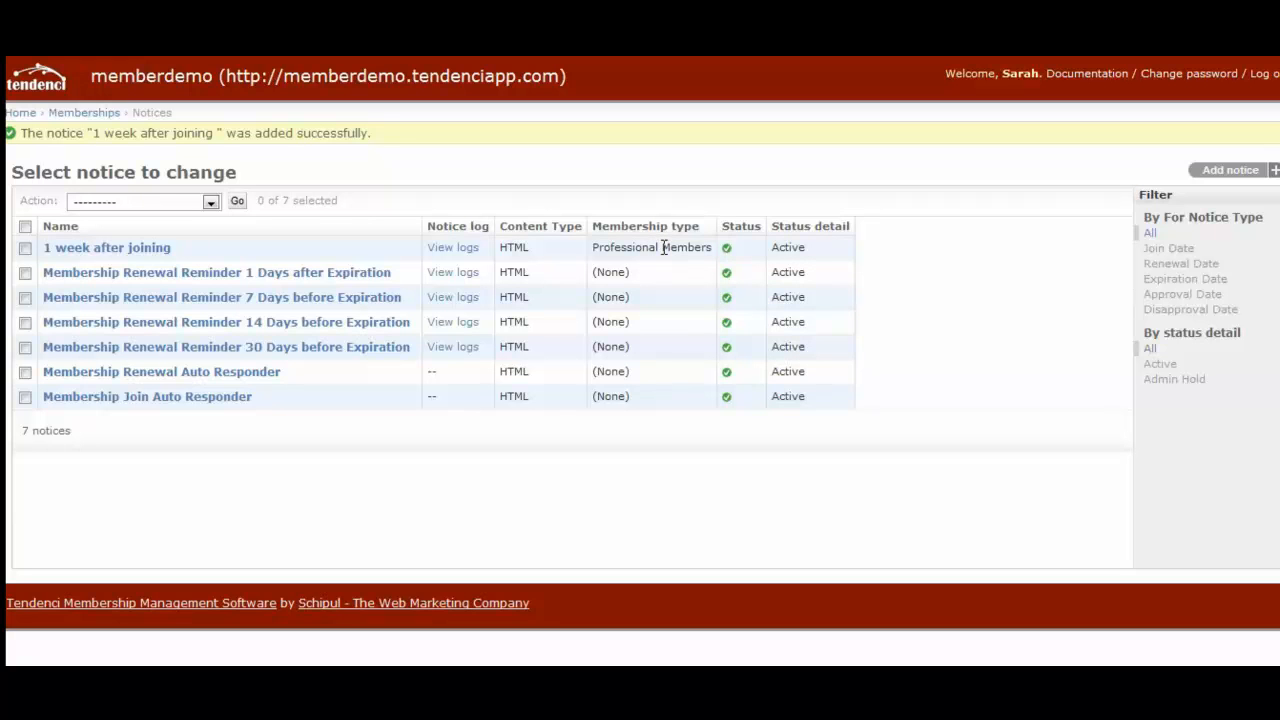
{"action": "mouse_move", "coordinate": [675, 287]}
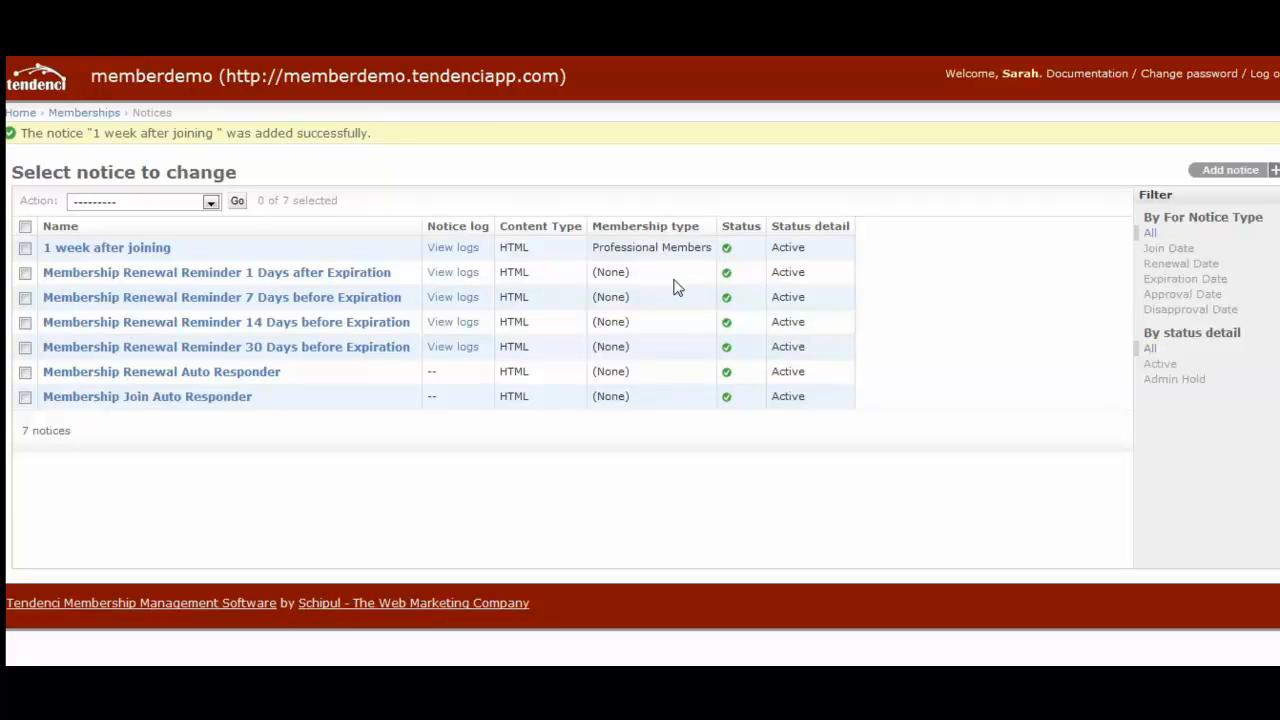
{"action": "mouse_move", "coordinate": [652, 281]}
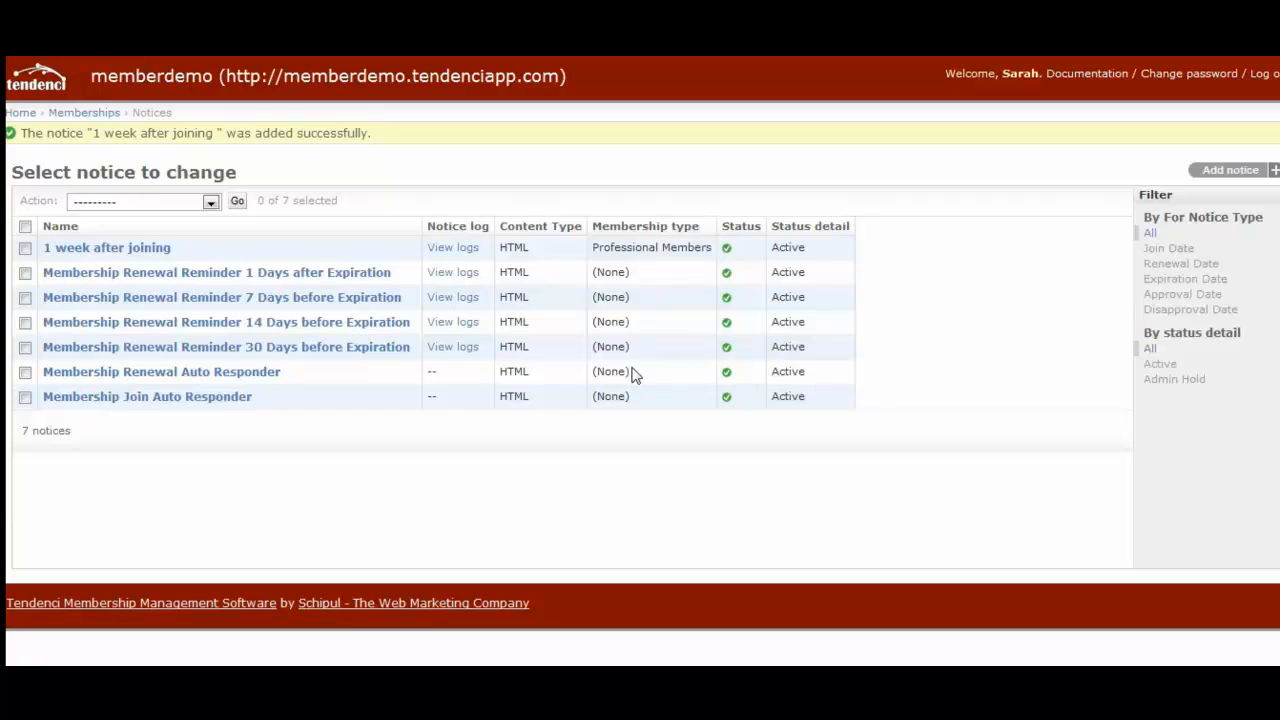
{"action": "mouse_move", "coordinate": [647, 389]}
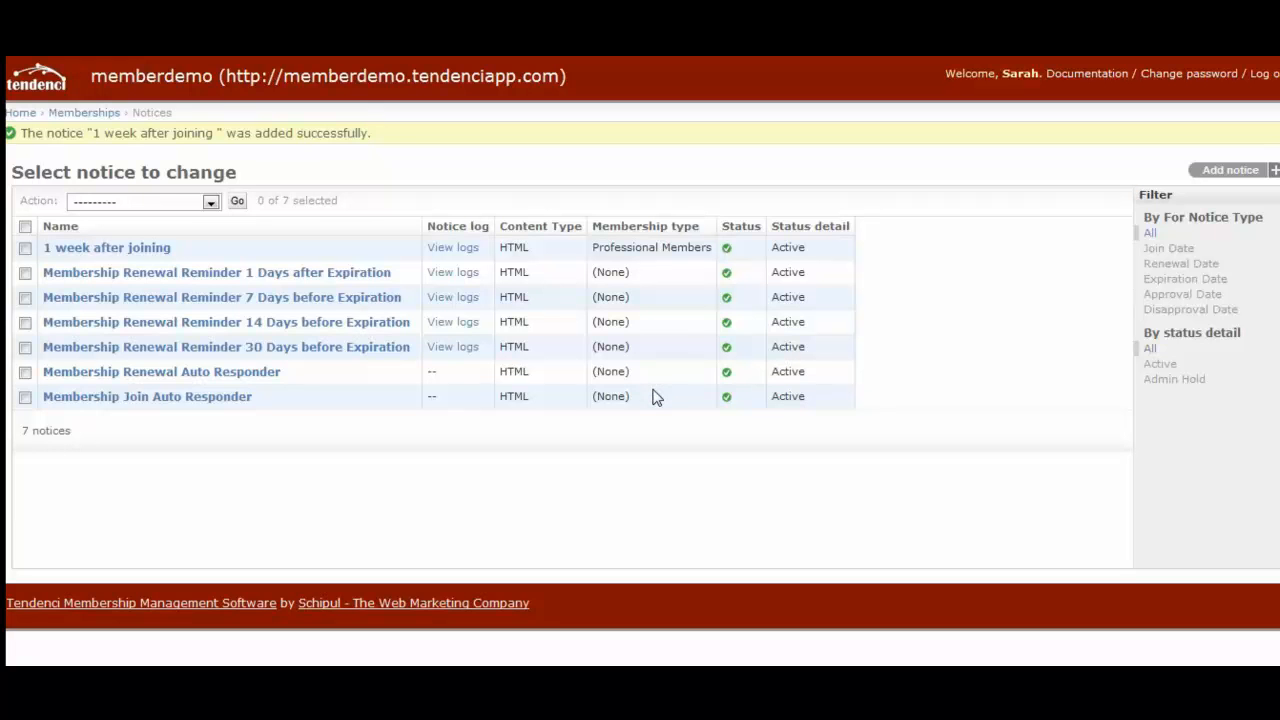
{"action": "mouse_move", "coordinate": [625, 291]}
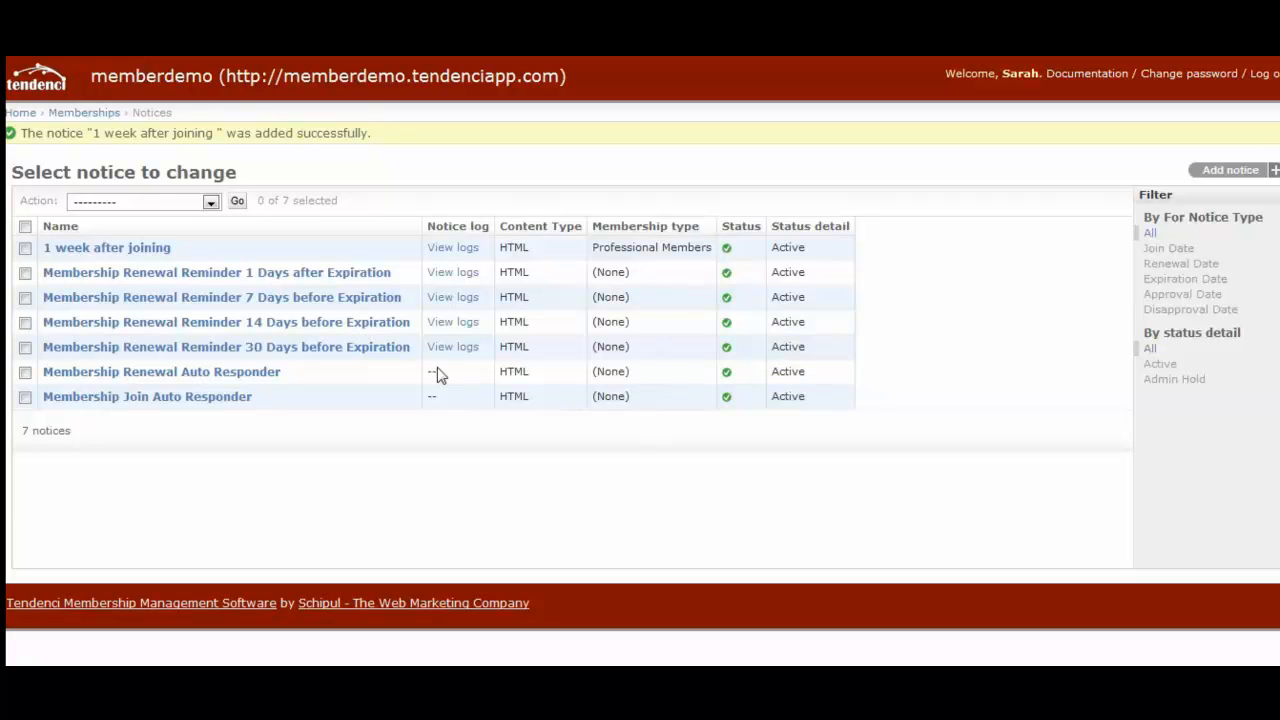
{"action": "mouse_move", "coordinate": [452, 272]}
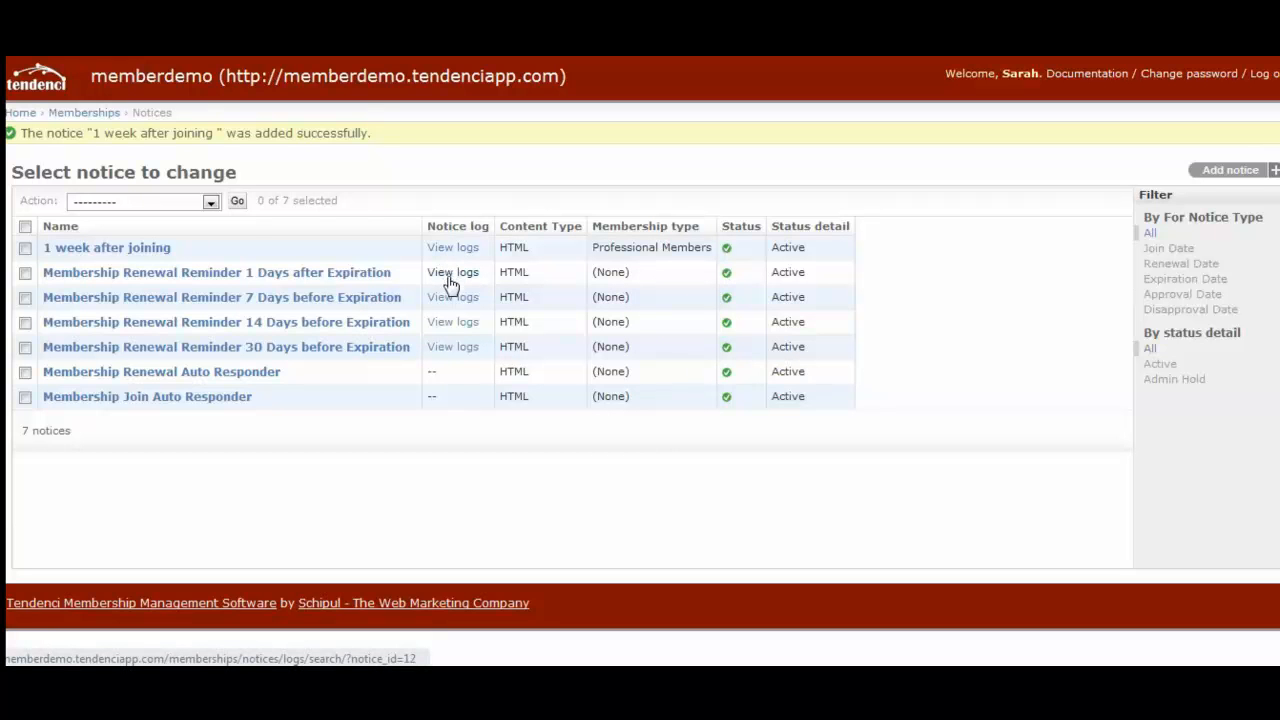
{"action": "mouse_move", "coordinate": [453, 247]}
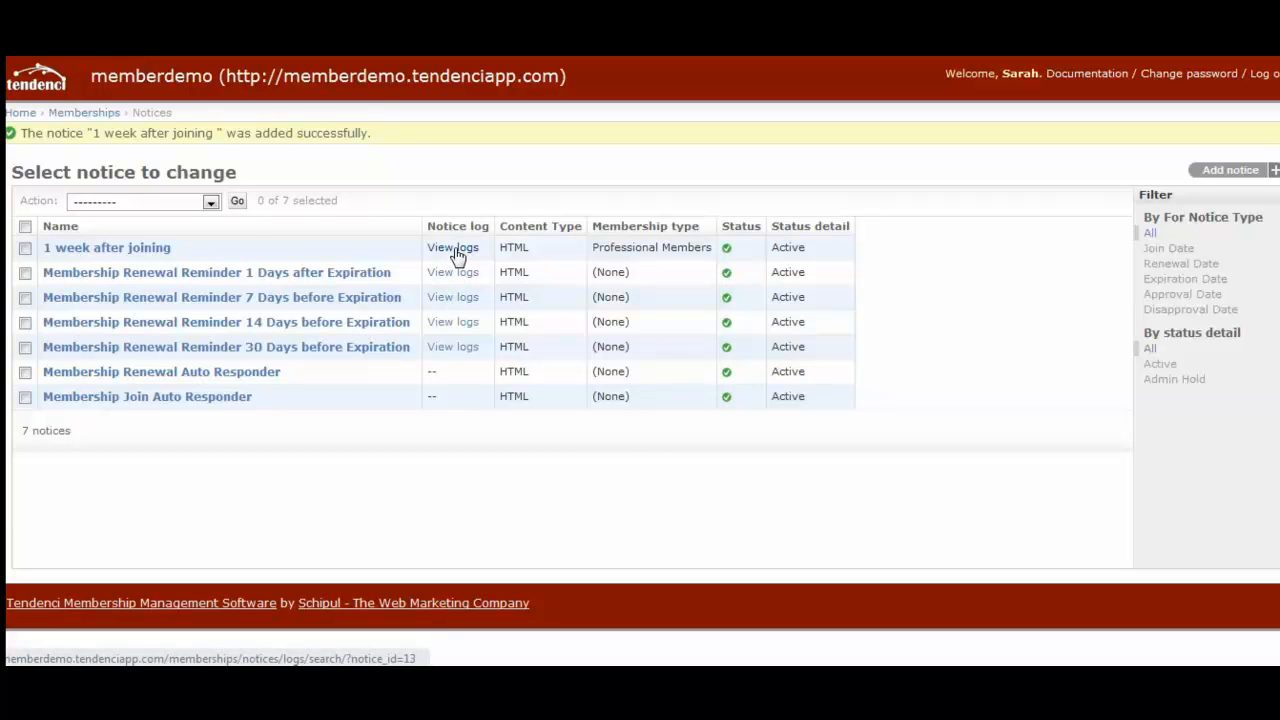
View the '1 week after joining' notice log, which shows 0 logs found.
{"action": "left_click", "coordinate": [452, 247]}
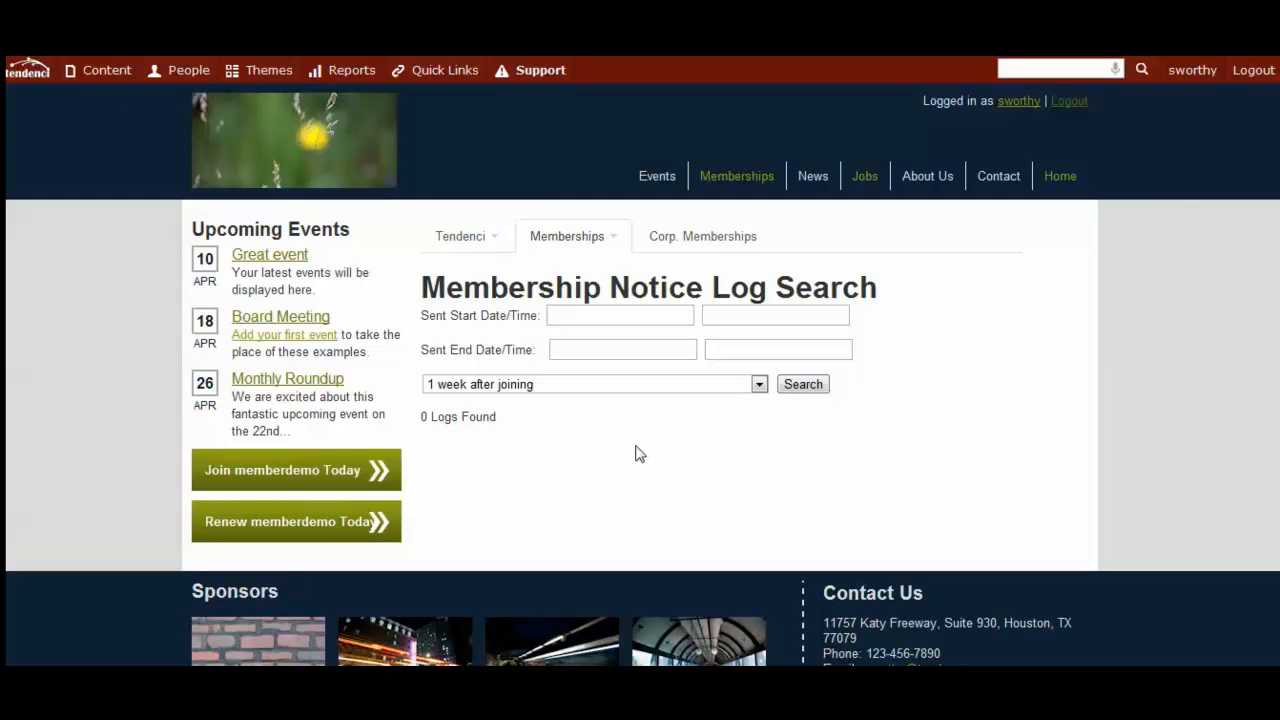
{"action": "mouse_move", "coordinate": [672, 463]}
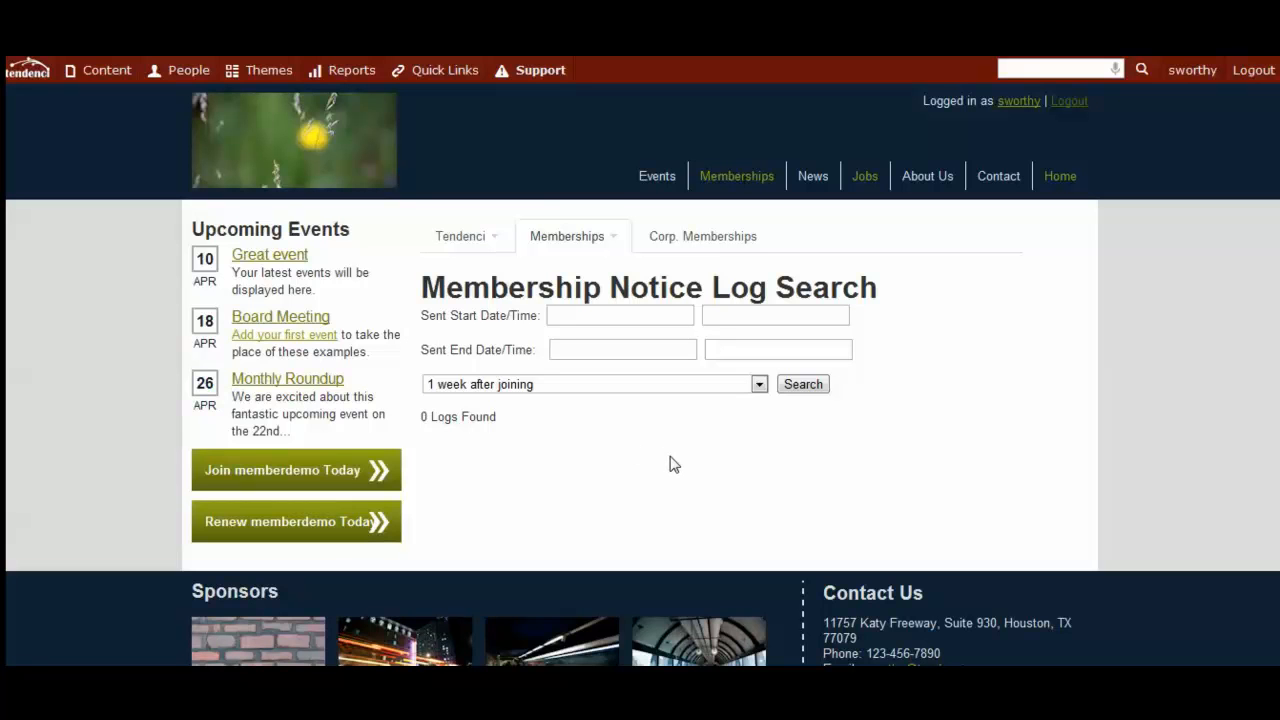
{"action": "mouse_move", "coordinate": [528, 431]}
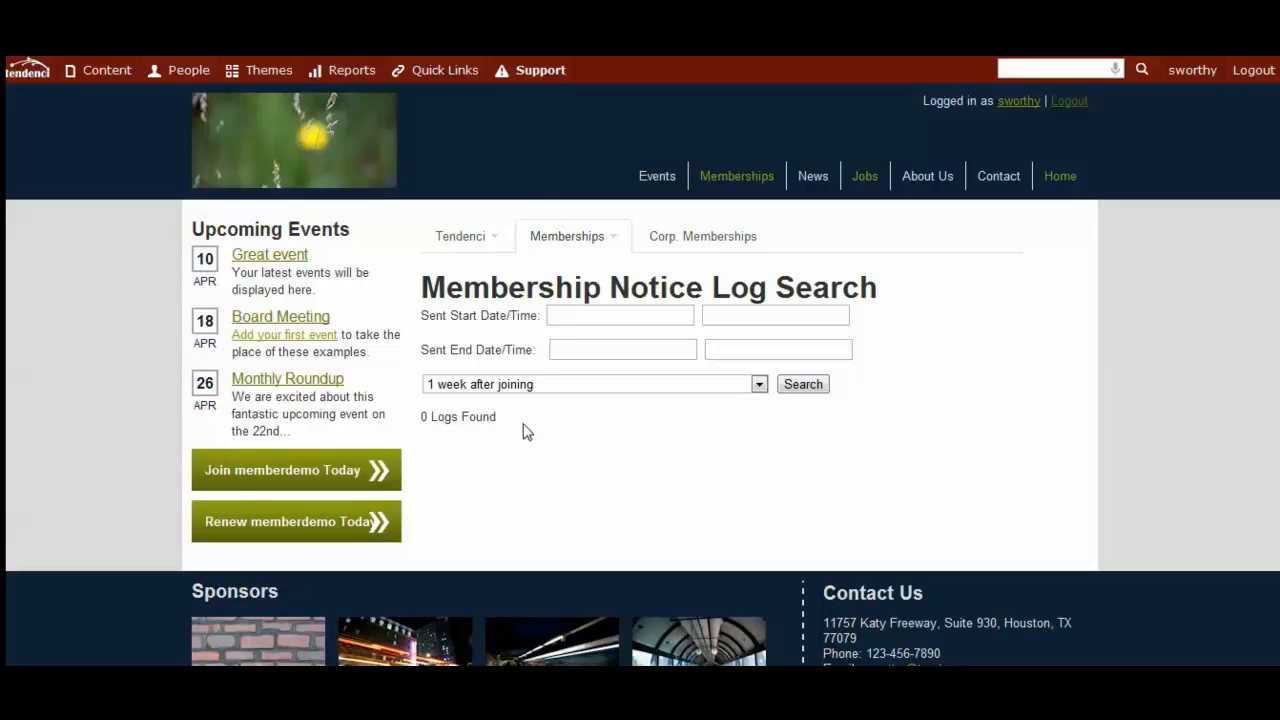
{"action": "mouse_move", "coordinate": [556, 438]}
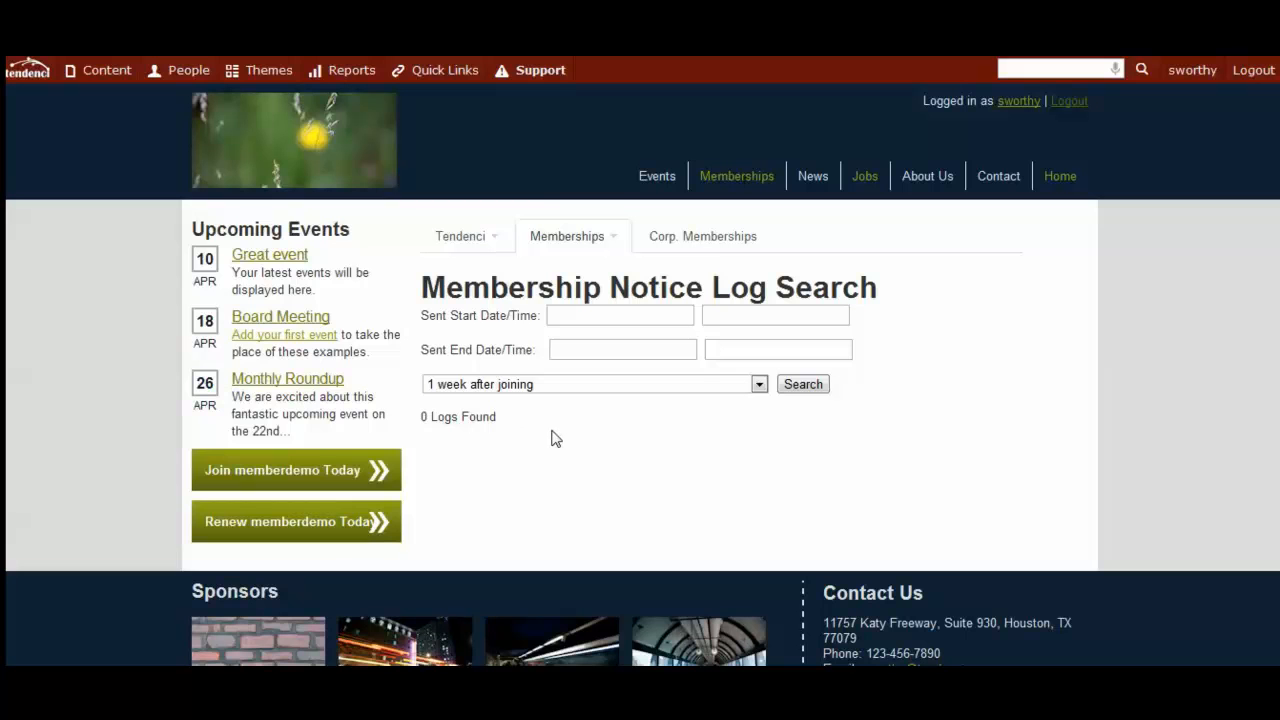
{"action": "mouse_move", "coordinate": [575, 463]}
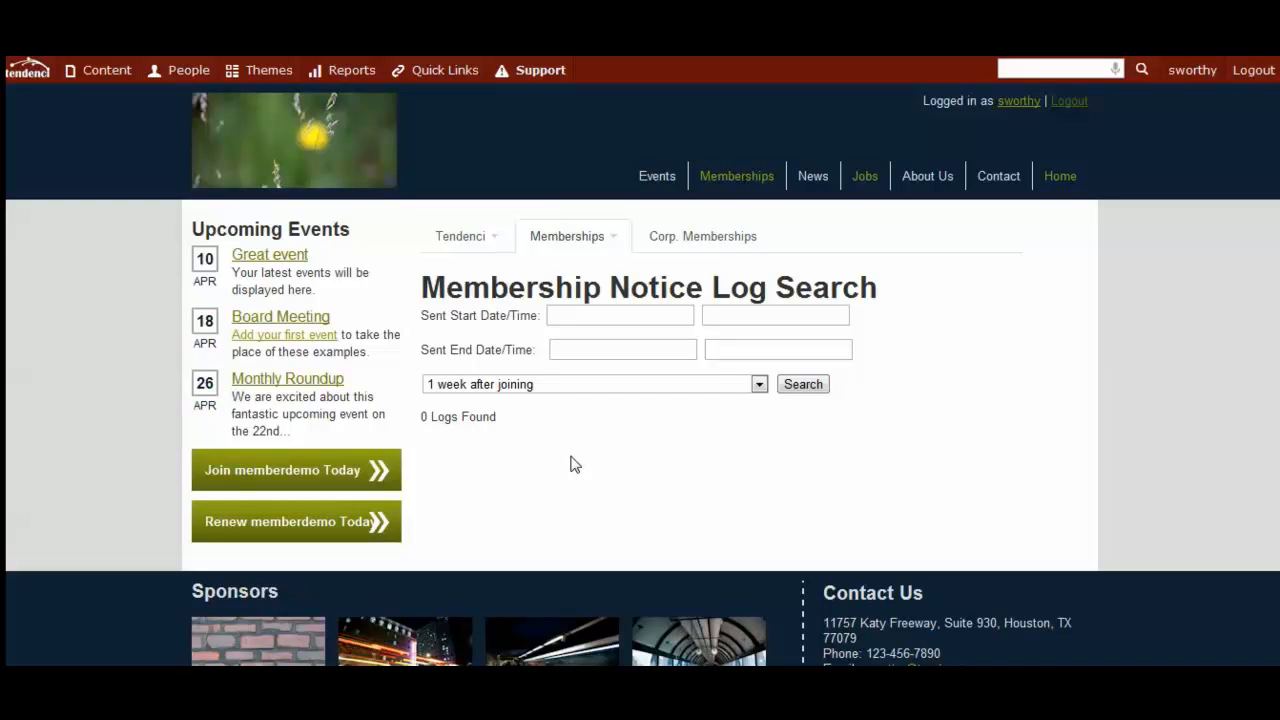
{"action": "mouse_move", "coordinate": [579, 470]}
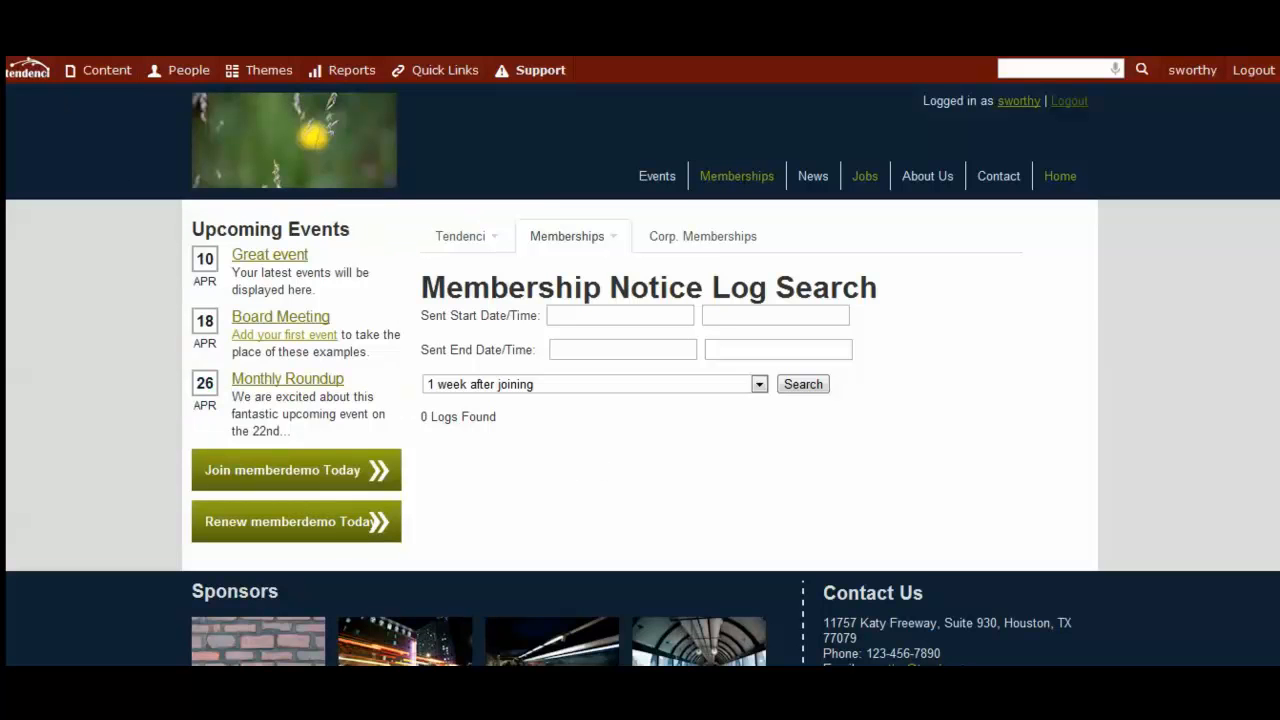
{"action": "mouse_move", "coordinate": [548, 262]}
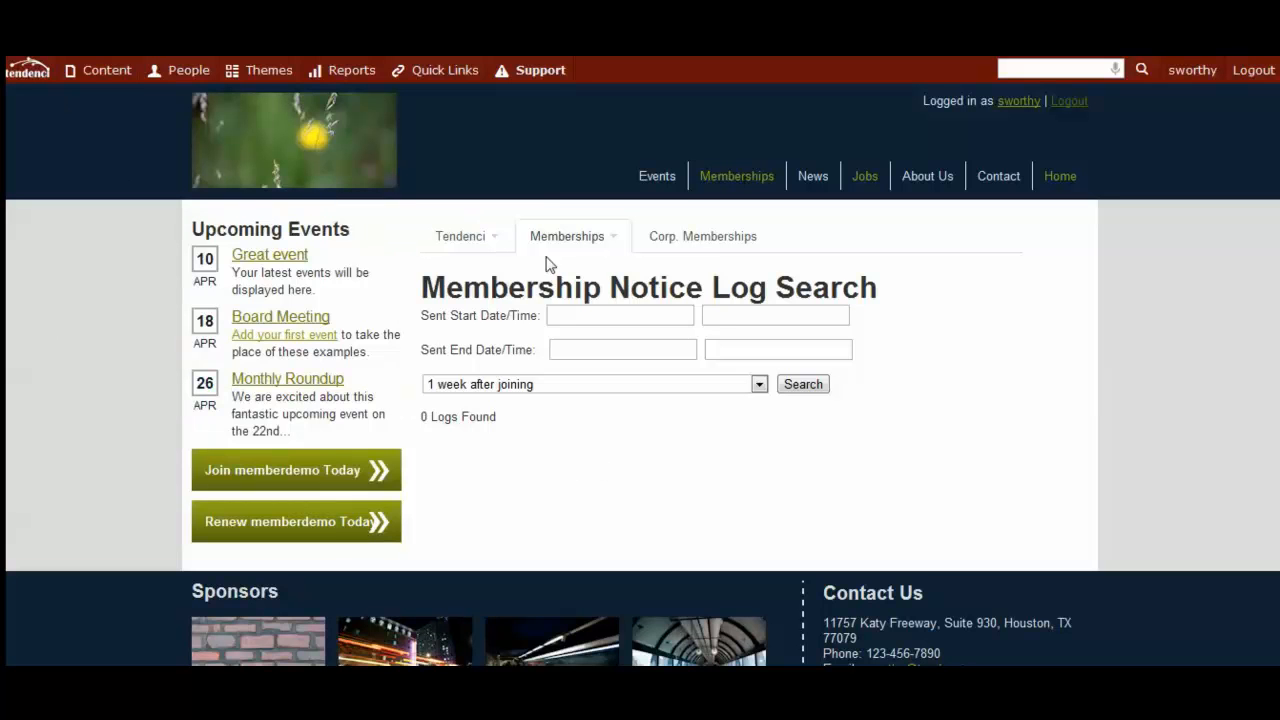